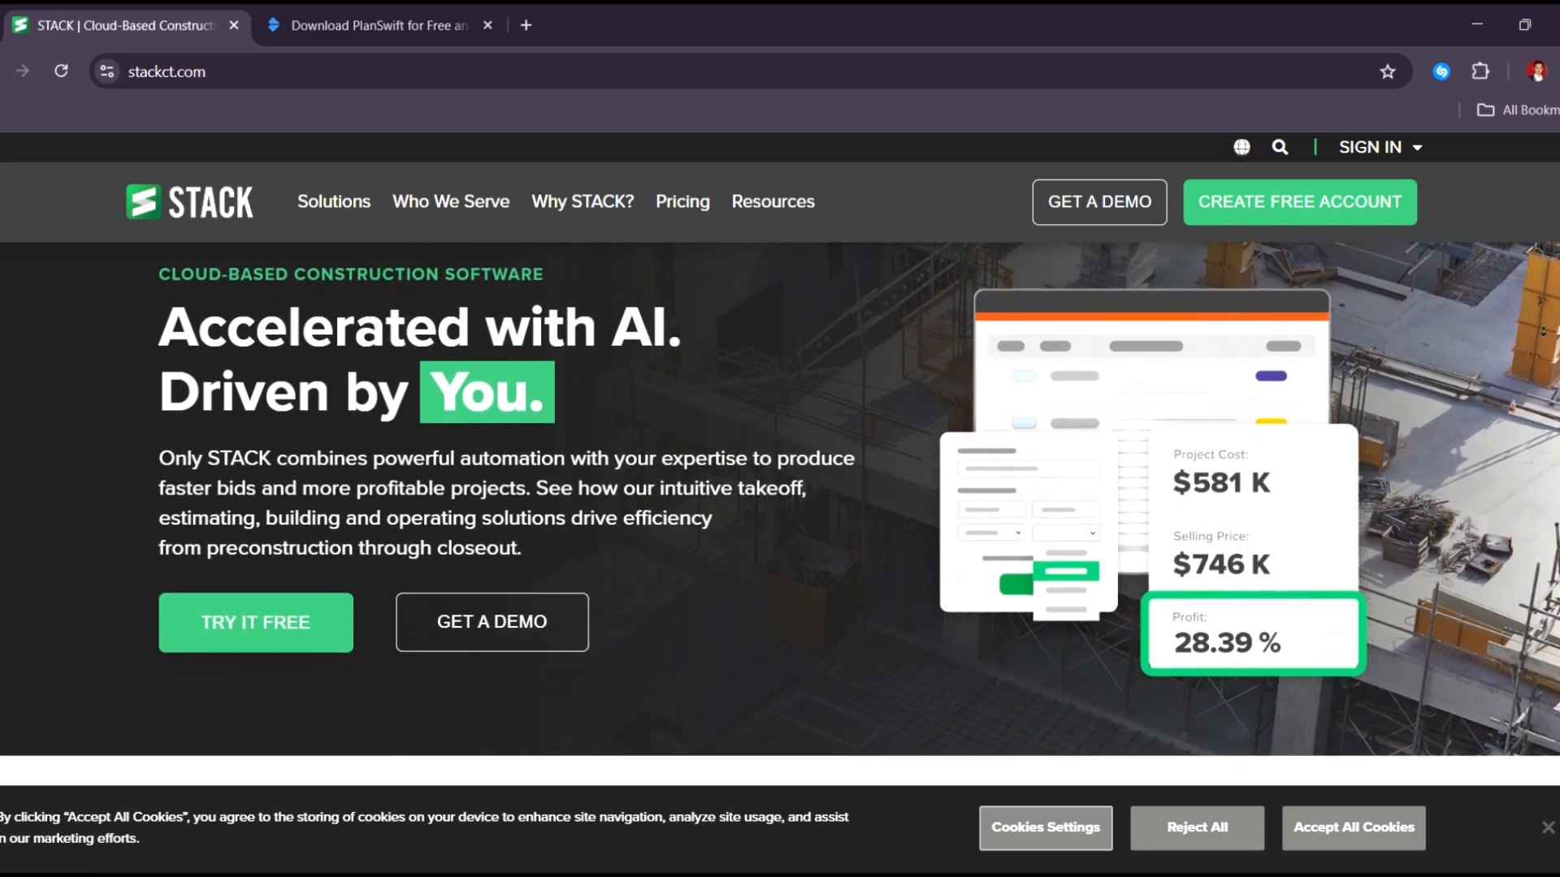
# - Scroll the STACK homepage past the hero banner and client logos to 'Software That Saves You Time'
pyautogui.scroll(-3)
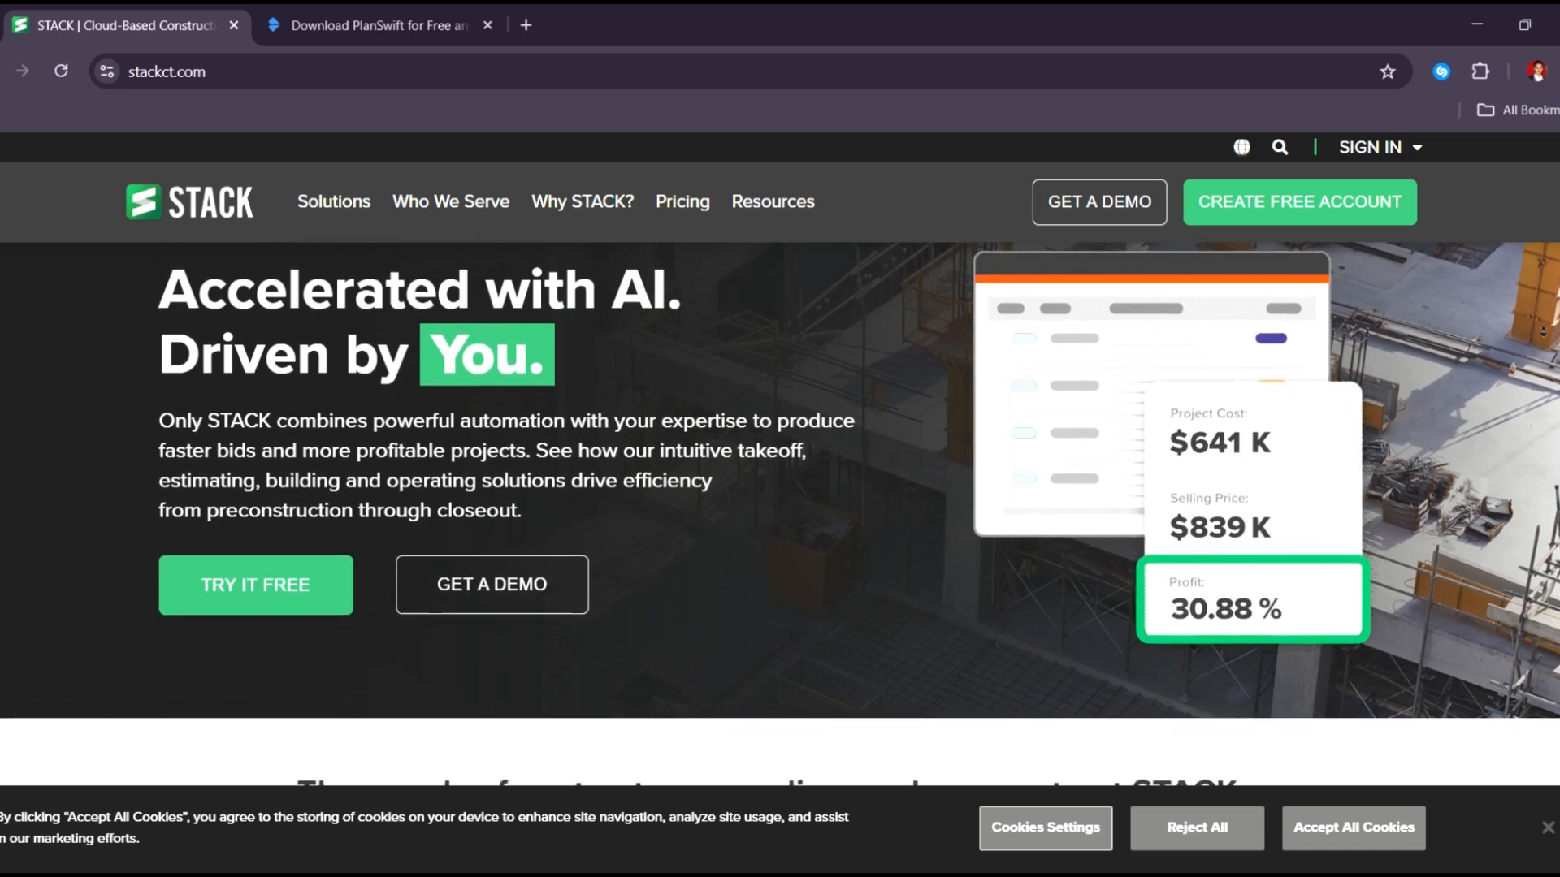
pyautogui.scroll(-3)
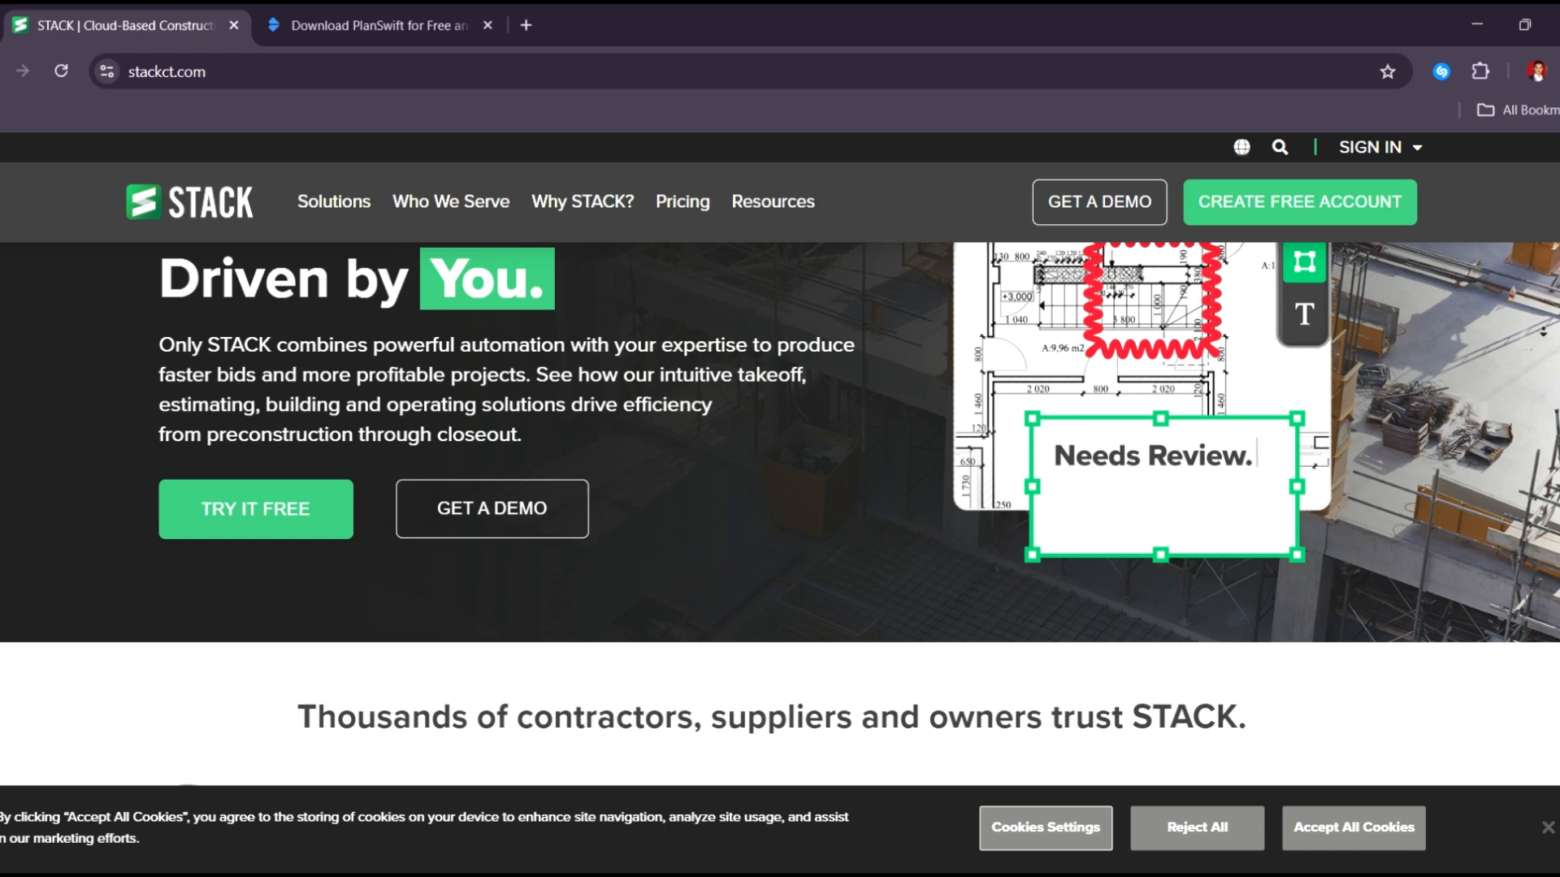
pyautogui.scroll(-3)
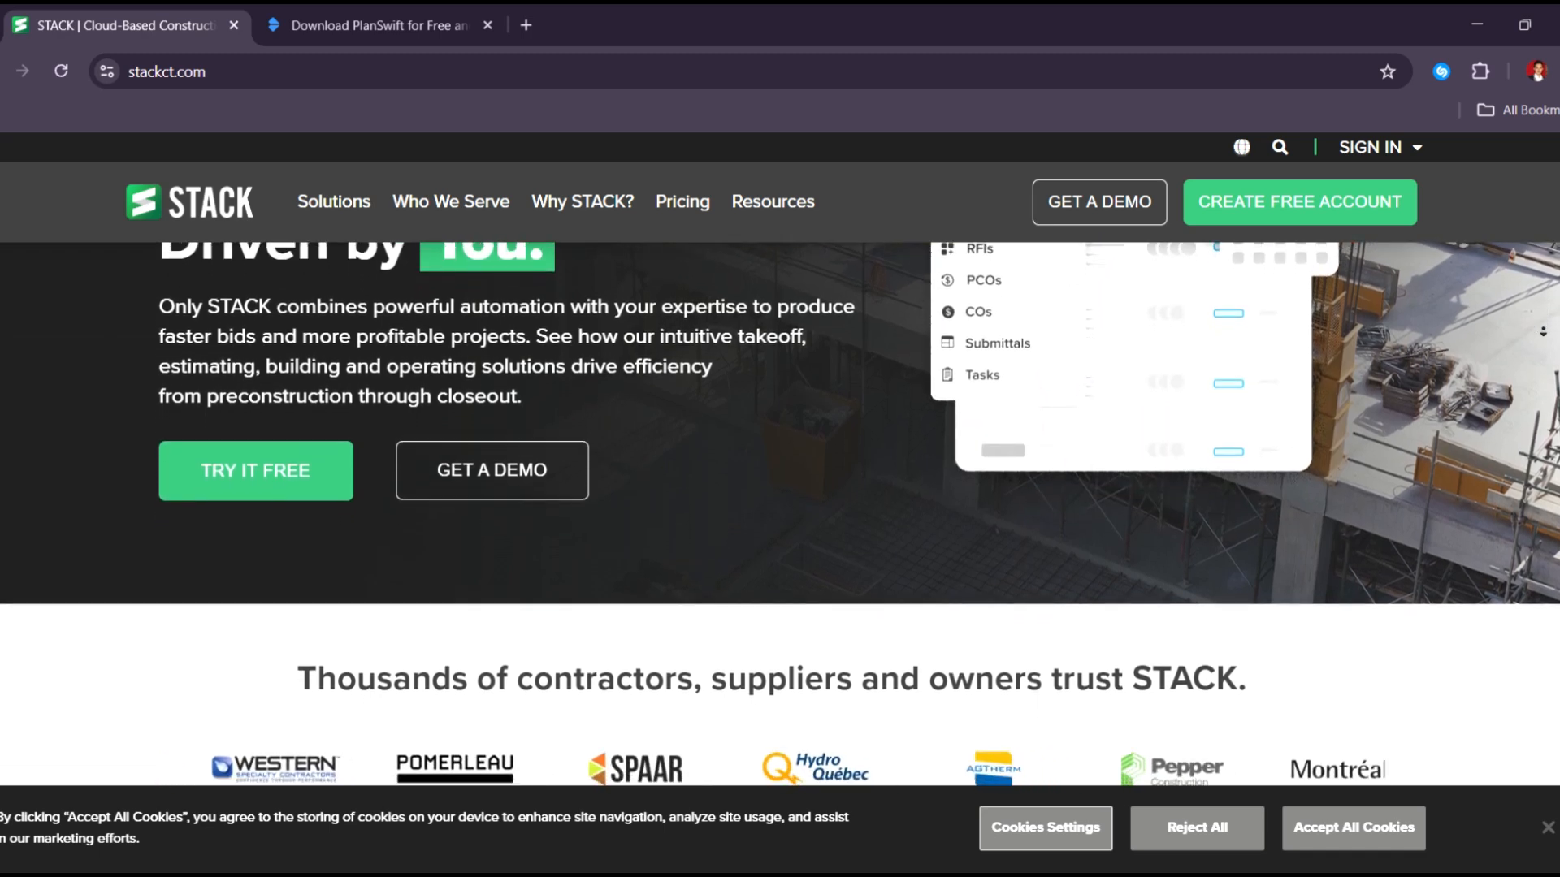
pyautogui.scroll(-3)
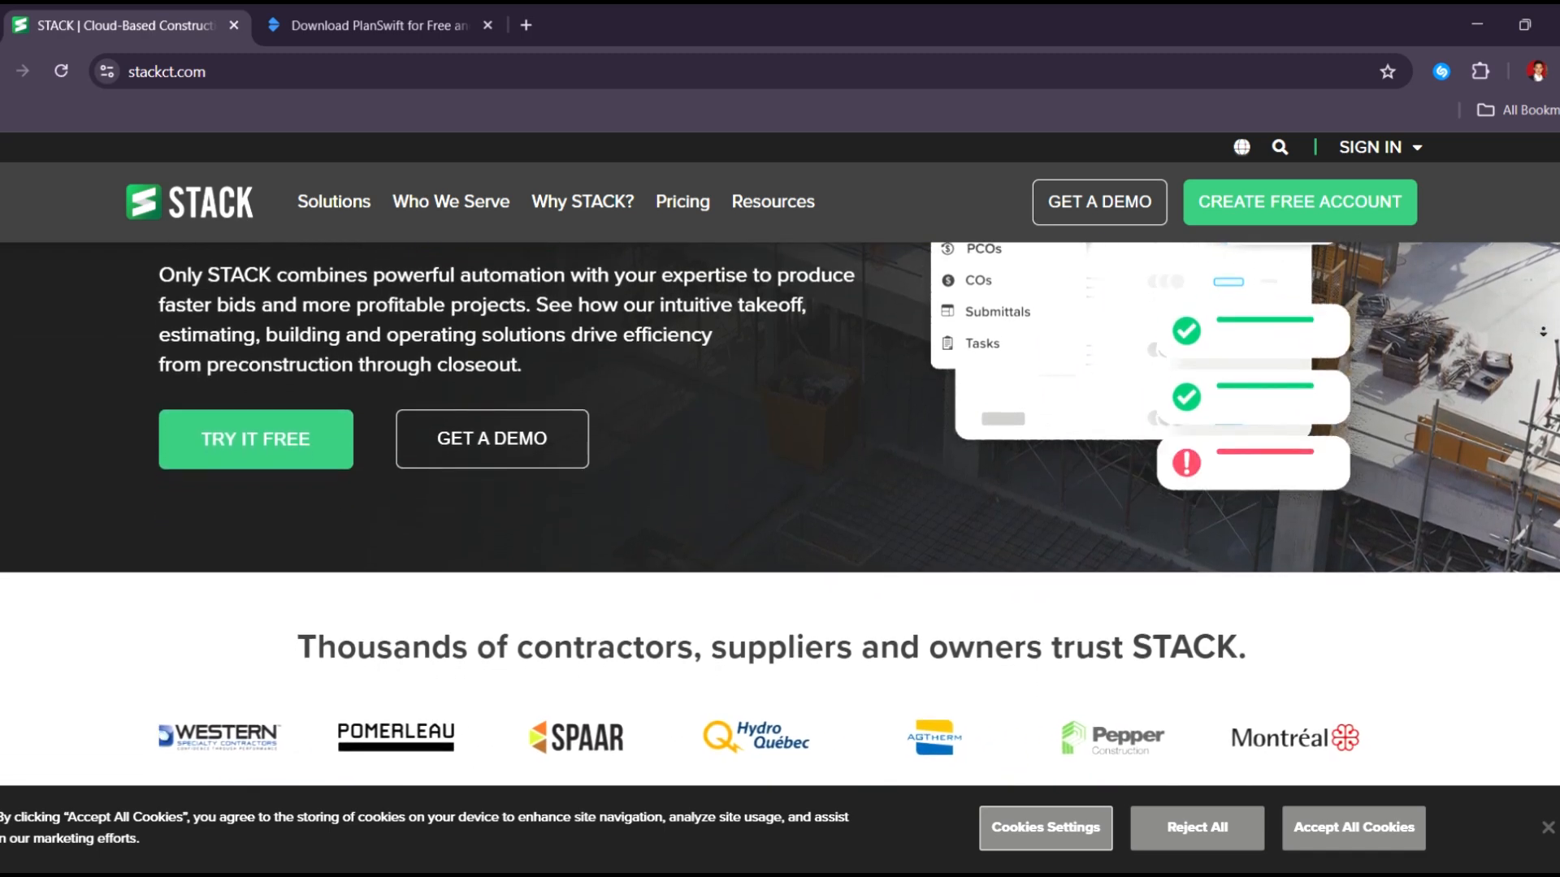
pyautogui.scroll(-3)
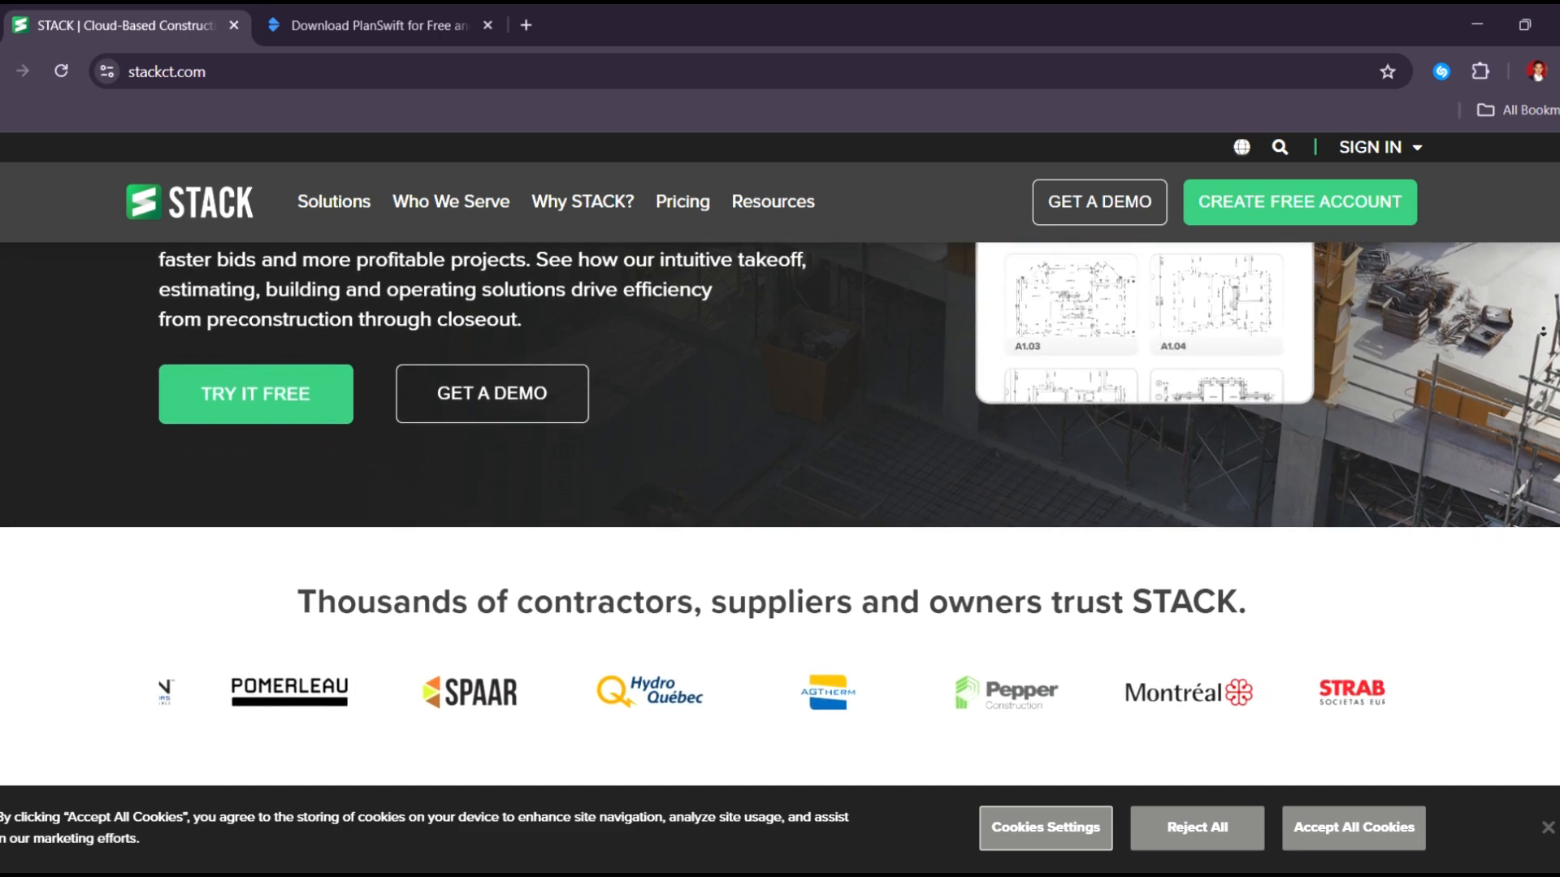
pyautogui.scroll(-3)
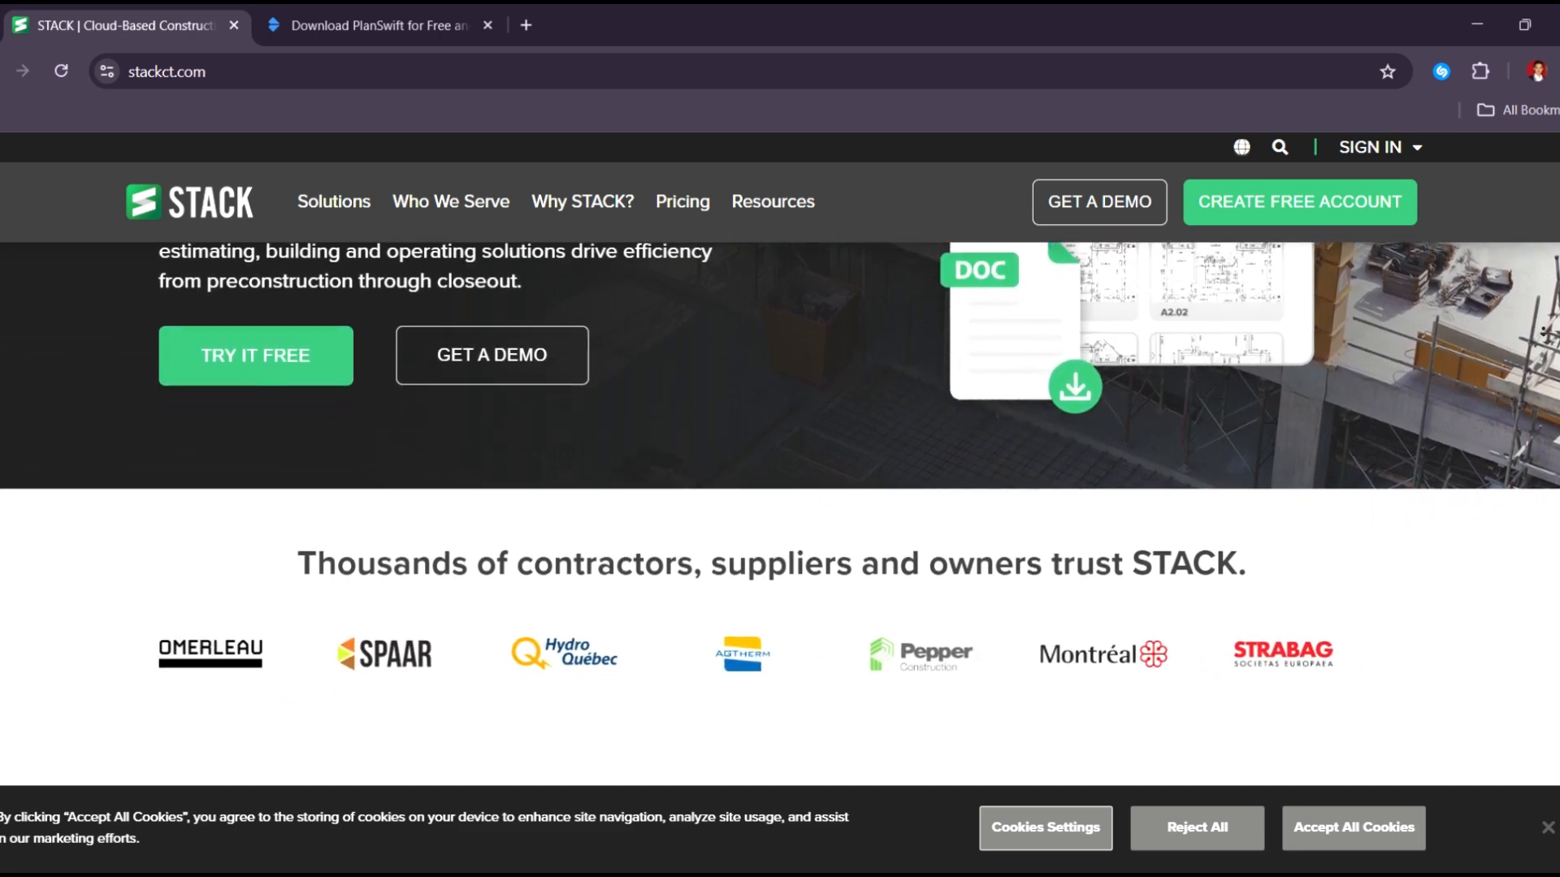
pyautogui.scroll(-3)
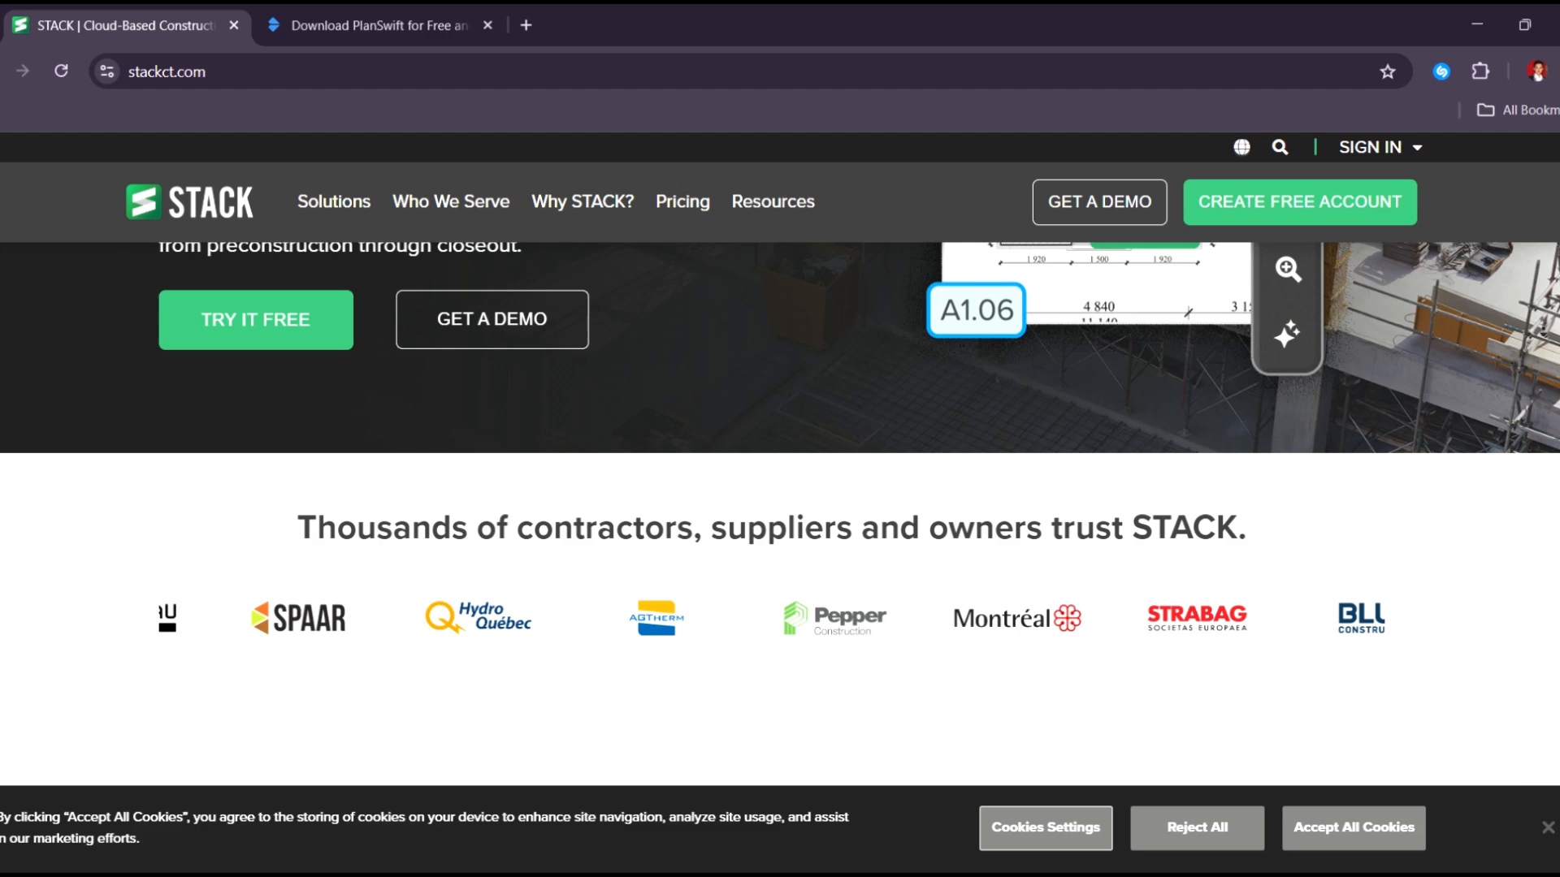
pyautogui.scroll(-3)
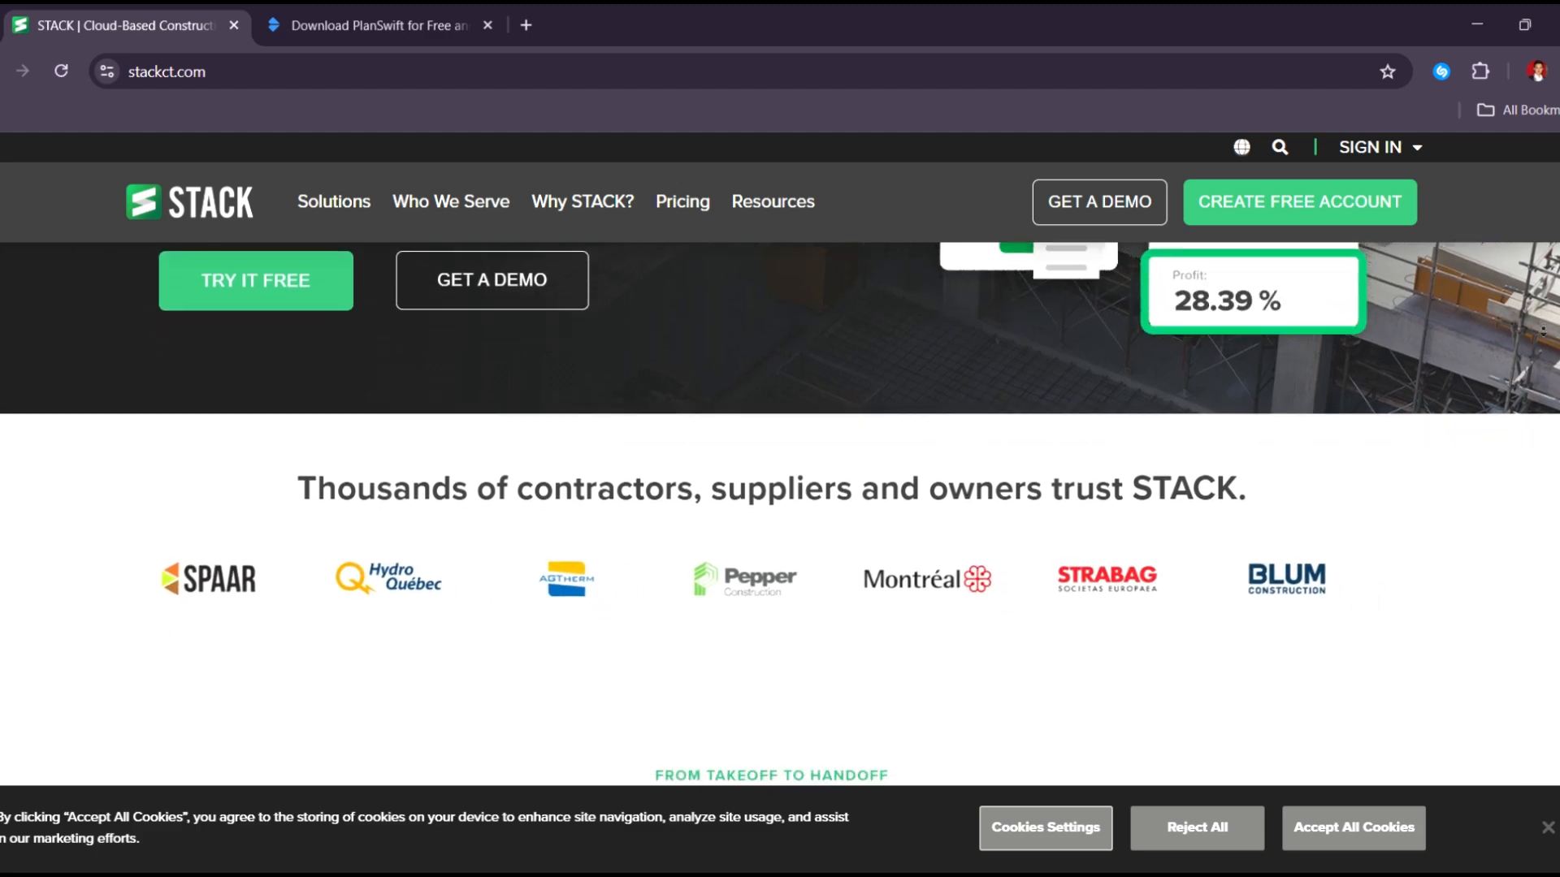
pyautogui.scroll(-3)
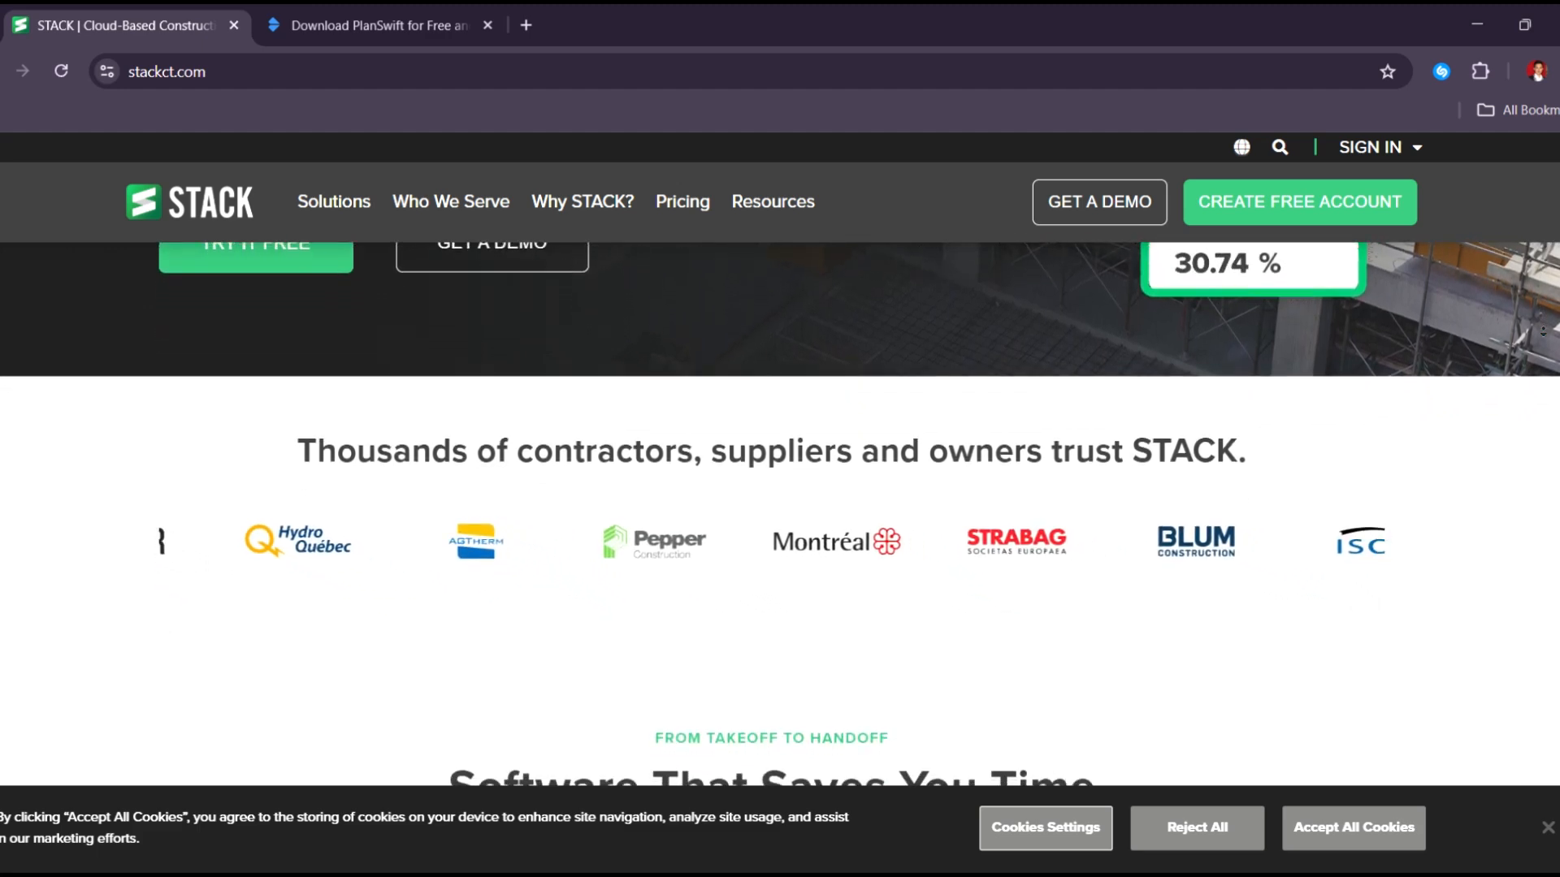
pyautogui.scroll(-3)
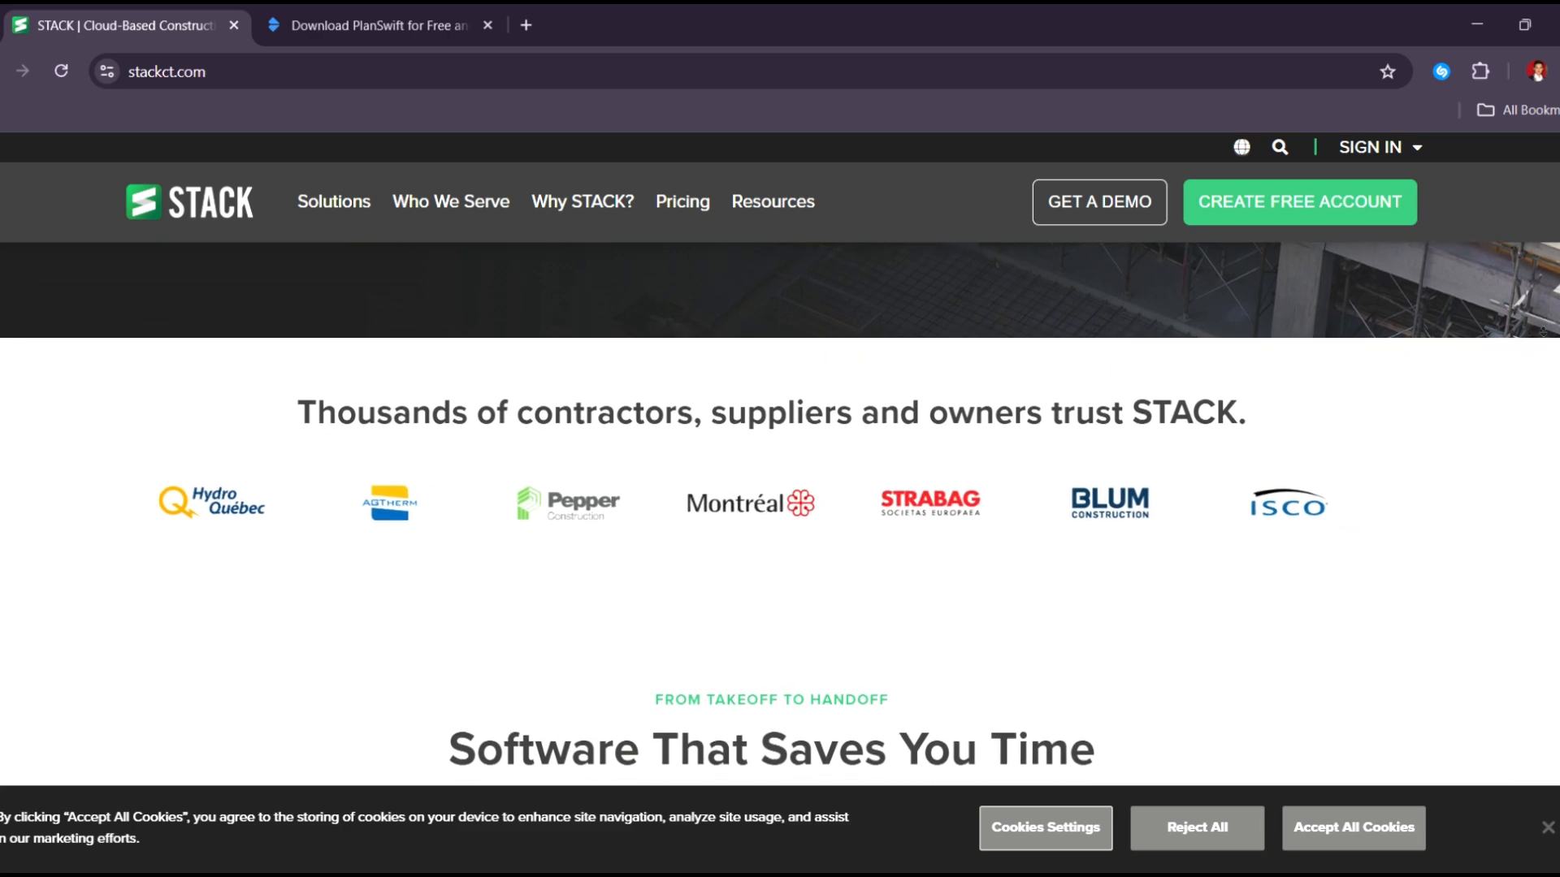
pyautogui.scroll(-3)
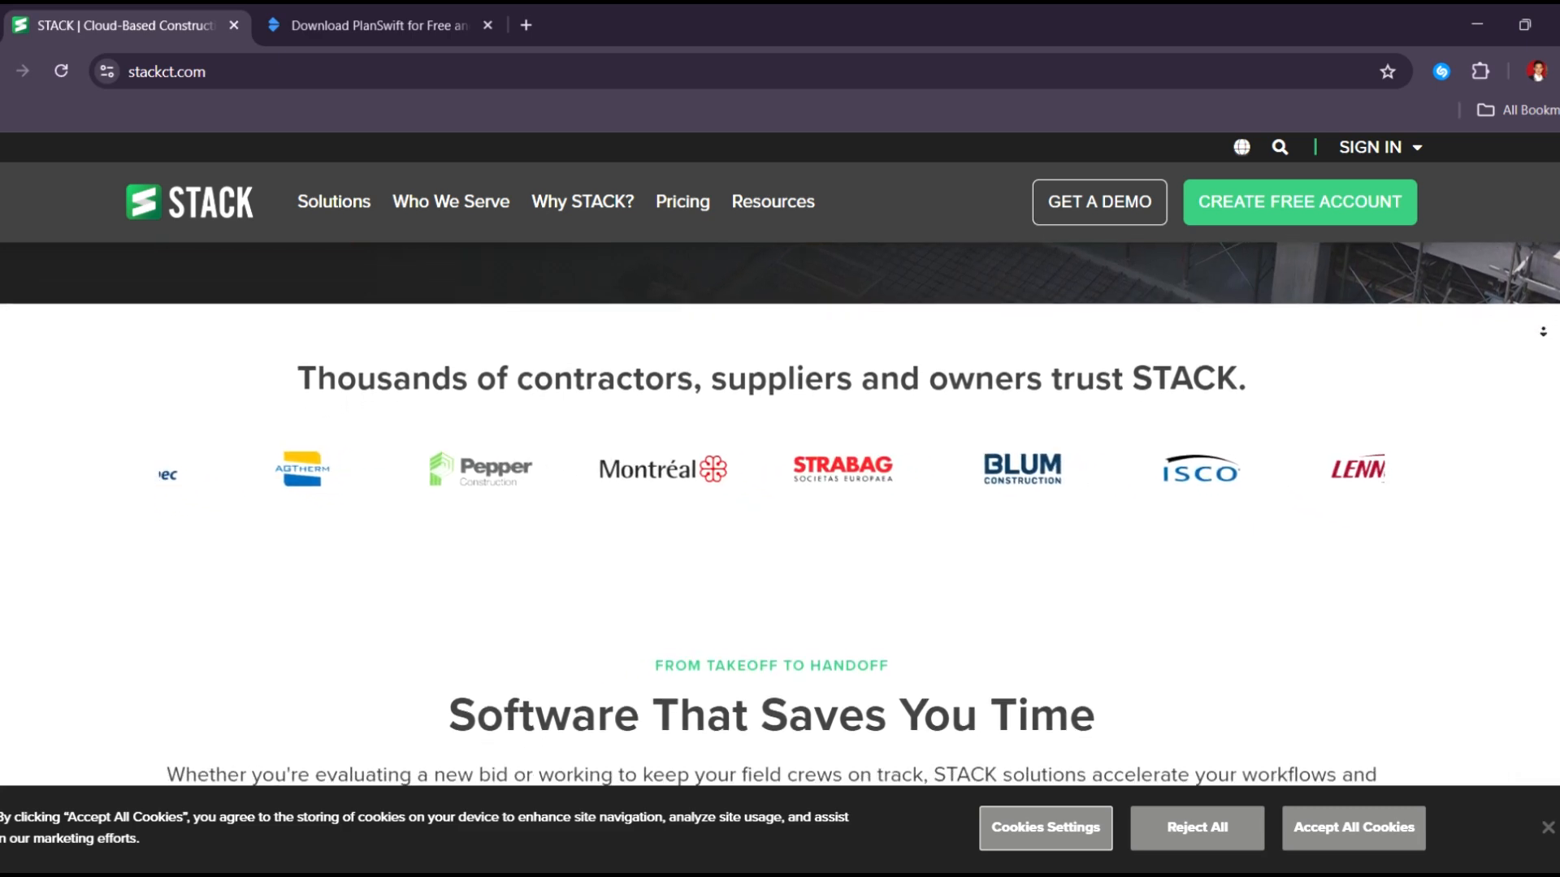
pyautogui.scroll(-3)
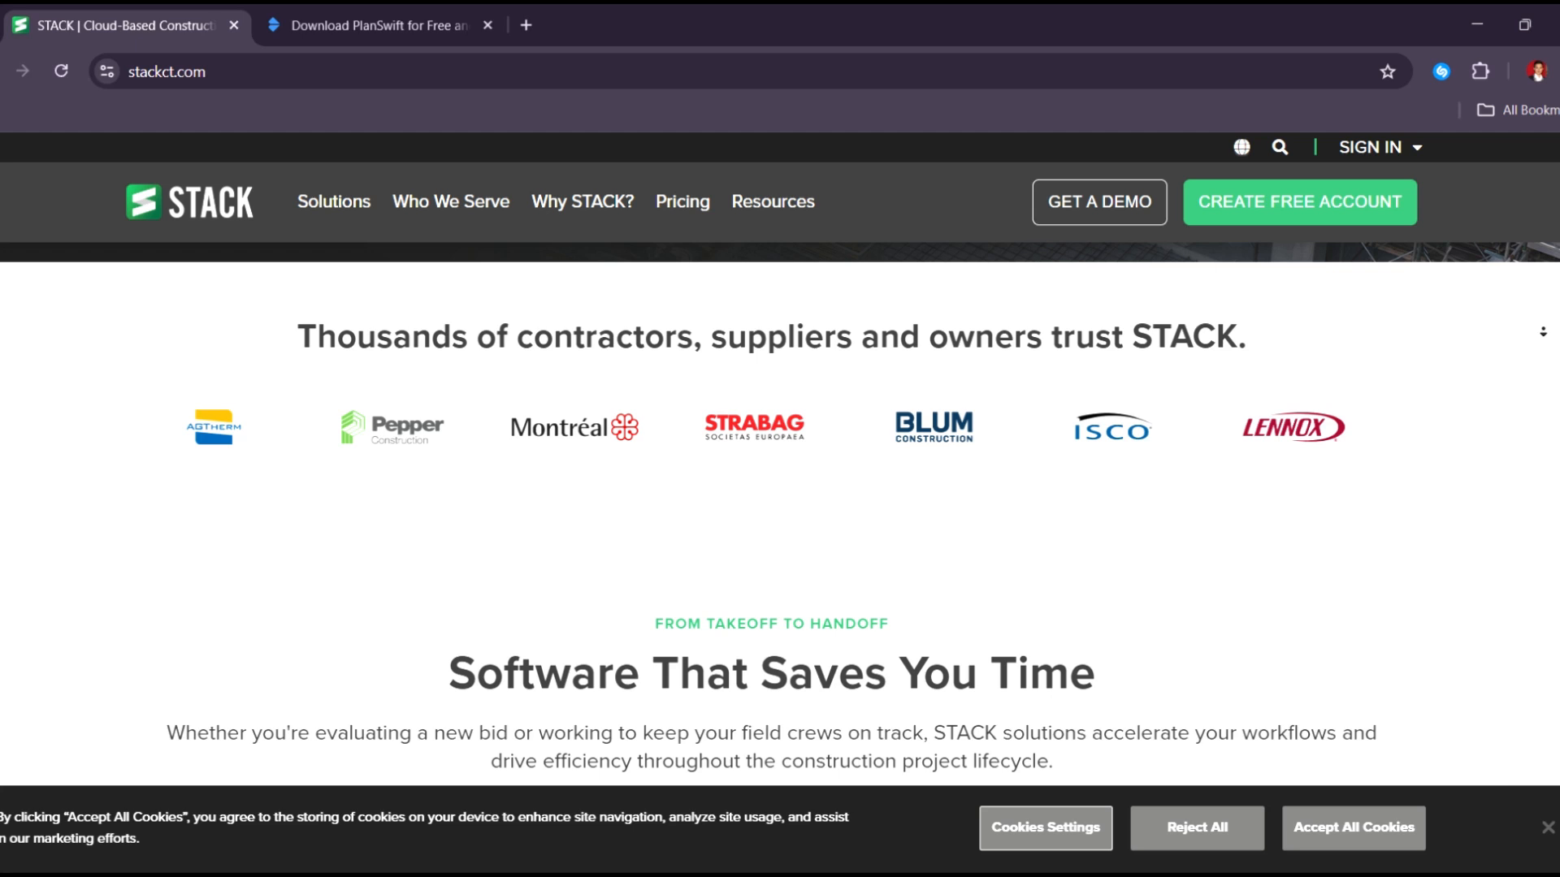
pyautogui.scroll(-3)
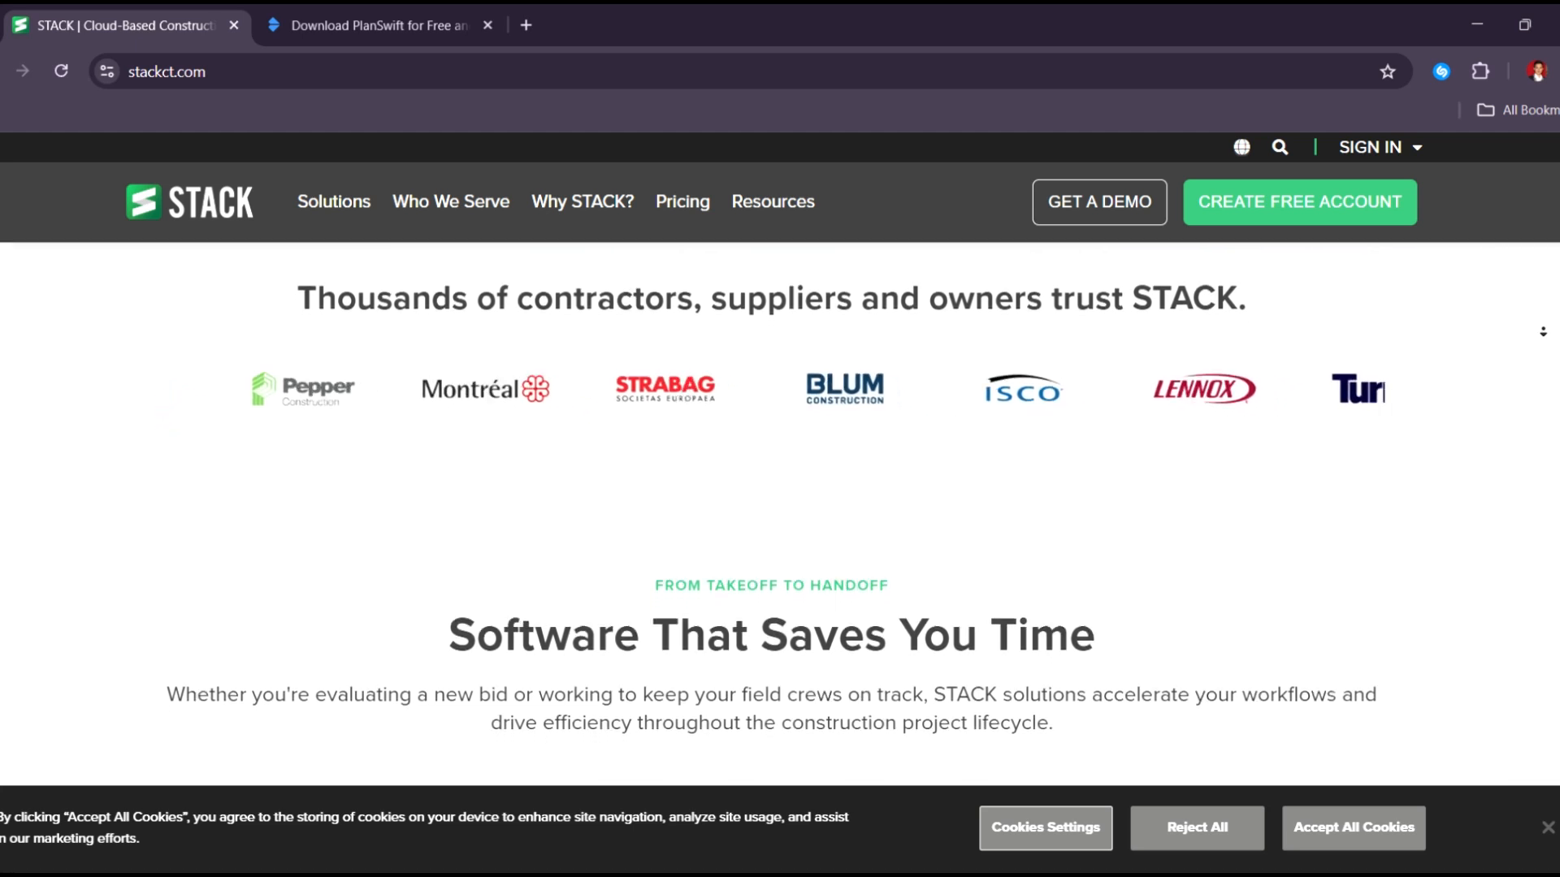
pyautogui.scroll(-3)
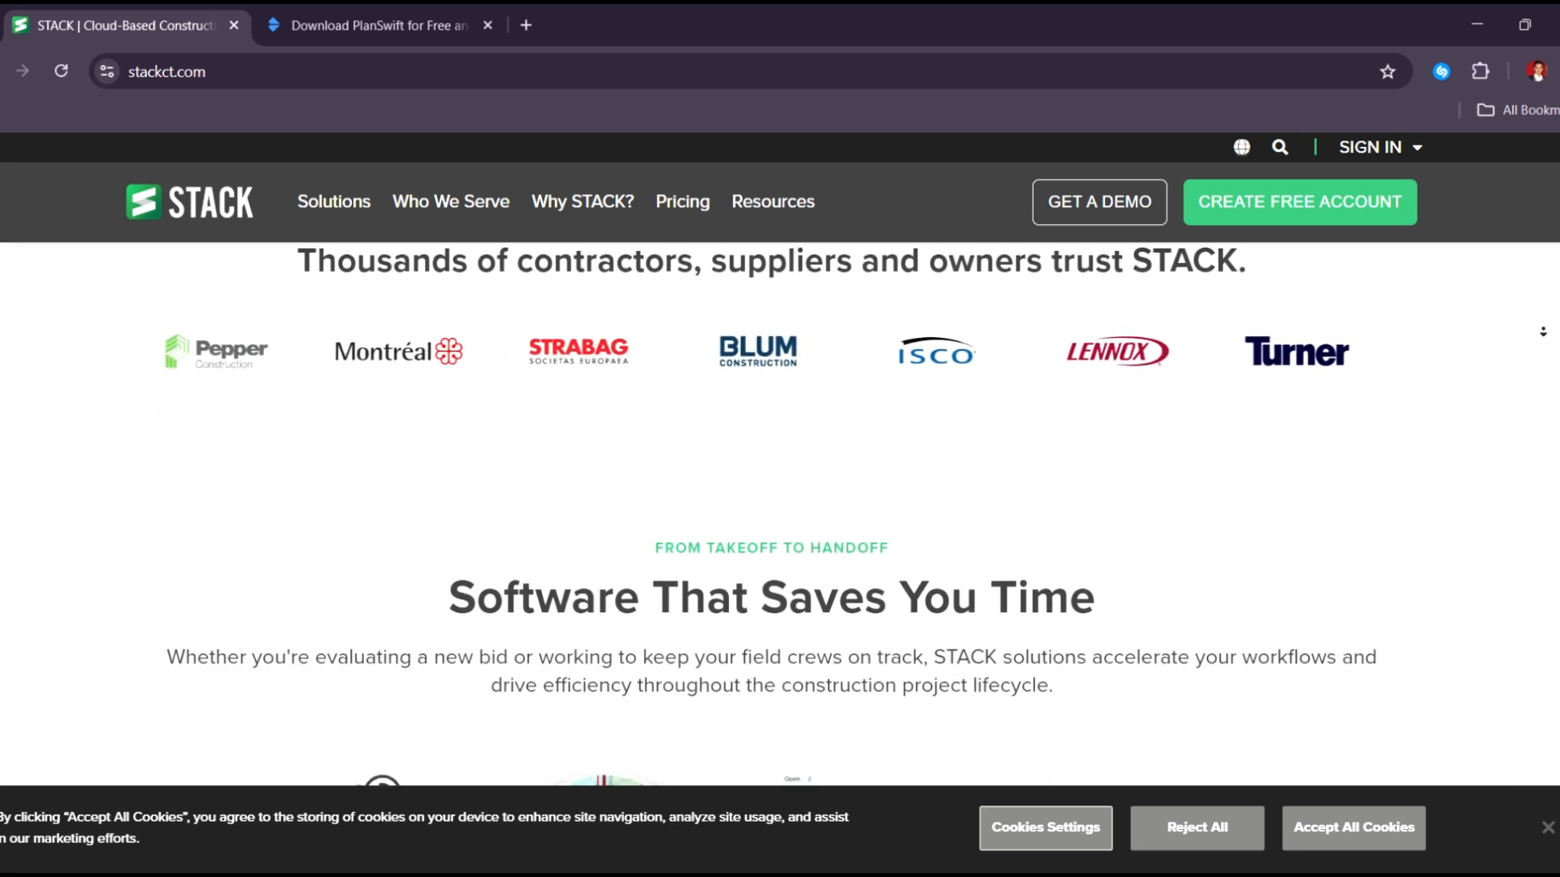
pyautogui.scroll(-3)
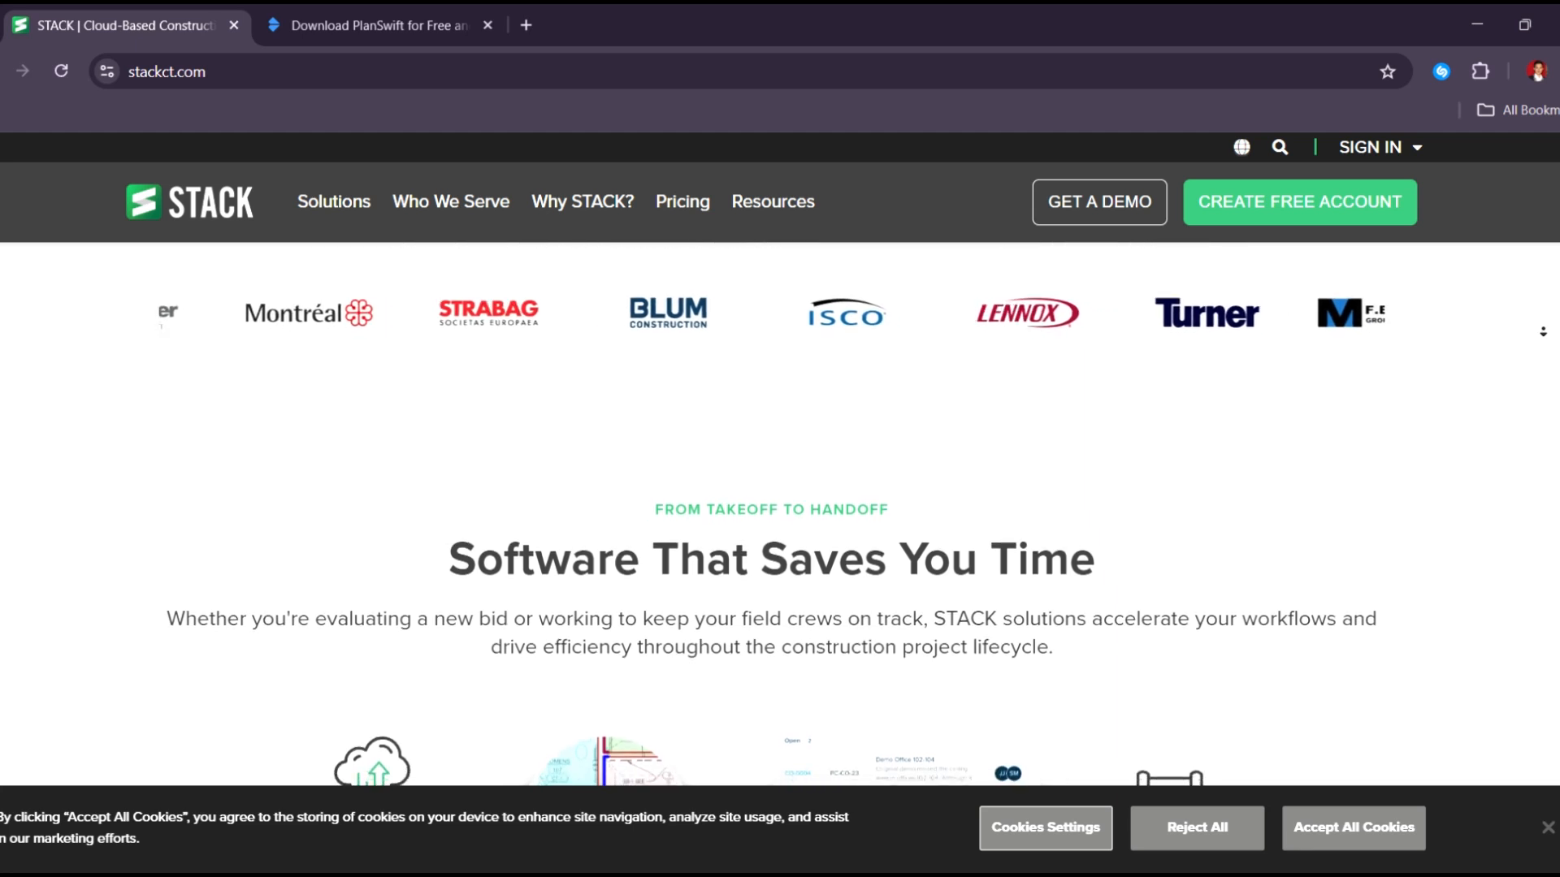
# - Browse STACK's feature highlights from Cloud Collaboration through Training & Support
pyautogui.scroll(-3)
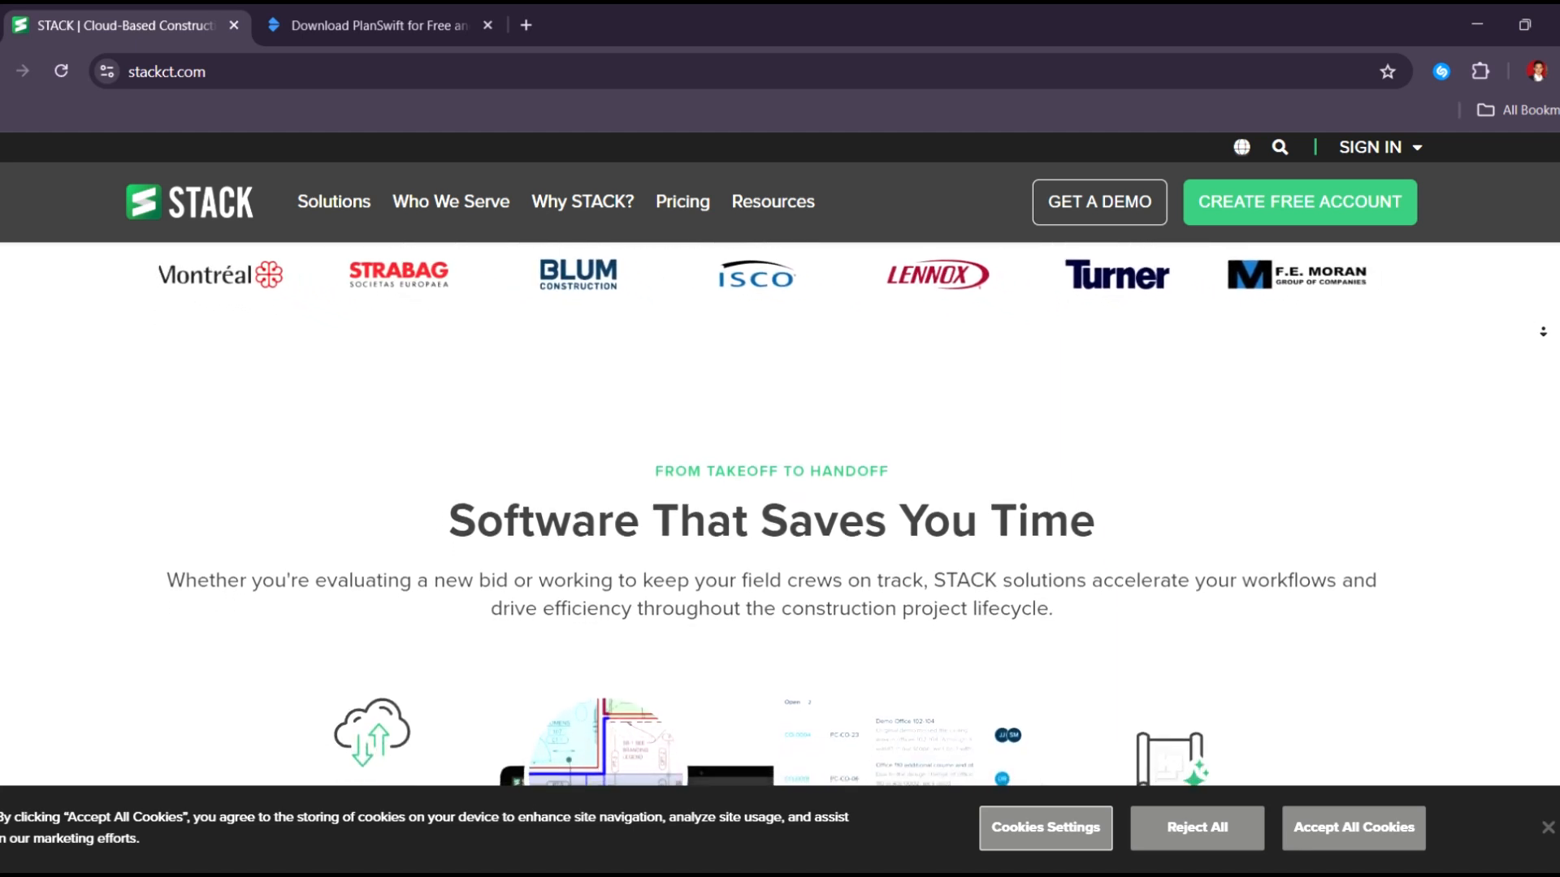
pyautogui.scroll(-3)
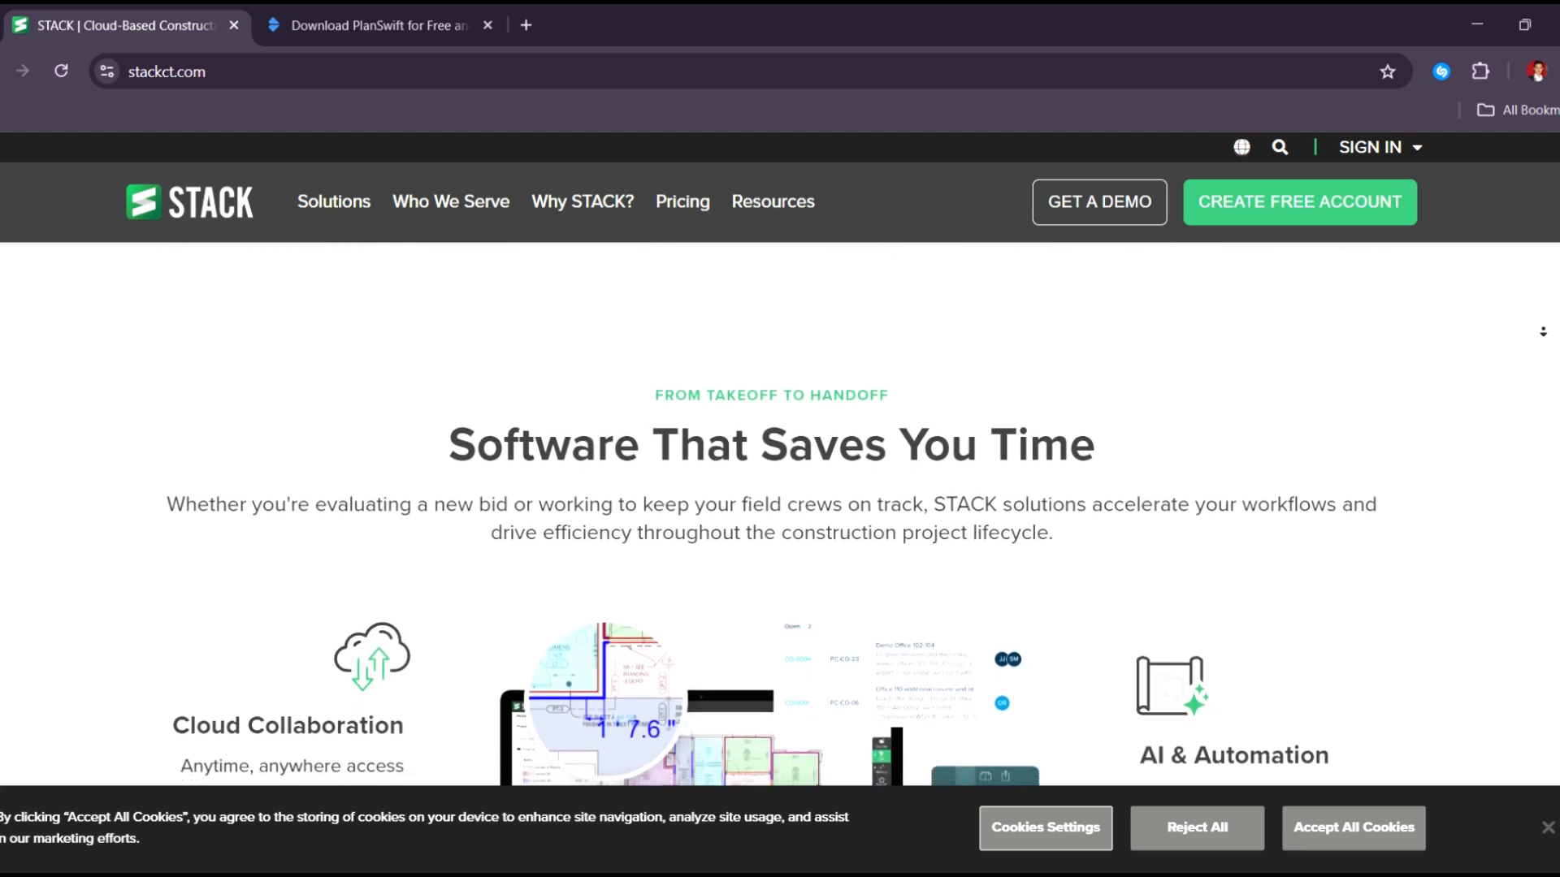
pyautogui.scroll(-3)
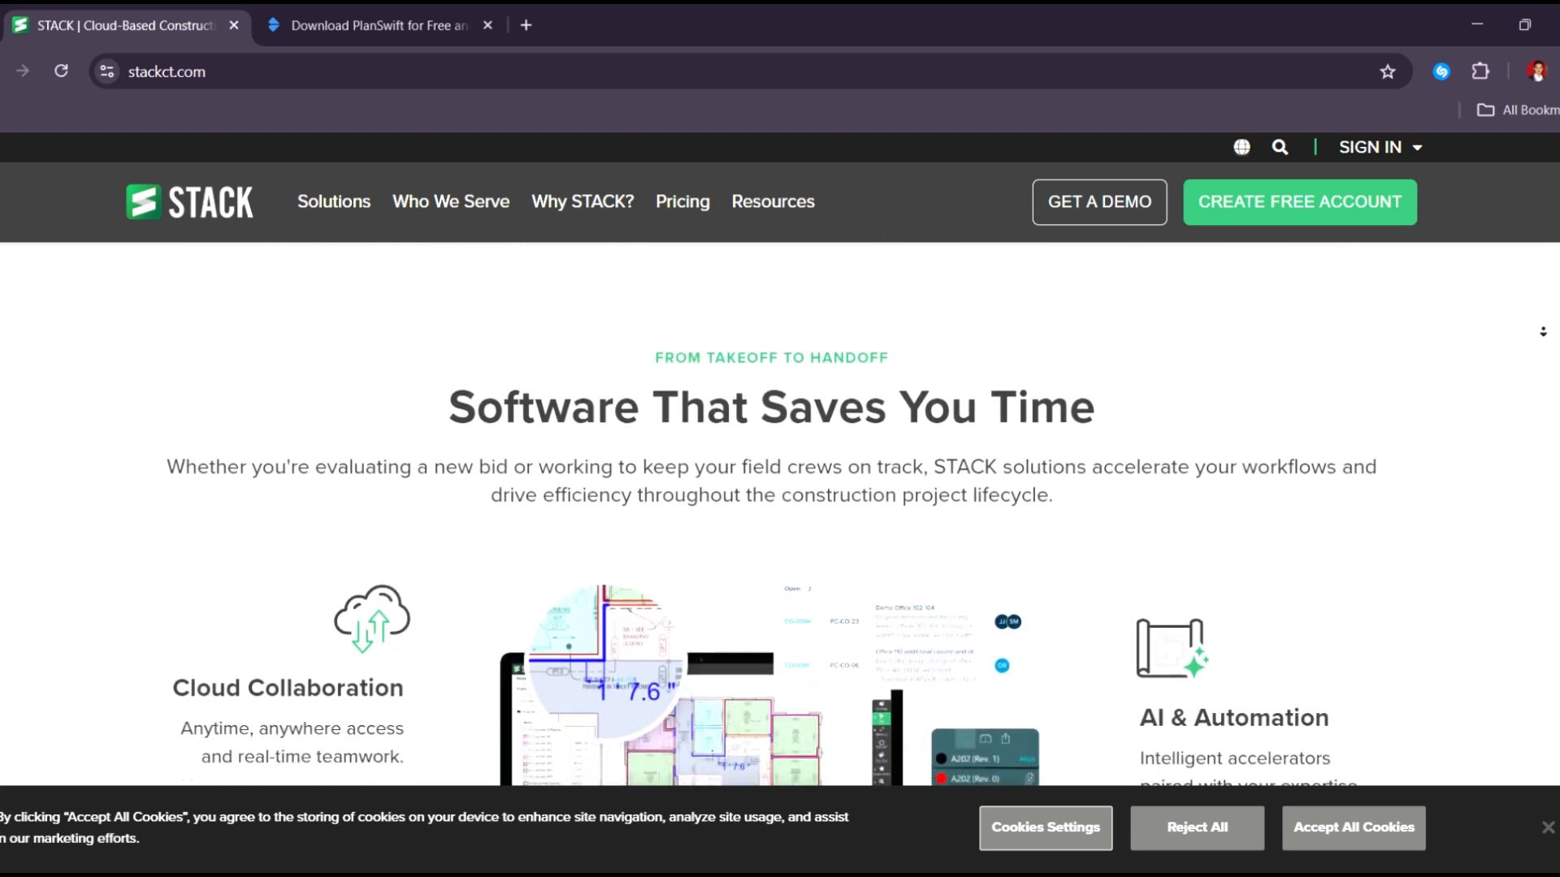
pyautogui.scroll(-3)
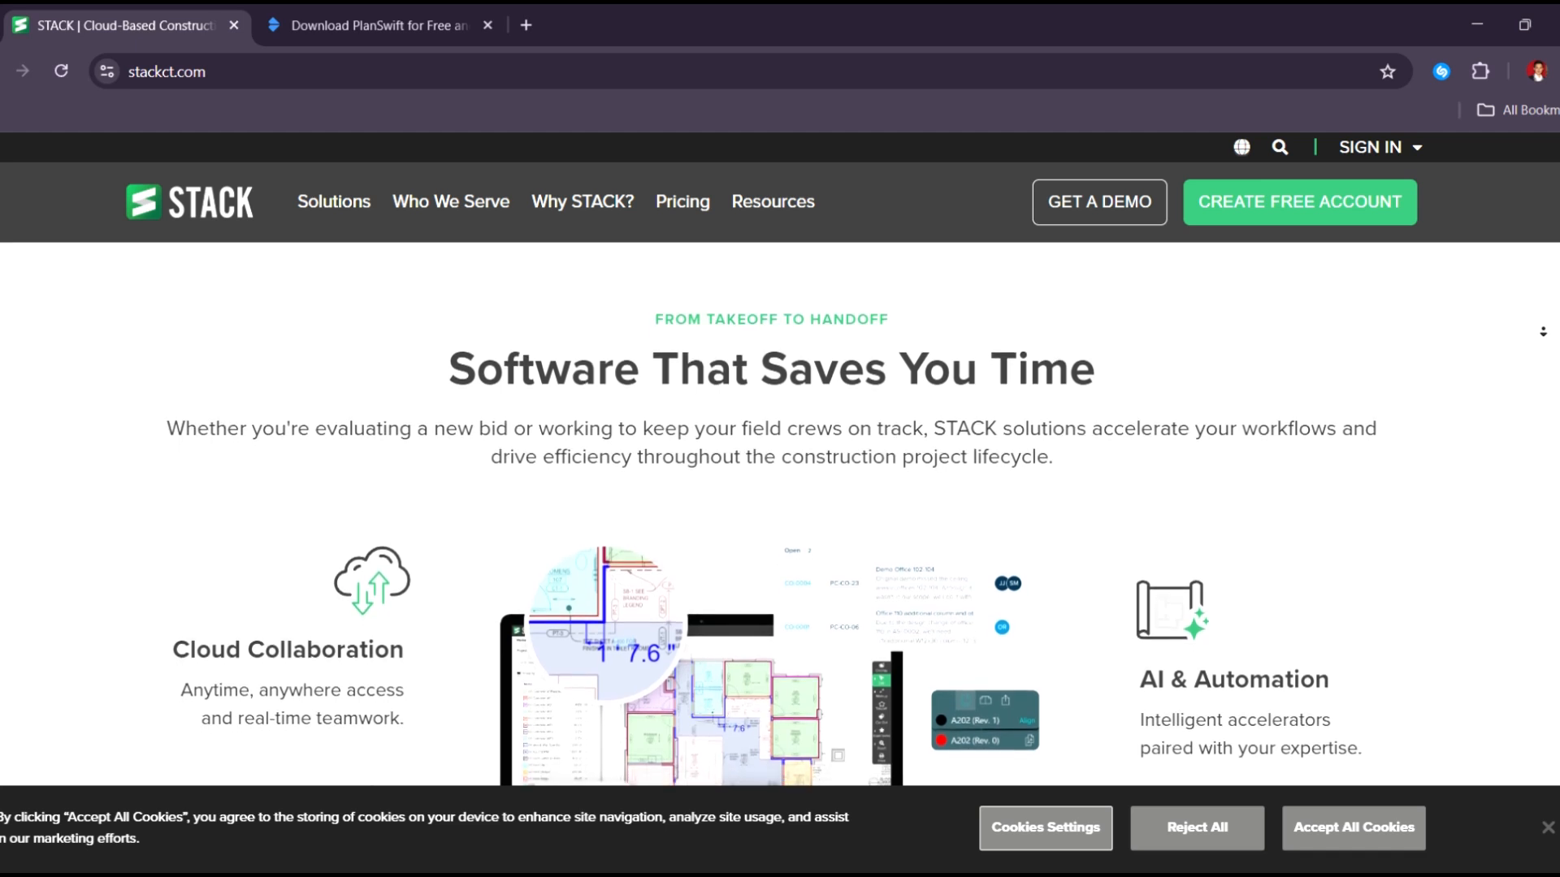
pyautogui.scroll(-3)
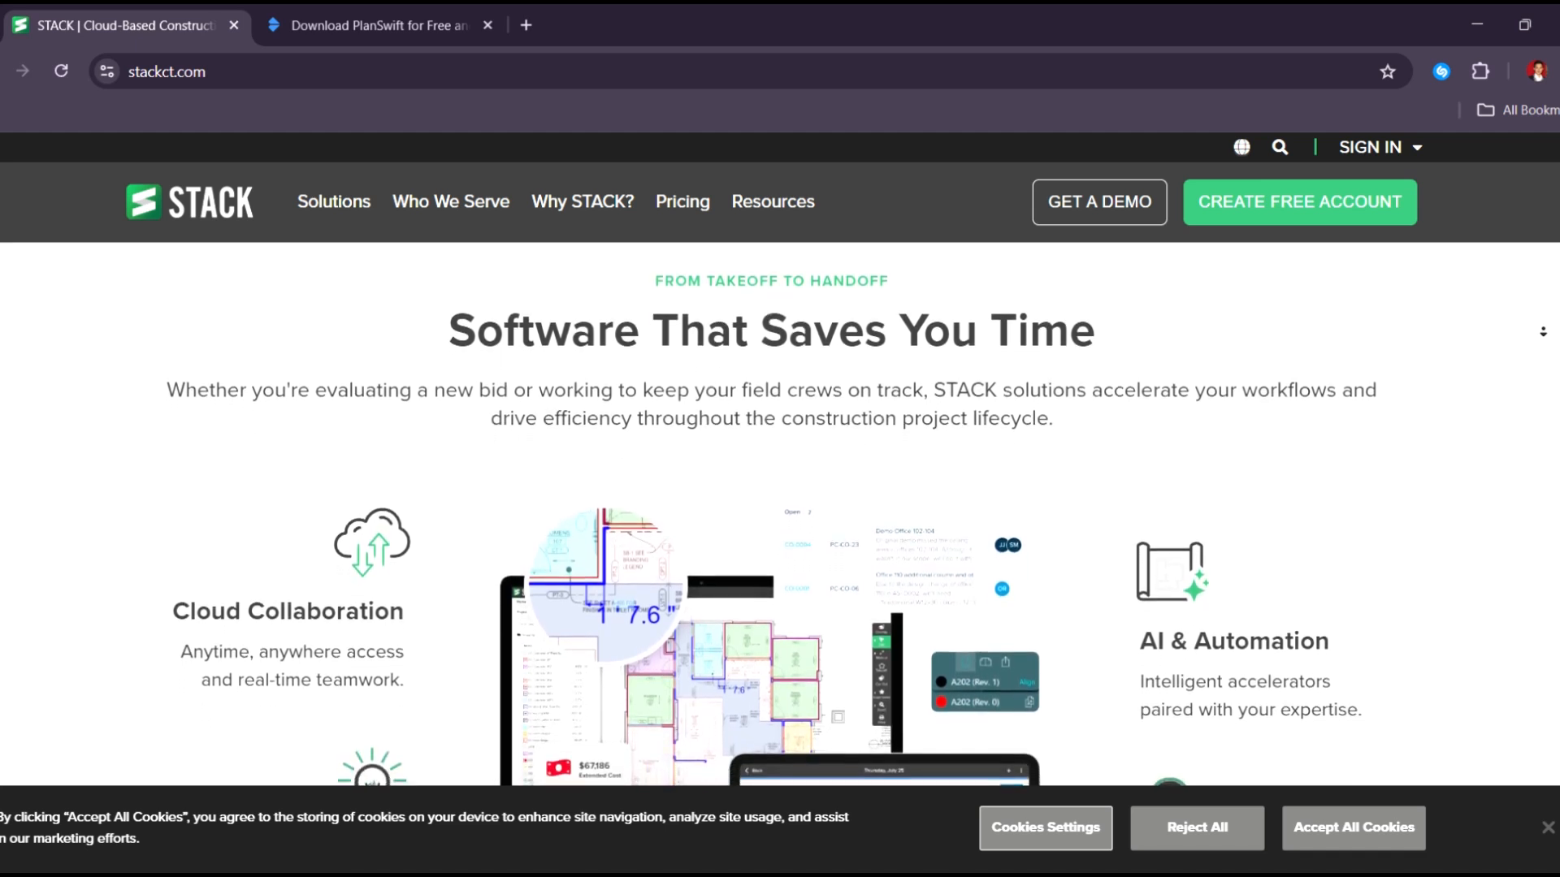
pyautogui.scroll(-3)
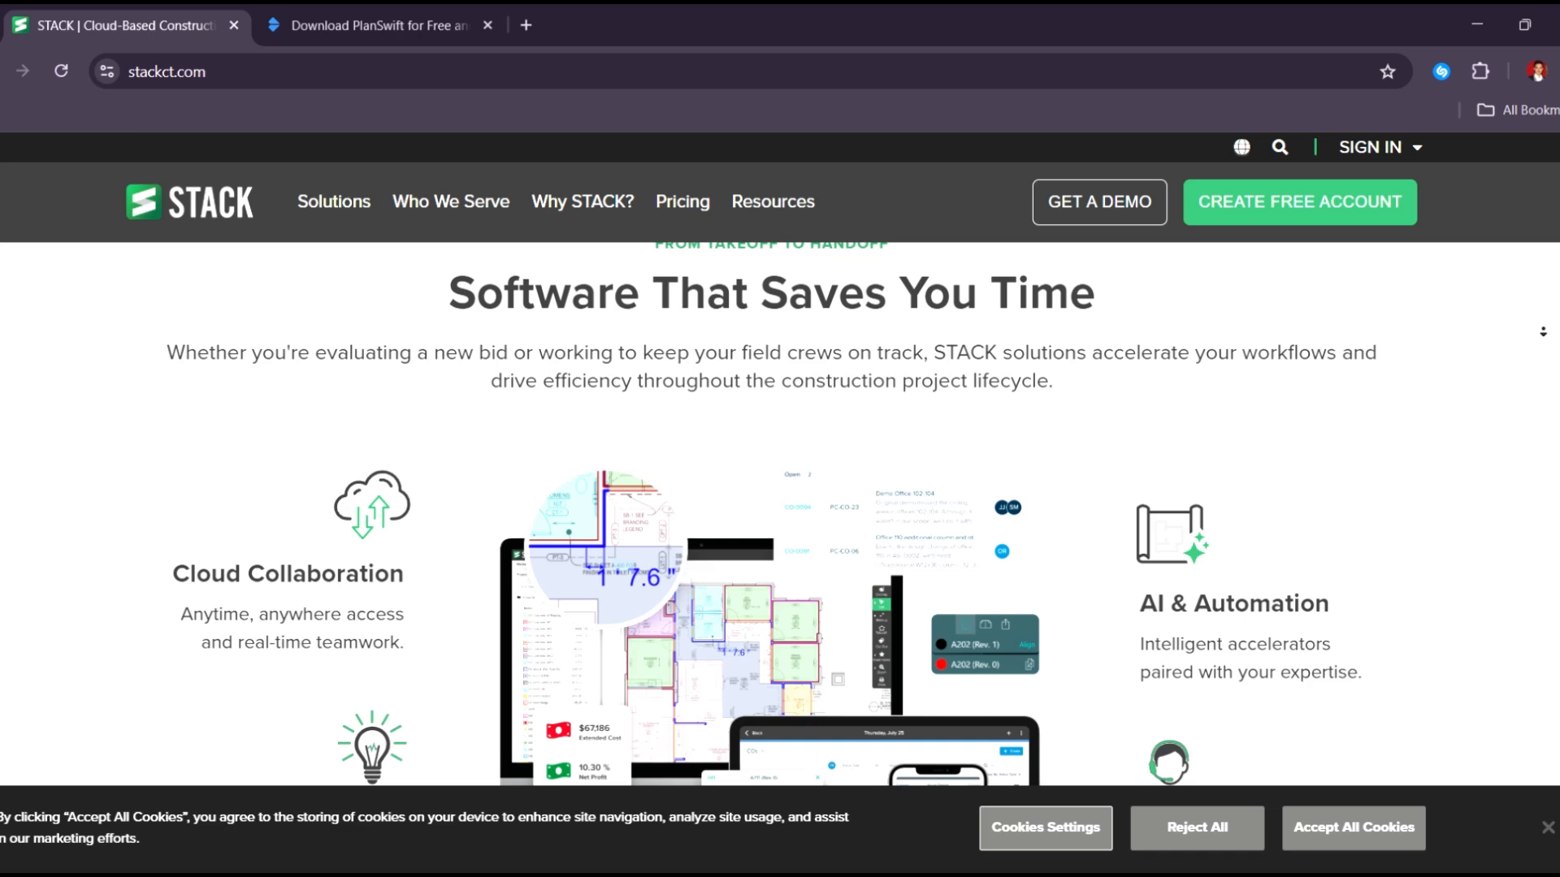
pyautogui.scroll(-3)
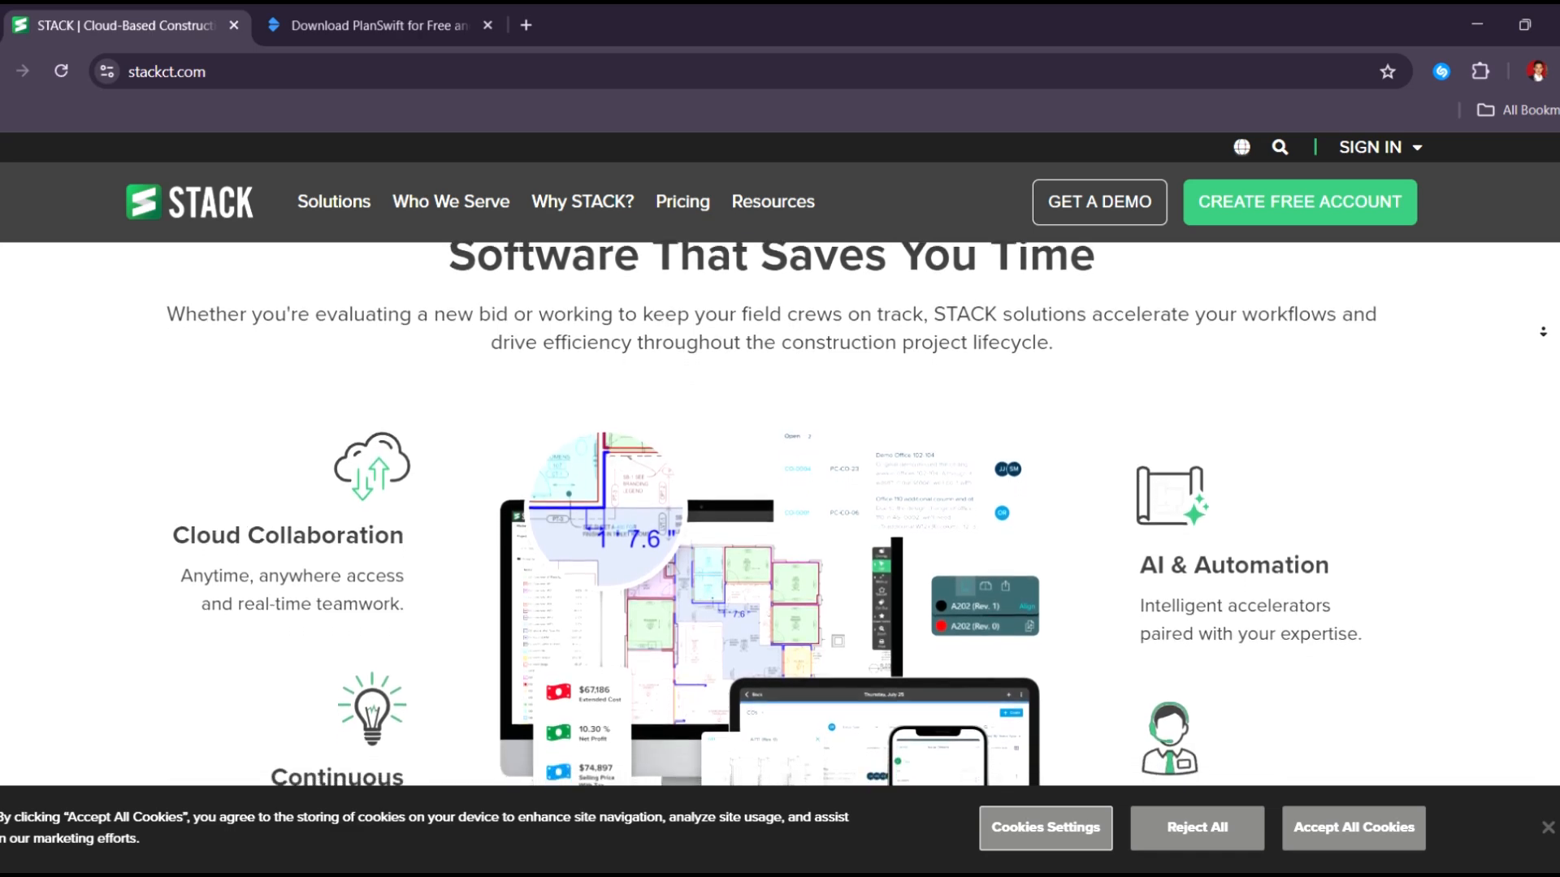
pyautogui.scroll(-3)
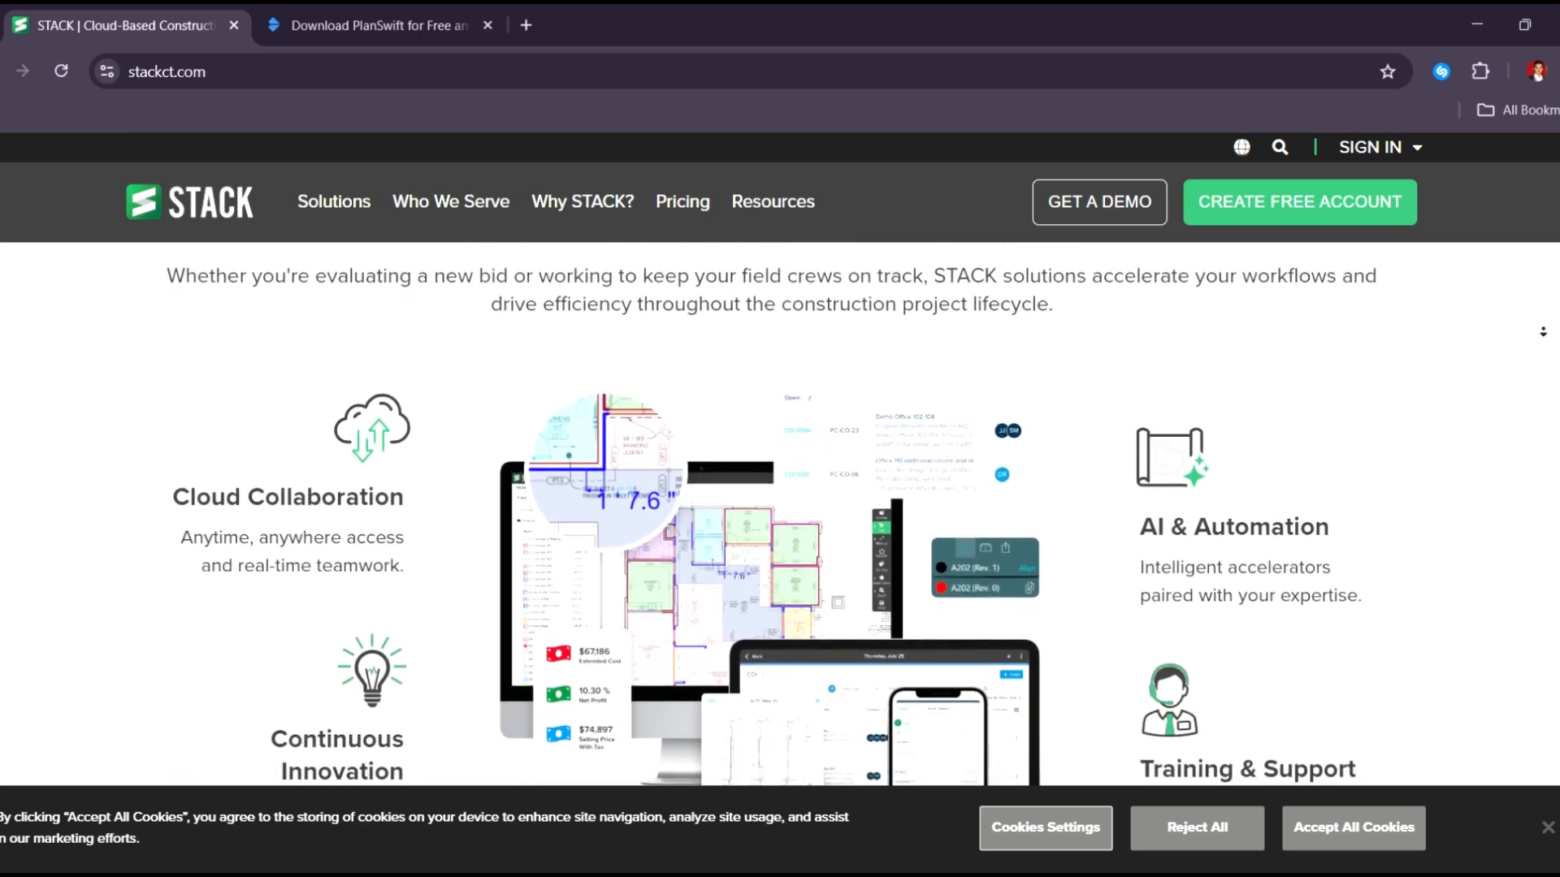
pyautogui.scroll(-3)
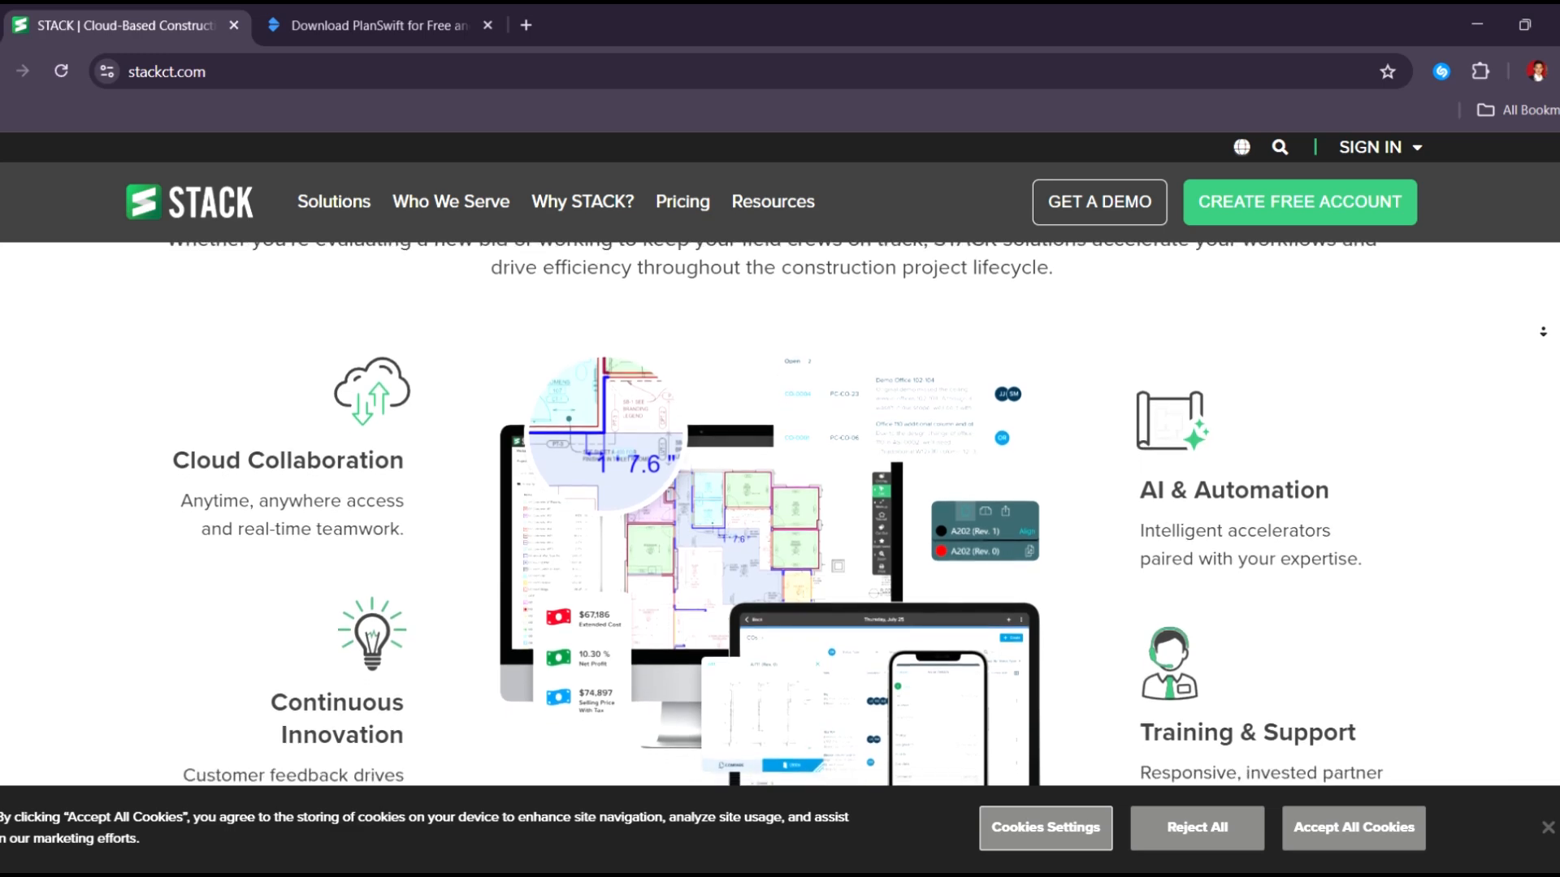
pyautogui.scroll(-3)
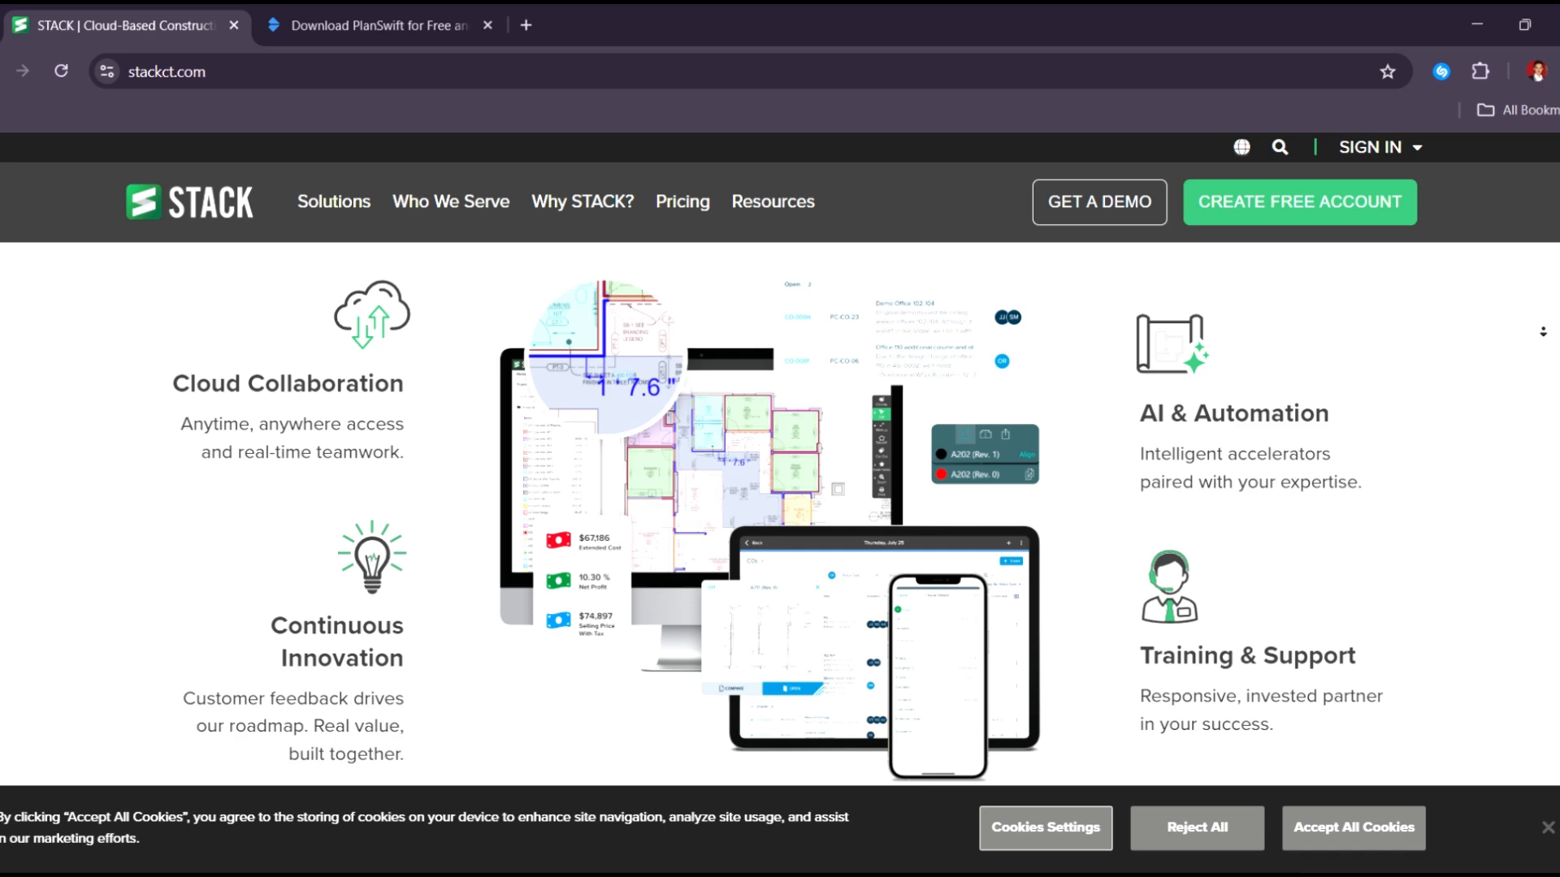
# - Scroll toward 'Explore the best solutions for your business', then switch to the PlanSwift tab
pyautogui.scroll(-3)
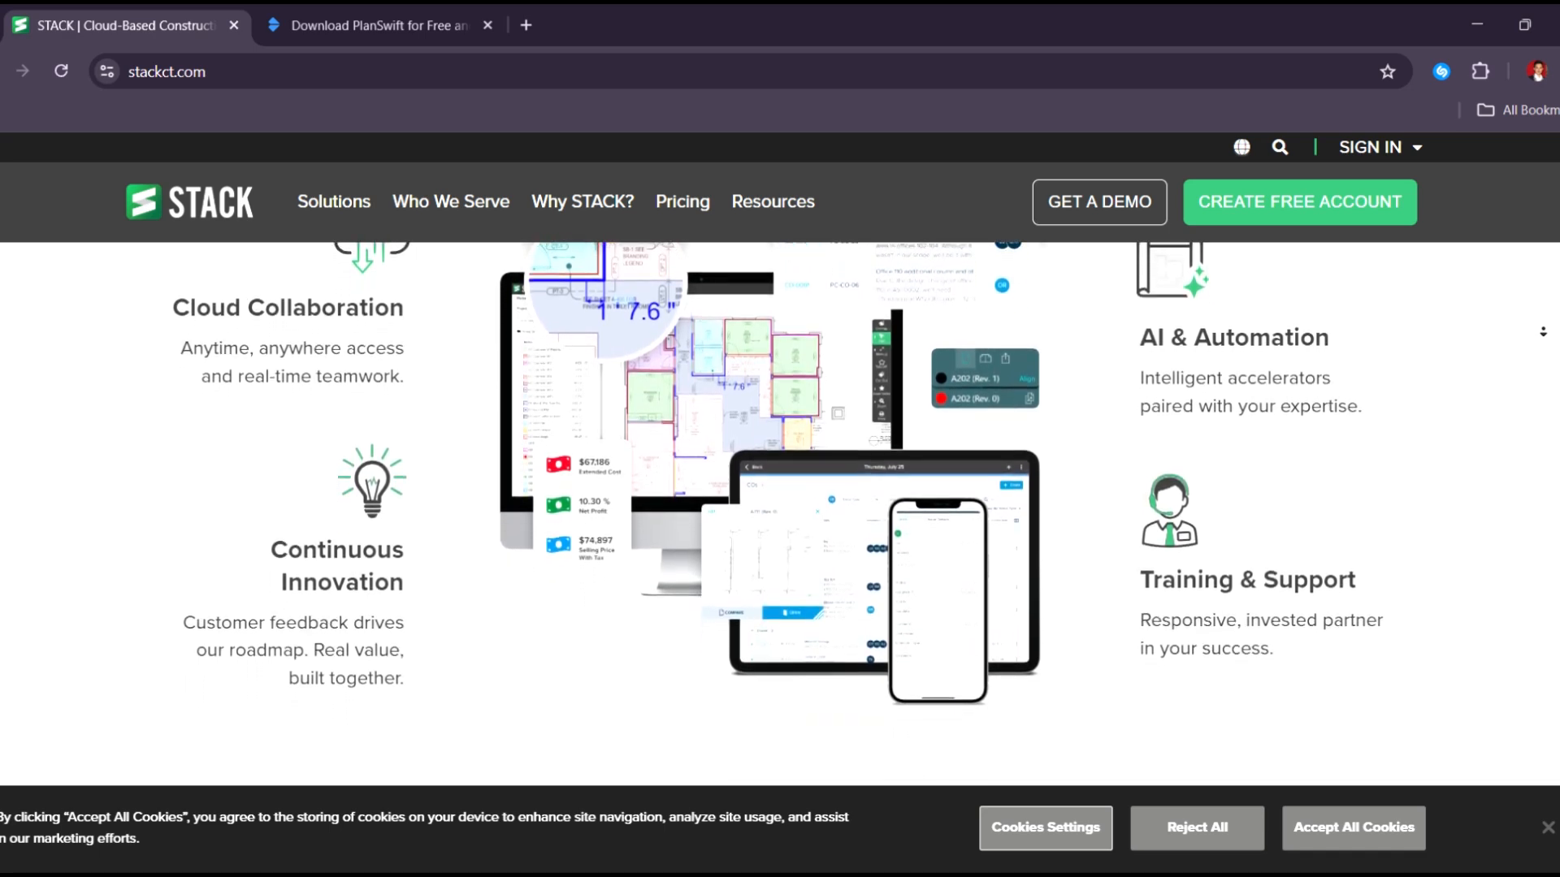
pyautogui.scroll(-3)
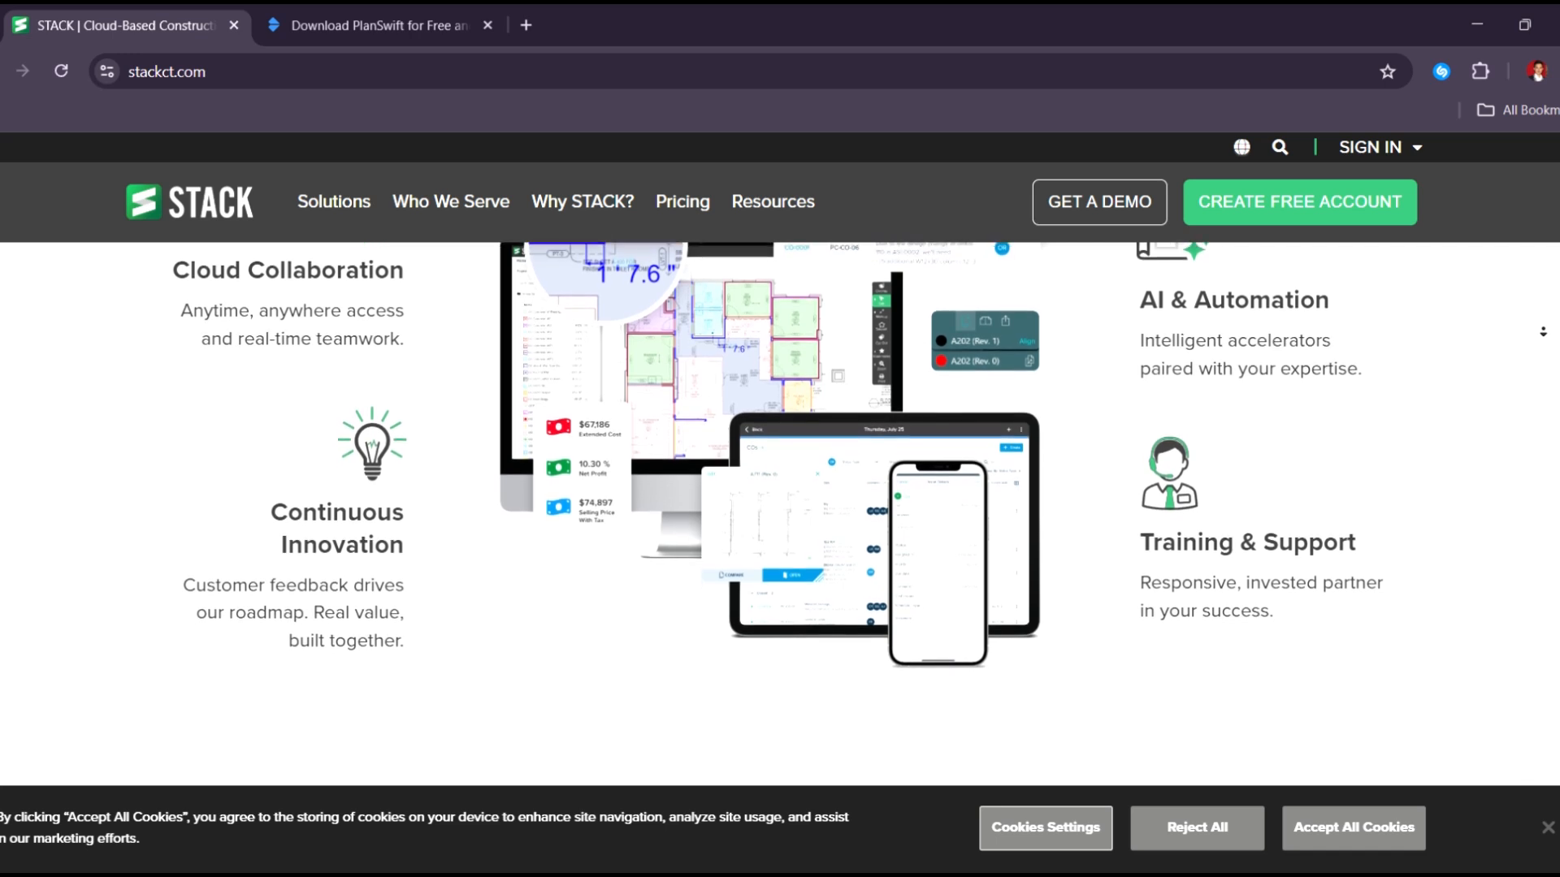
pyautogui.scroll(-3)
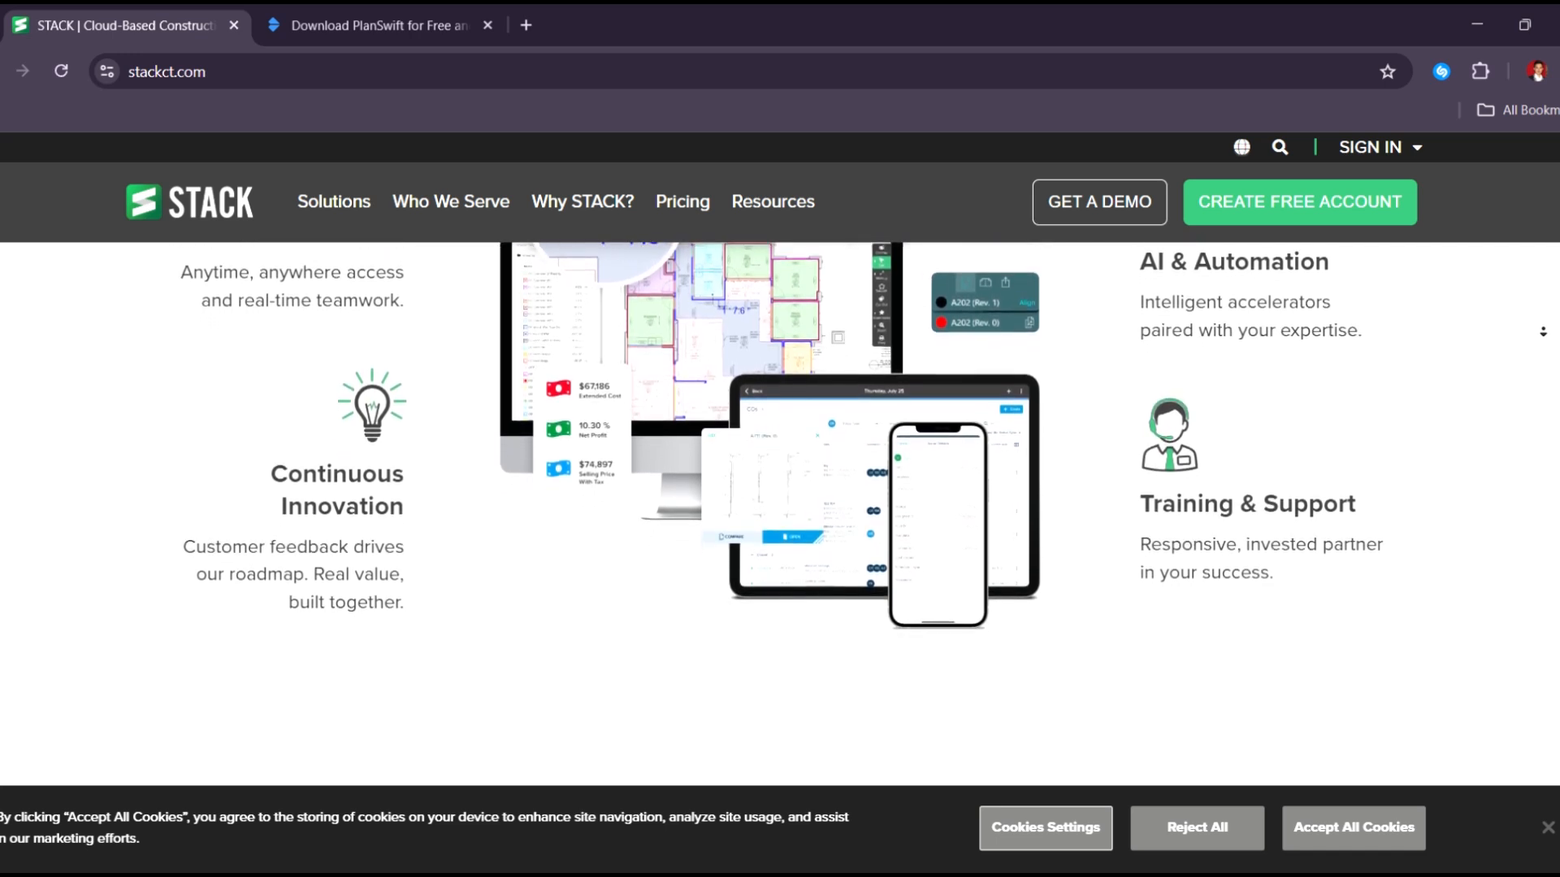
pyautogui.scroll(-3)
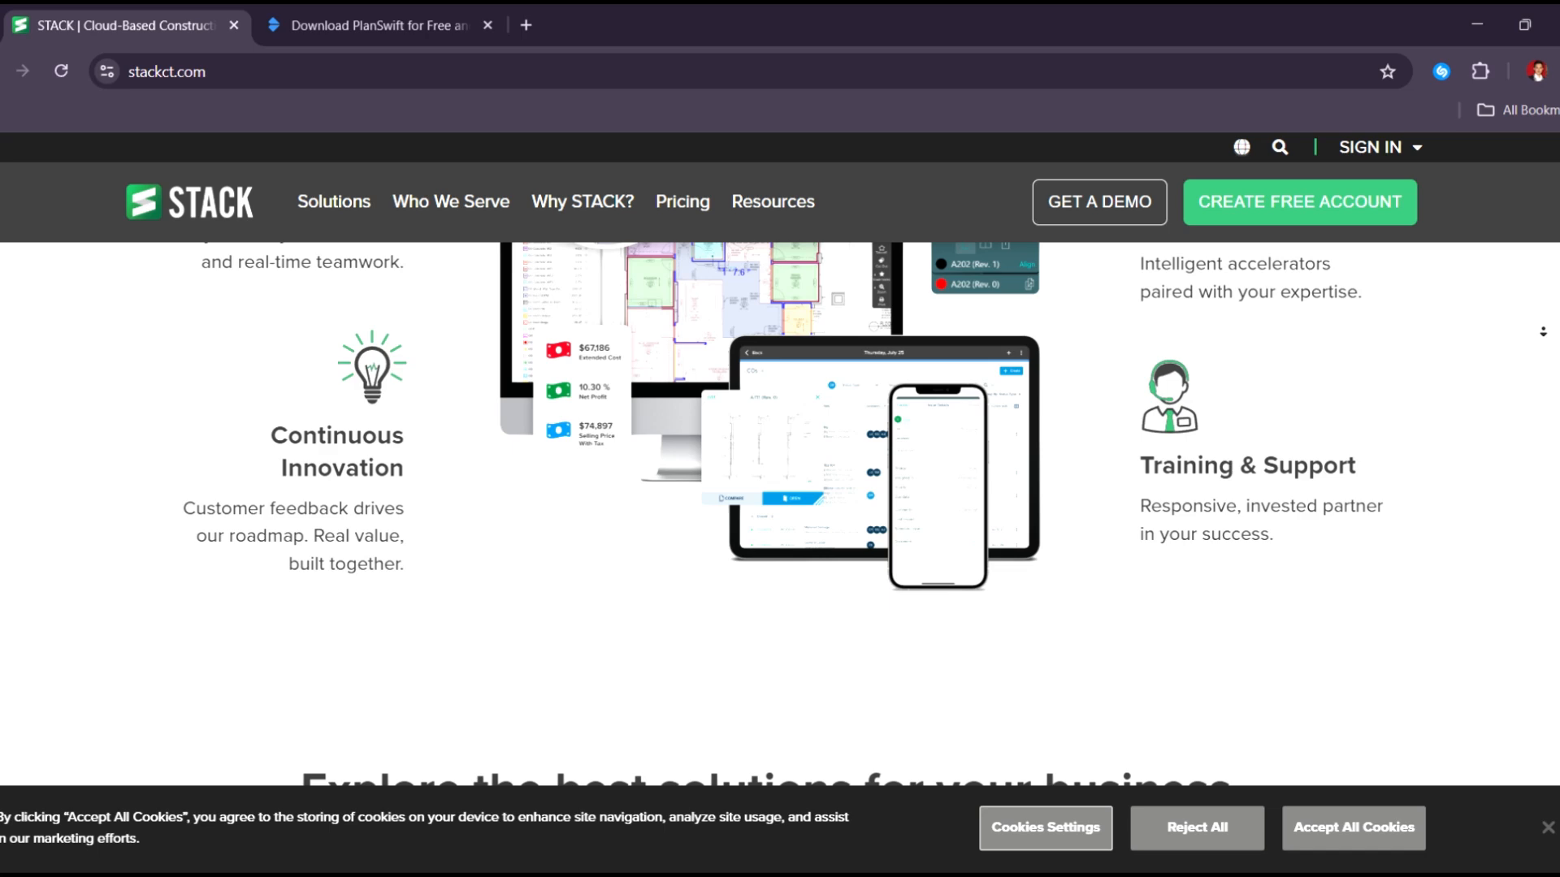
pyautogui.scroll(-3)
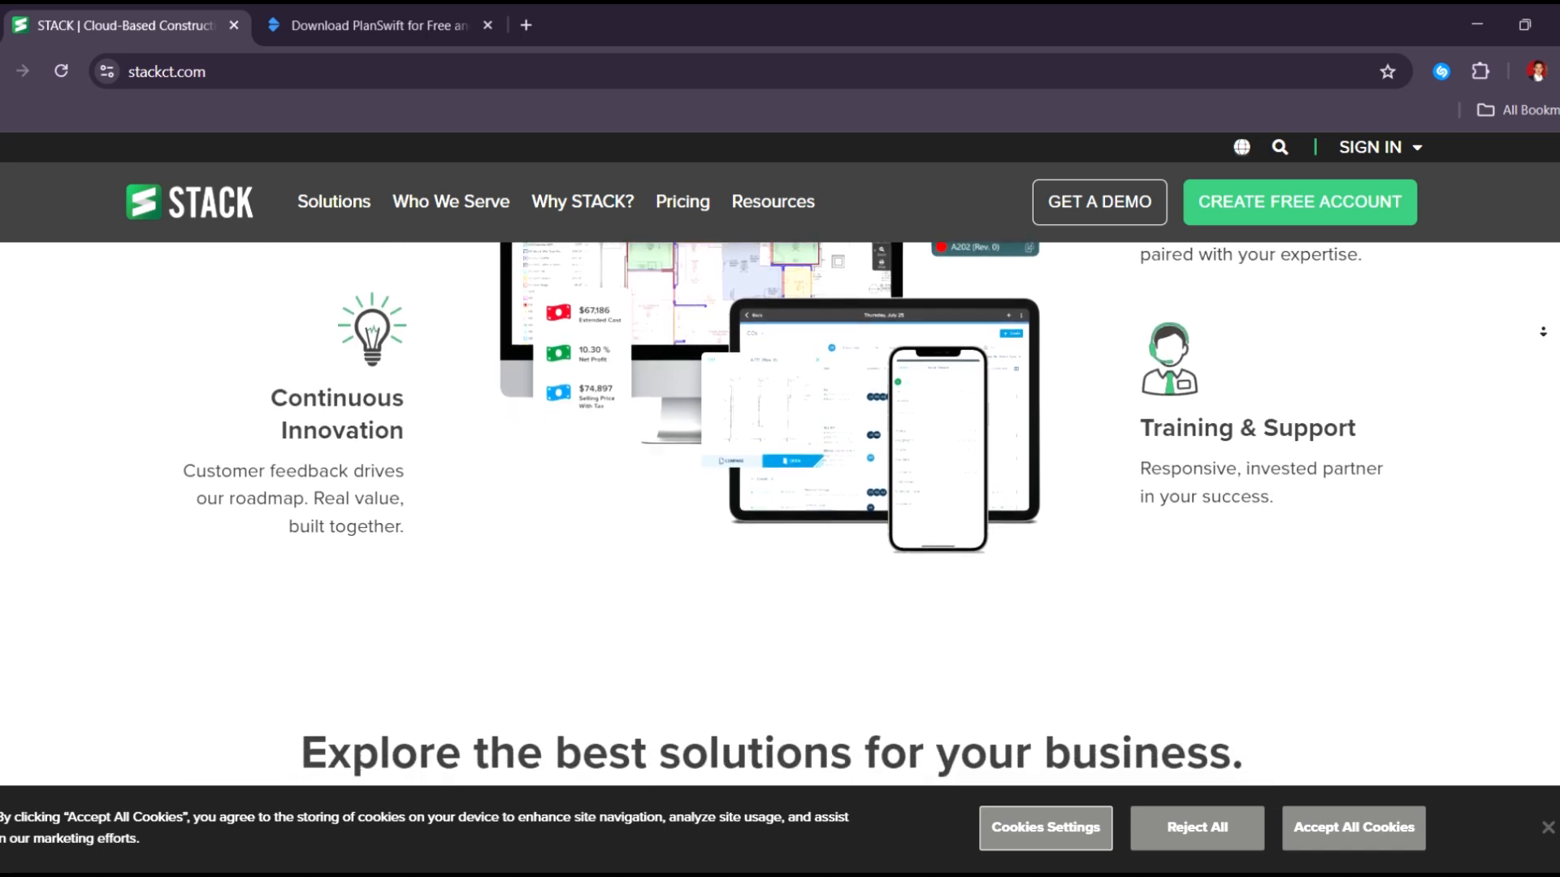
pyautogui.click(381, 25)
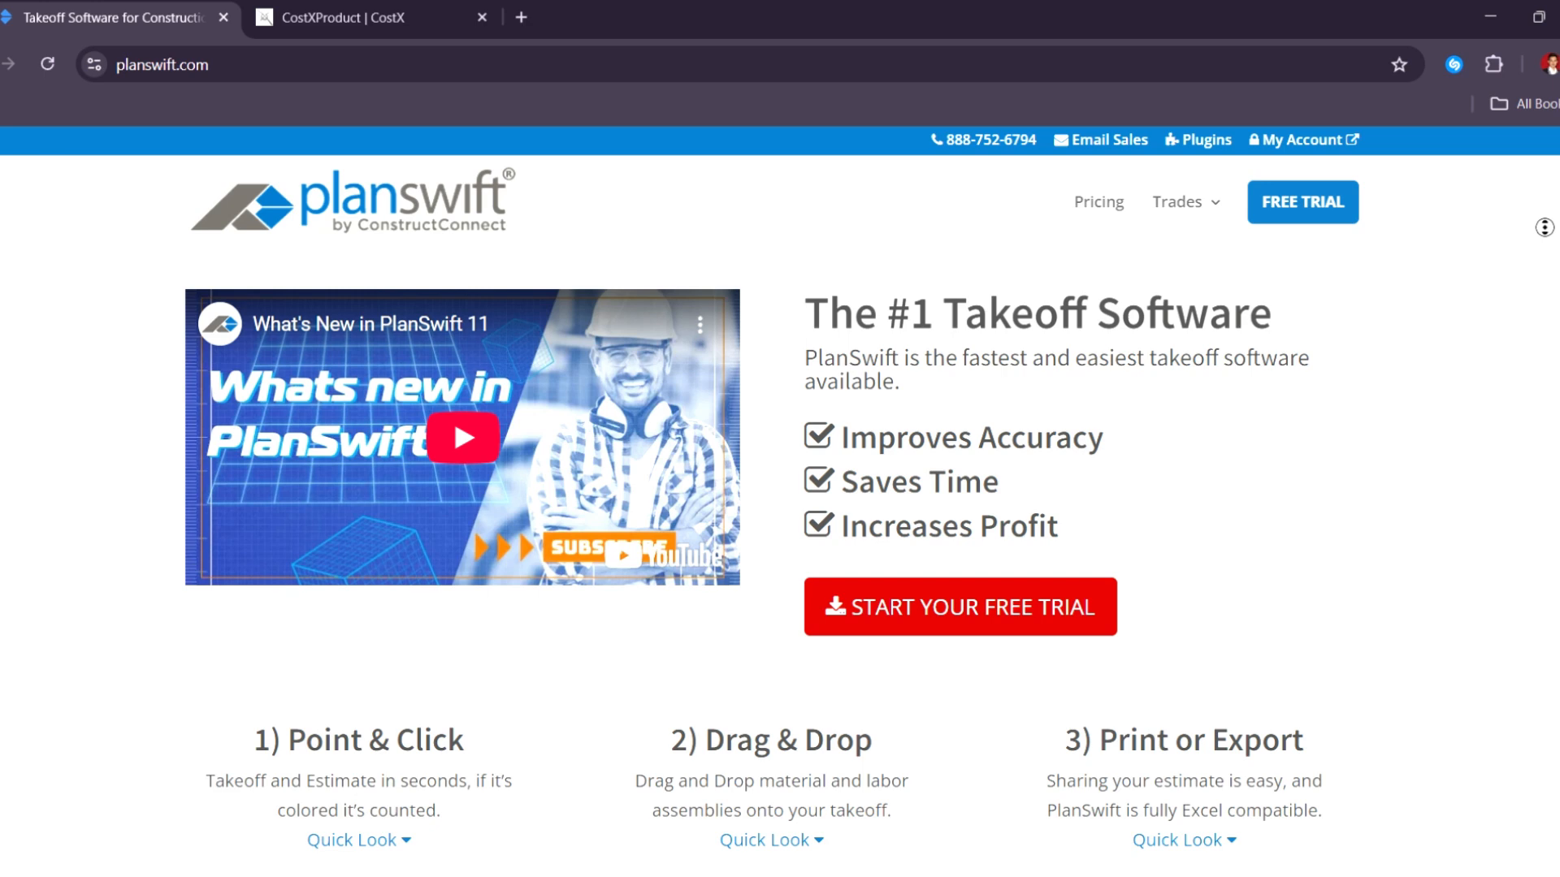
# - Scroll the PlanSwift homepage through the General Contractors benefits section
pyautogui.scroll(-3)
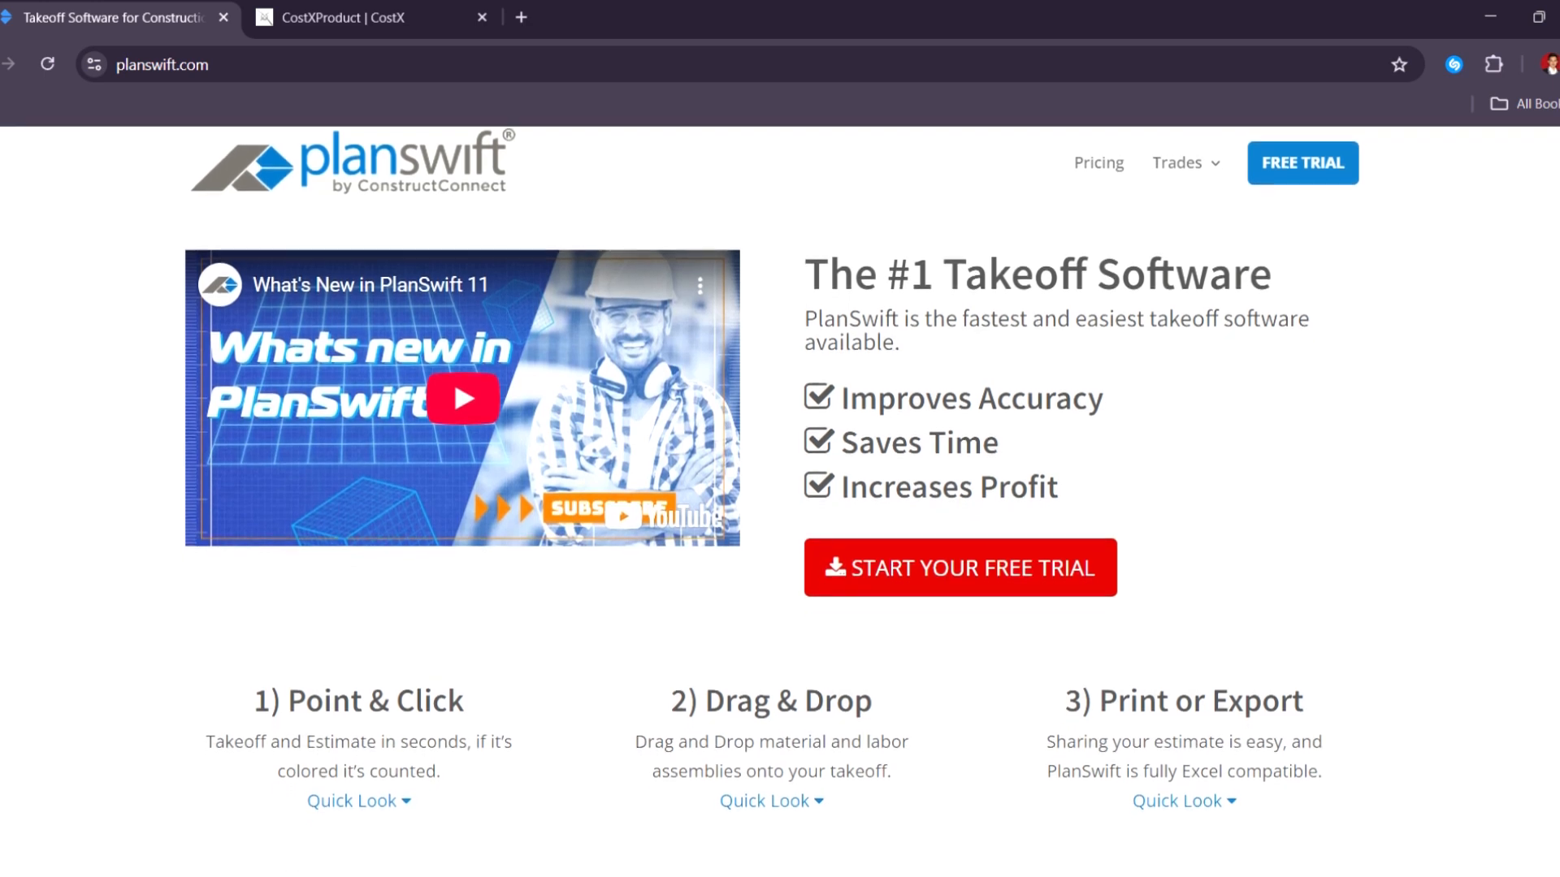
pyautogui.scroll(-3)
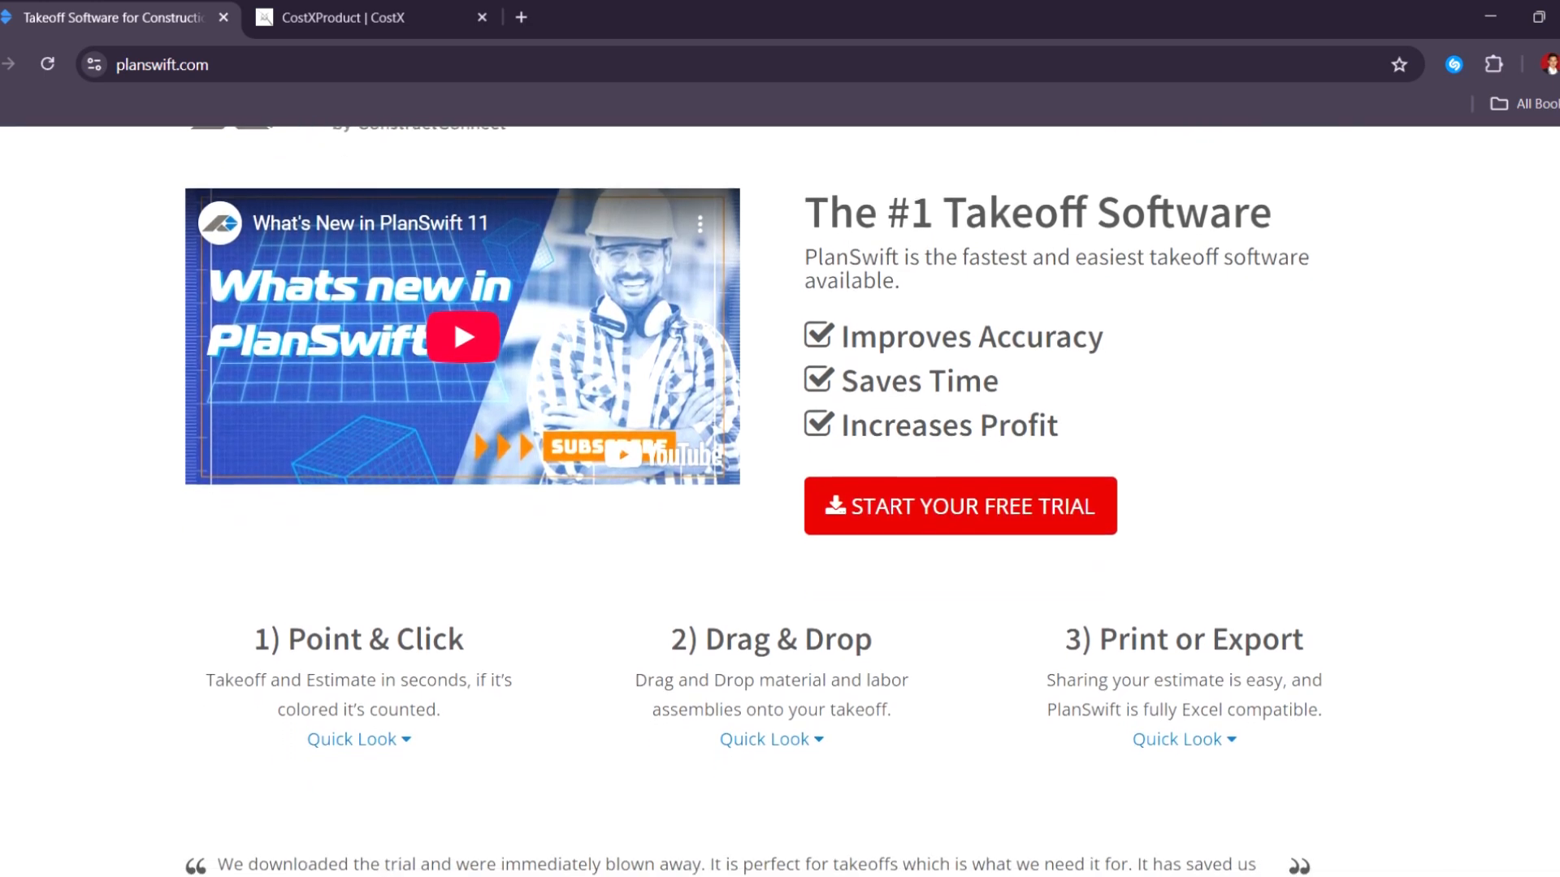
pyautogui.scroll(-3)
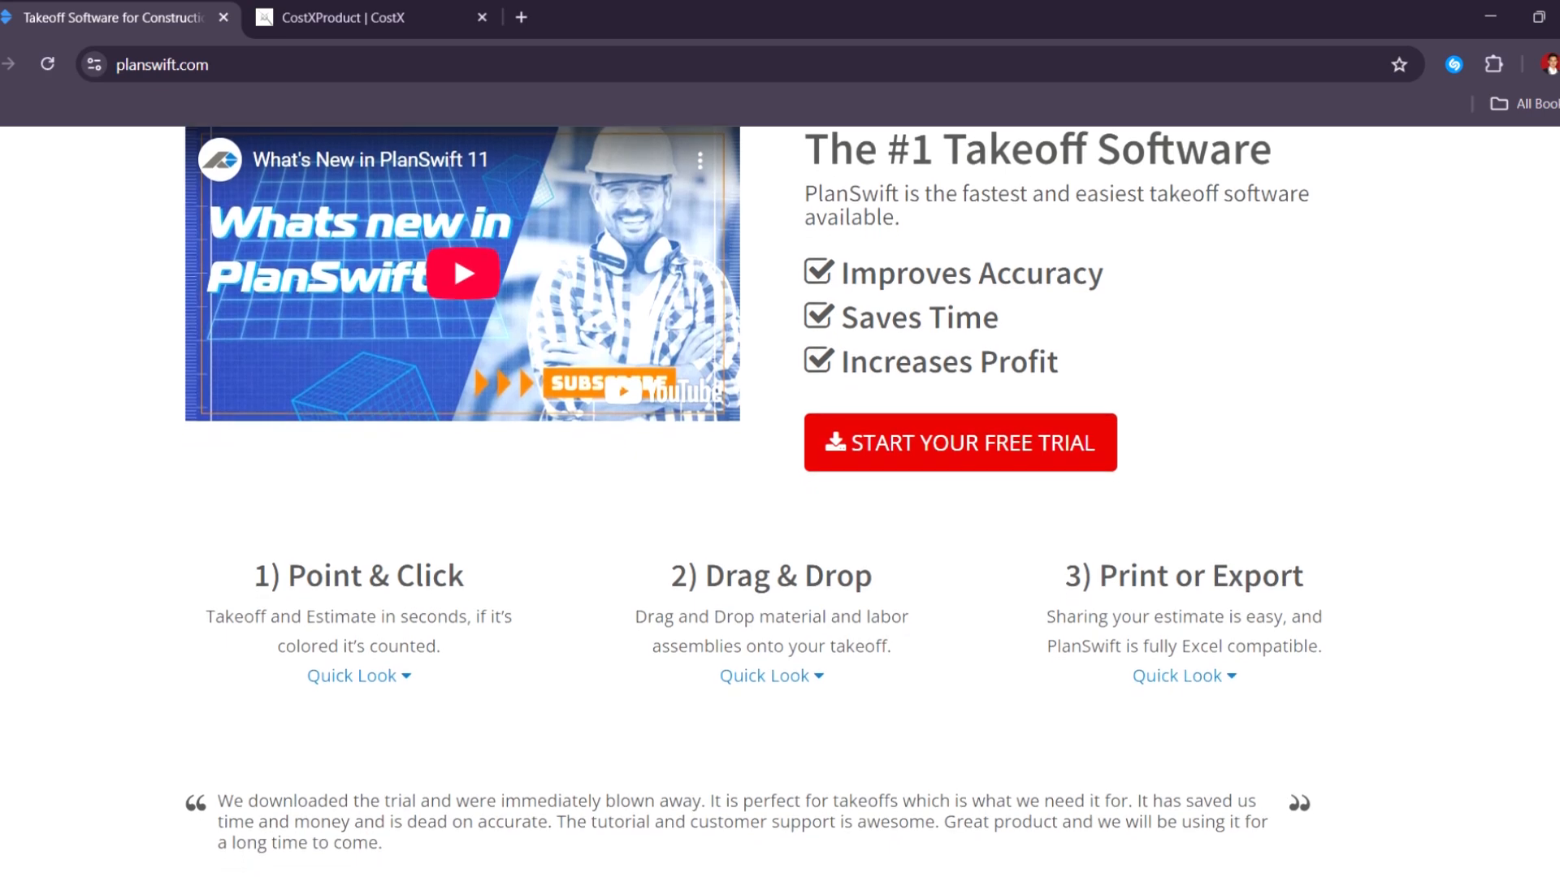
pyautogui.scroll(-3)
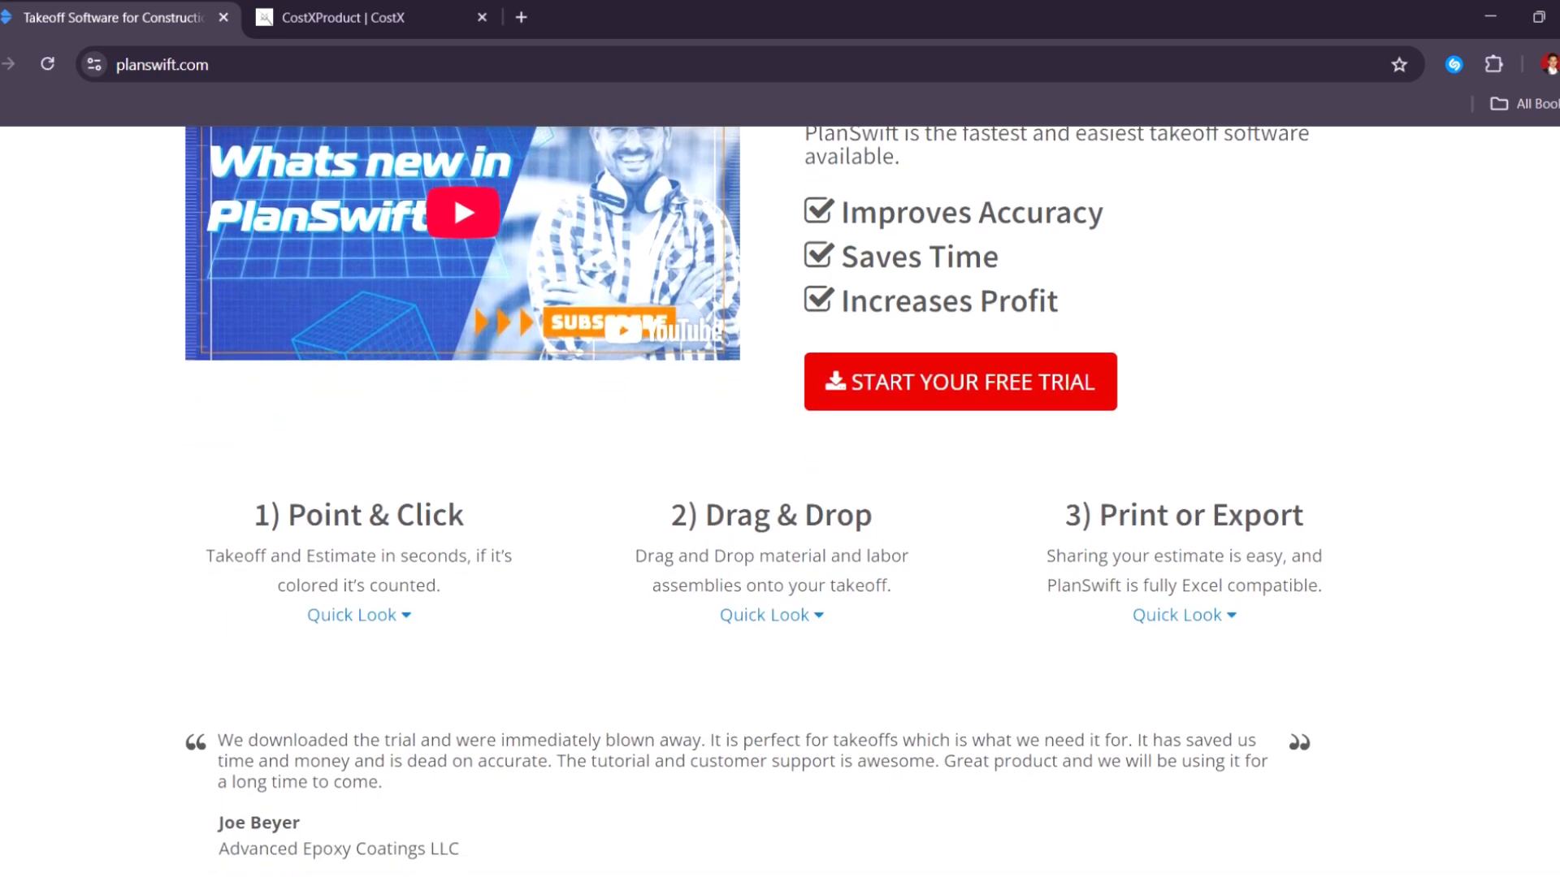
pyautogui.scroll(-3)
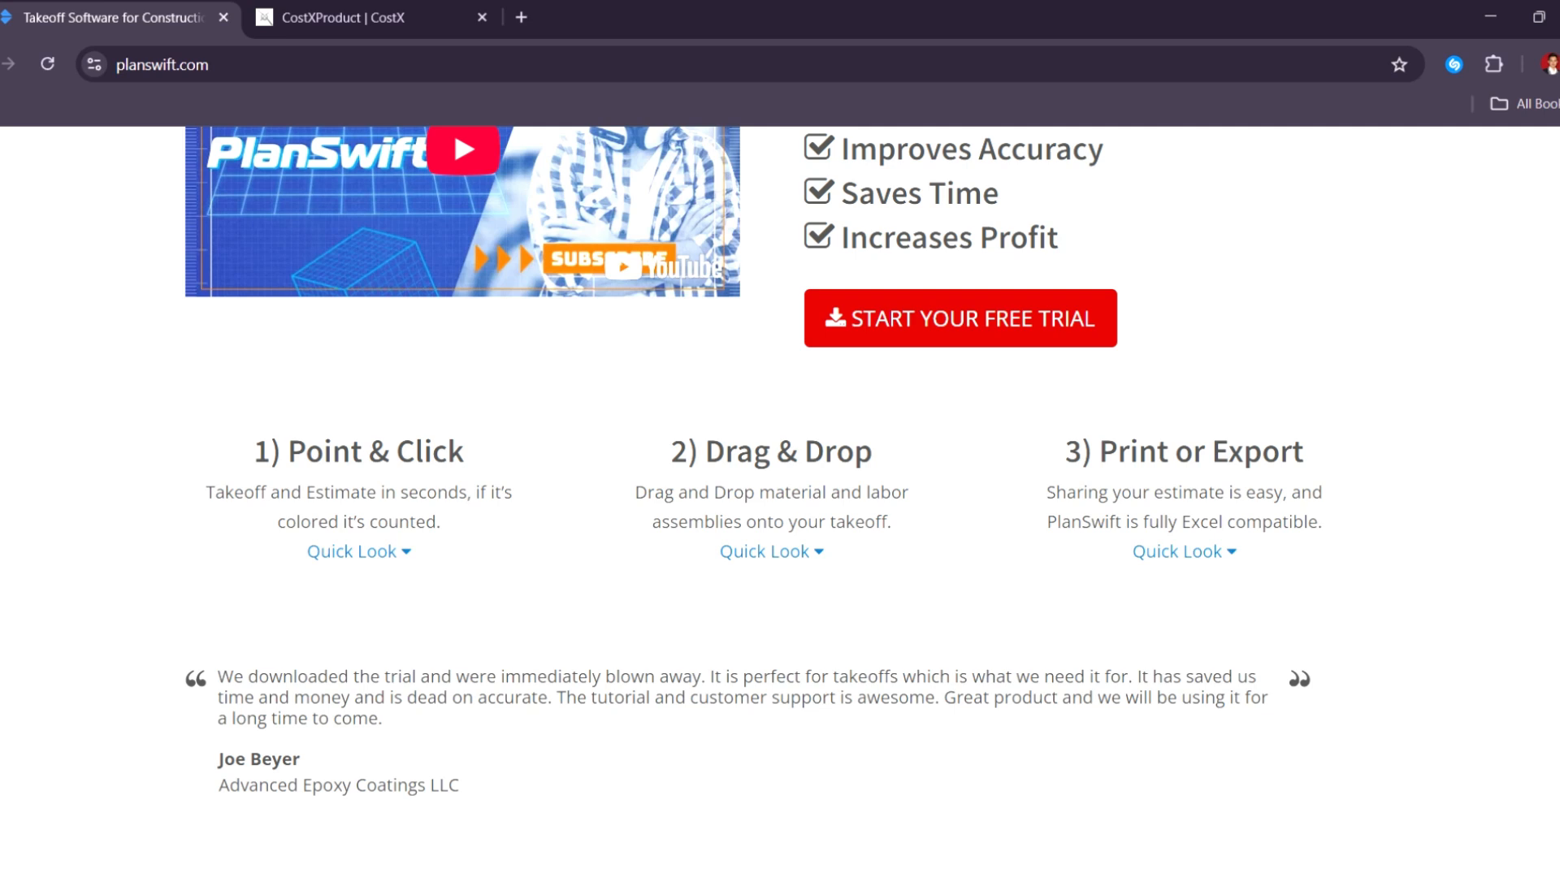
pyautogui.scroll(-3)
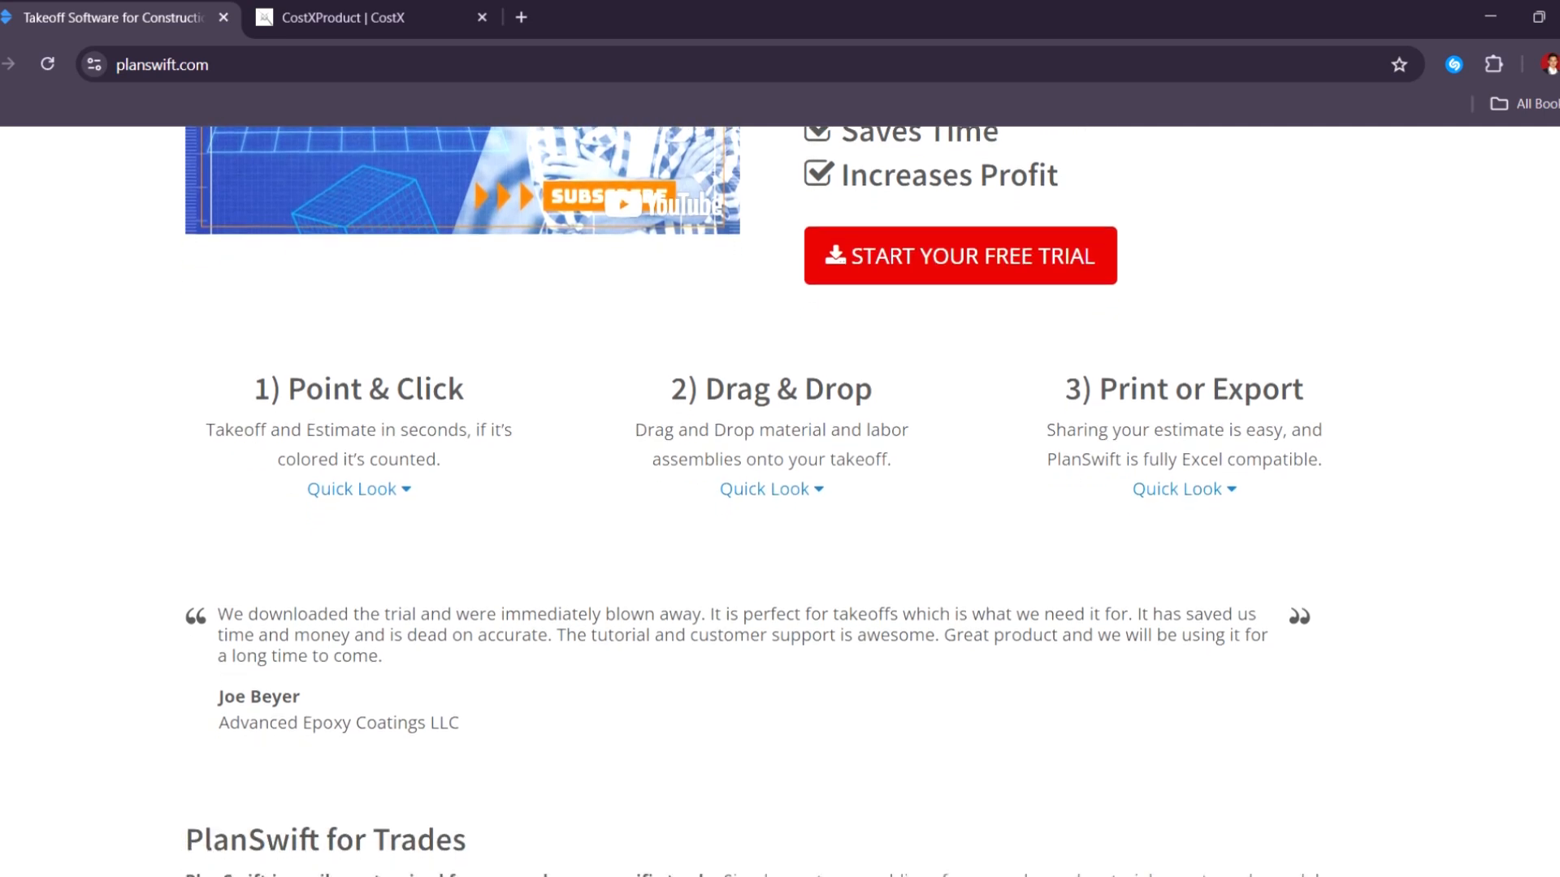
pyautogui.scroll(-3)
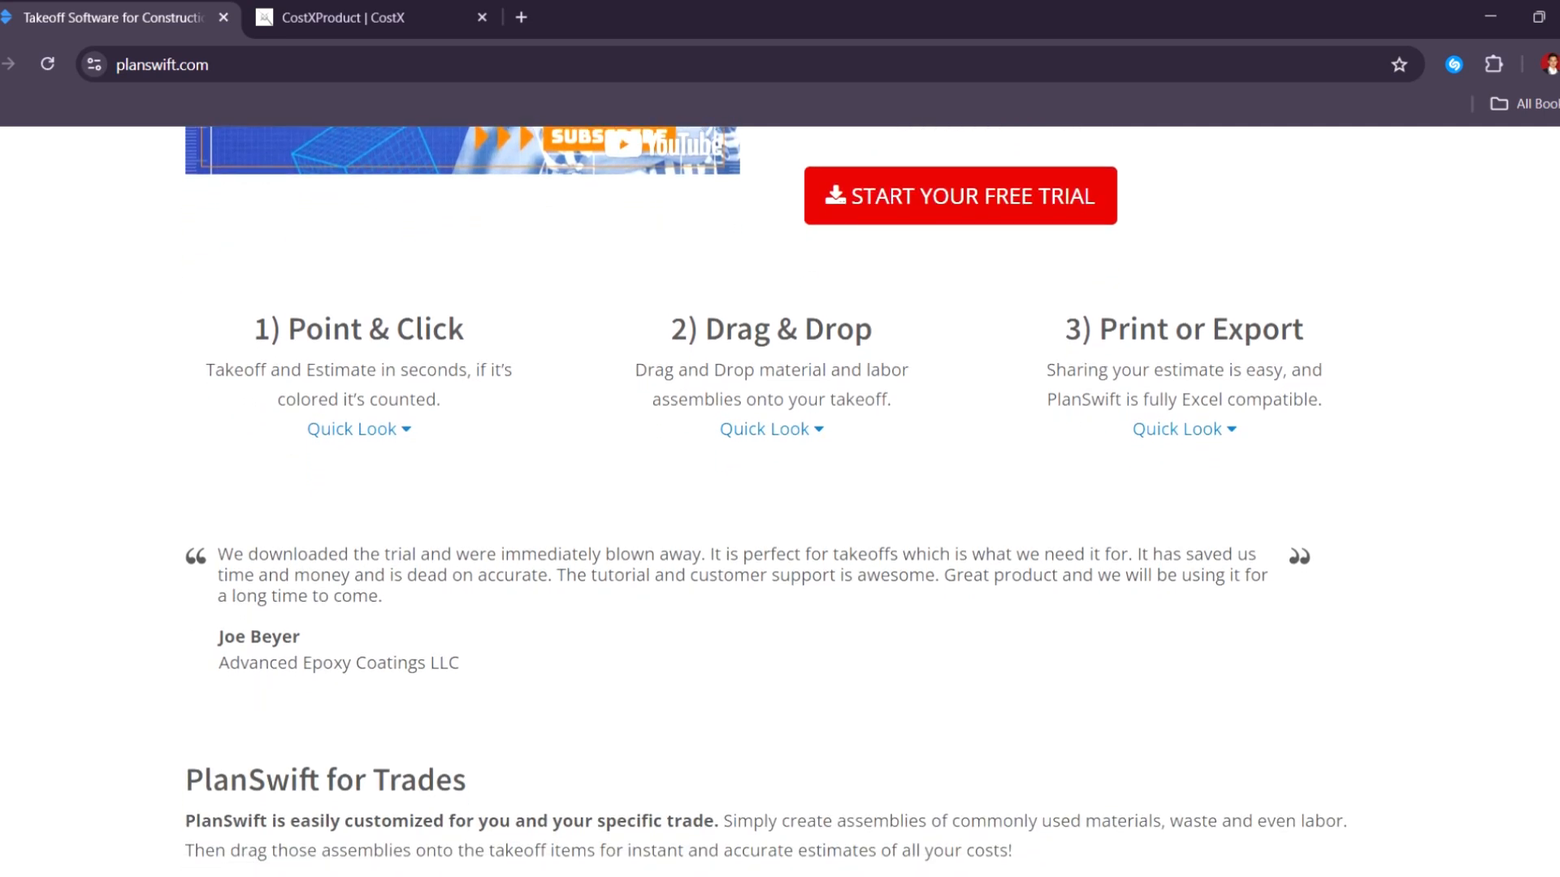
pyautogui.scroll(-3)
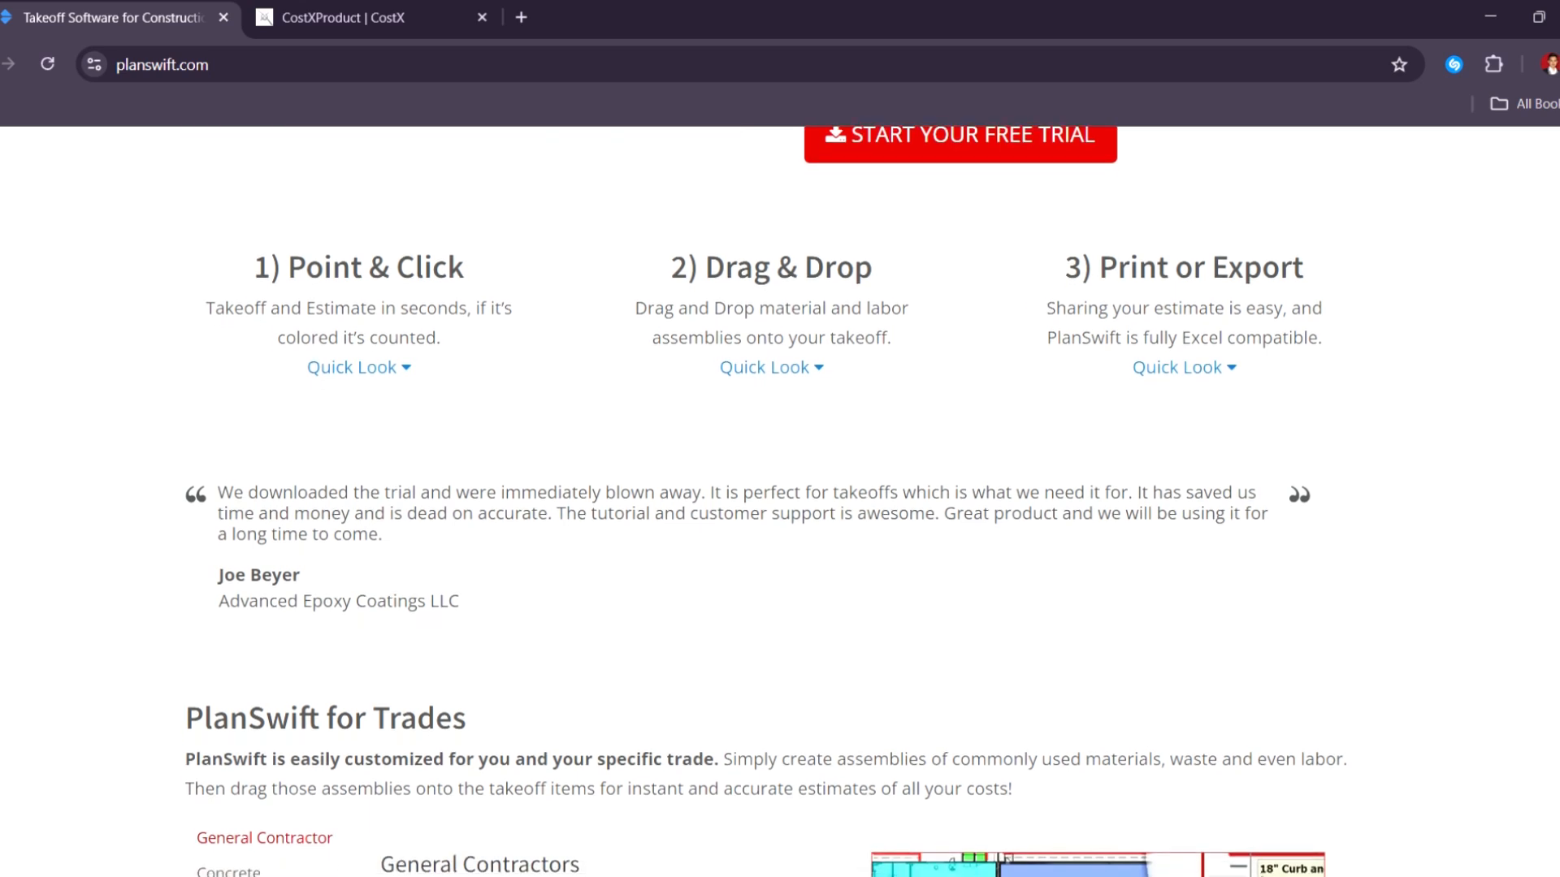
pyautogui.scroll(-3)
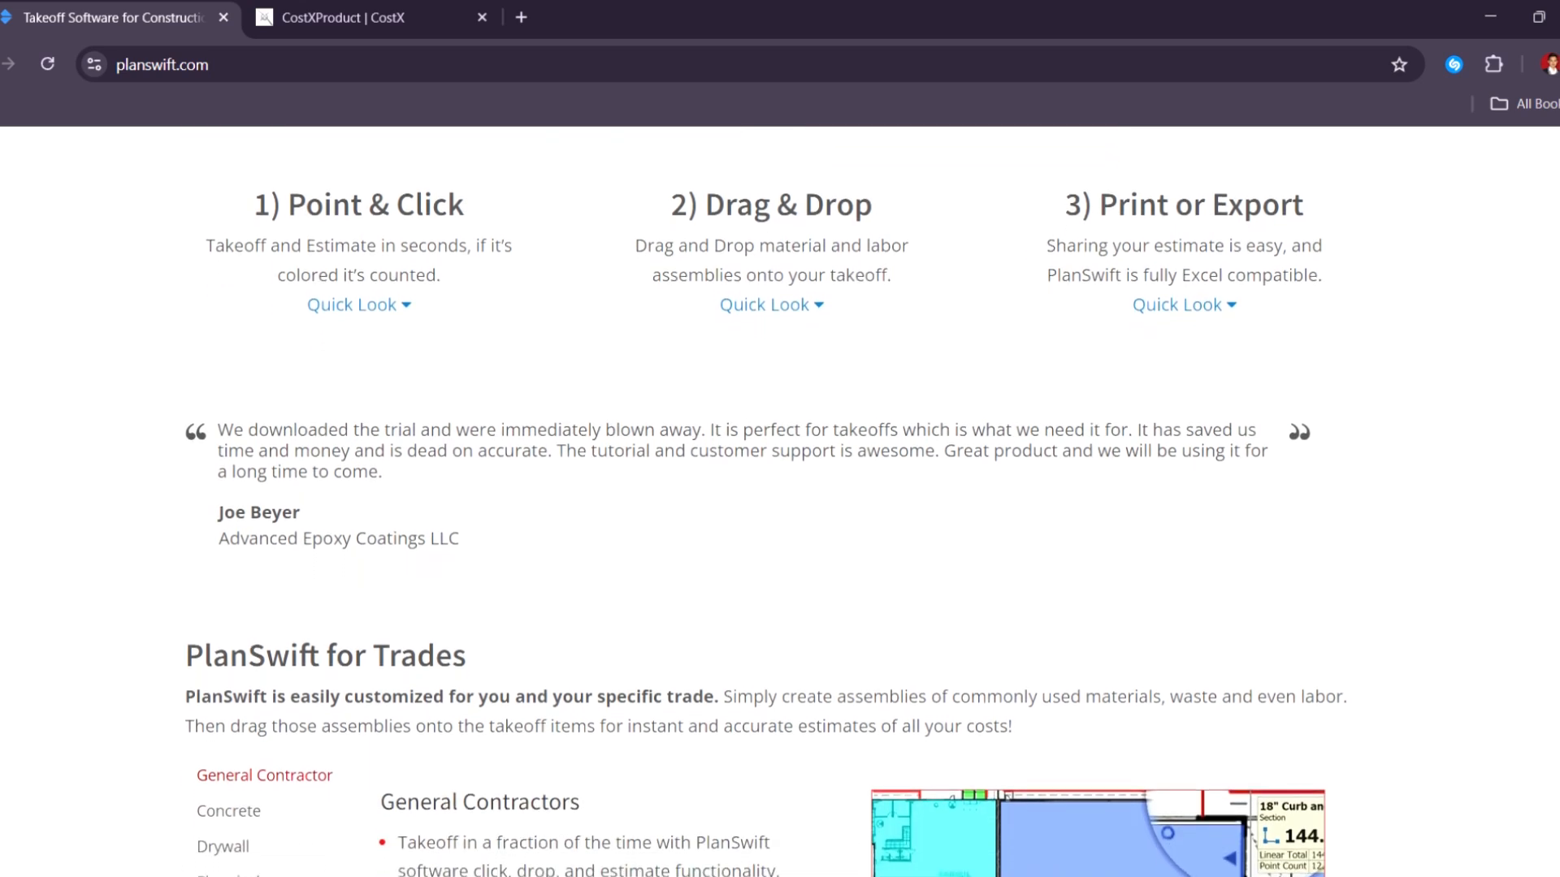
pyautogui.scroll(-3)
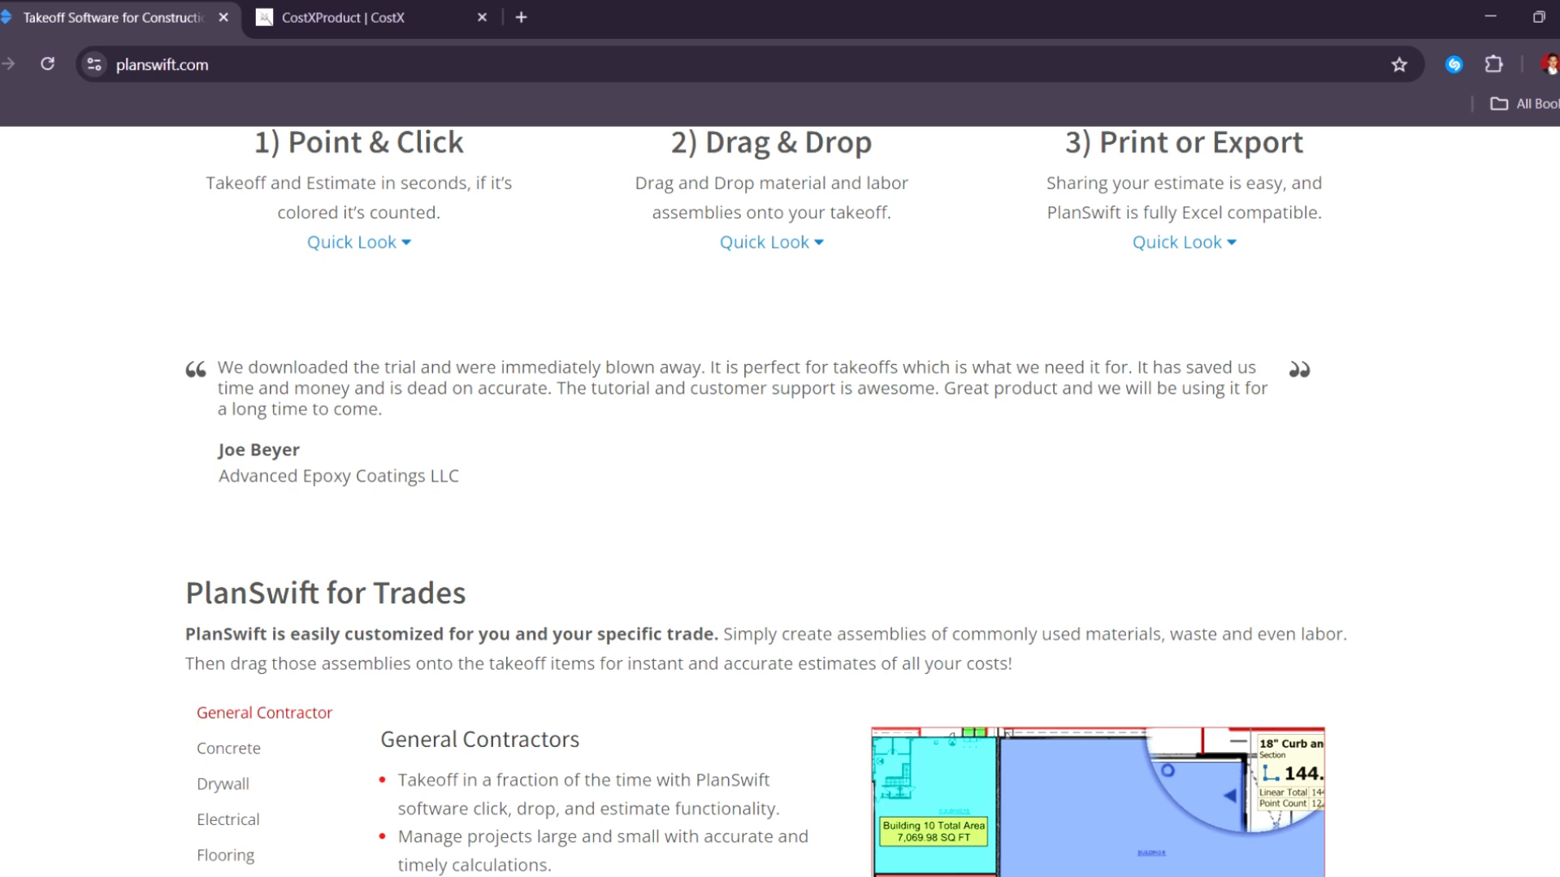
pyautogui.scroll(-3)
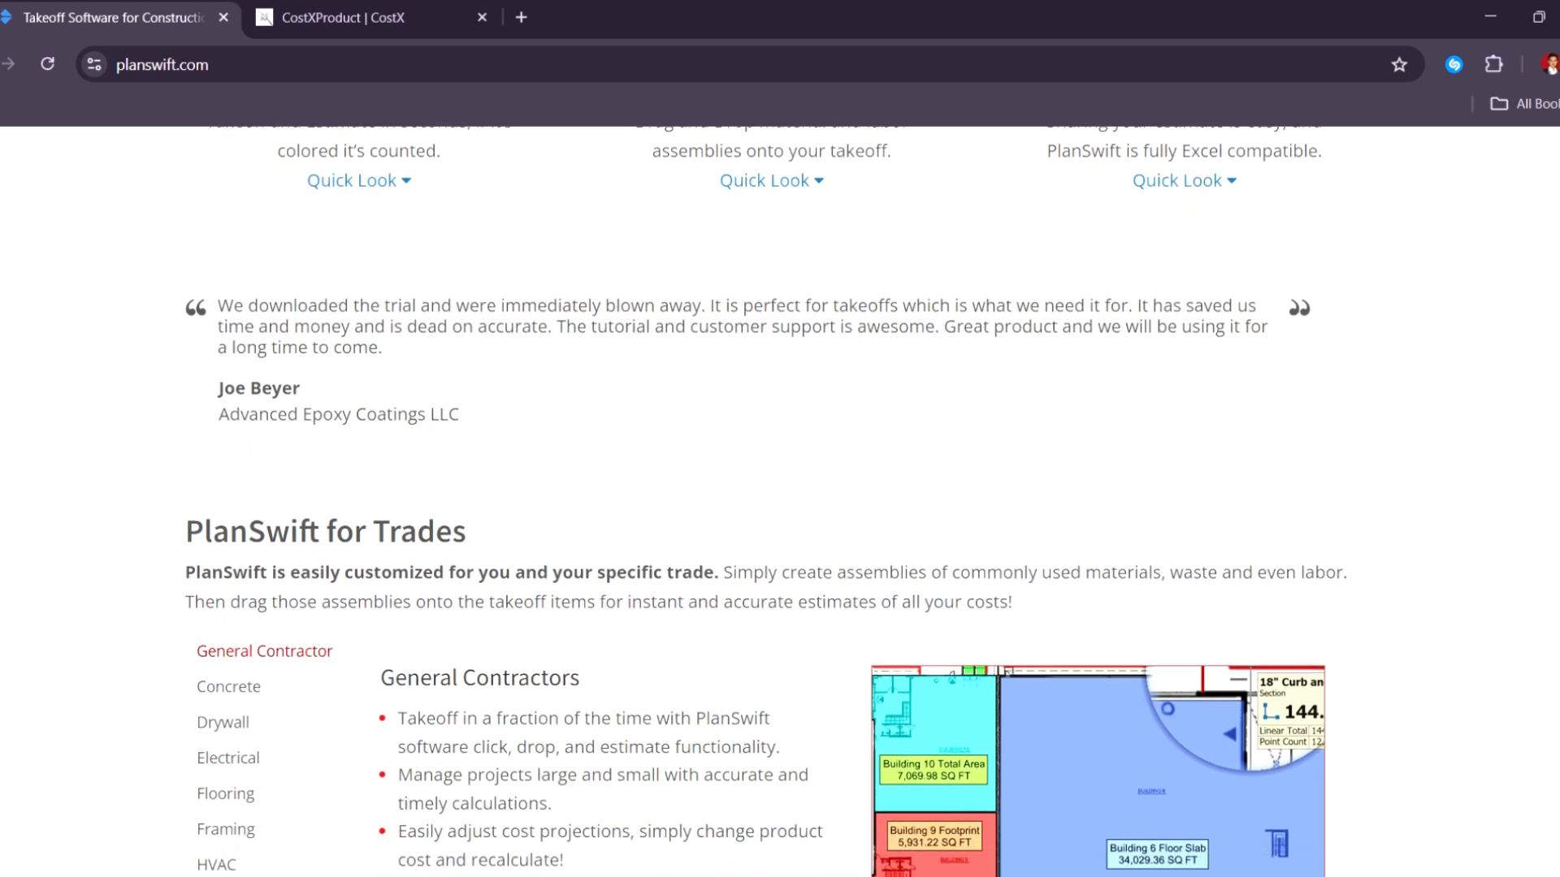
pyautogui.scroll(-3)
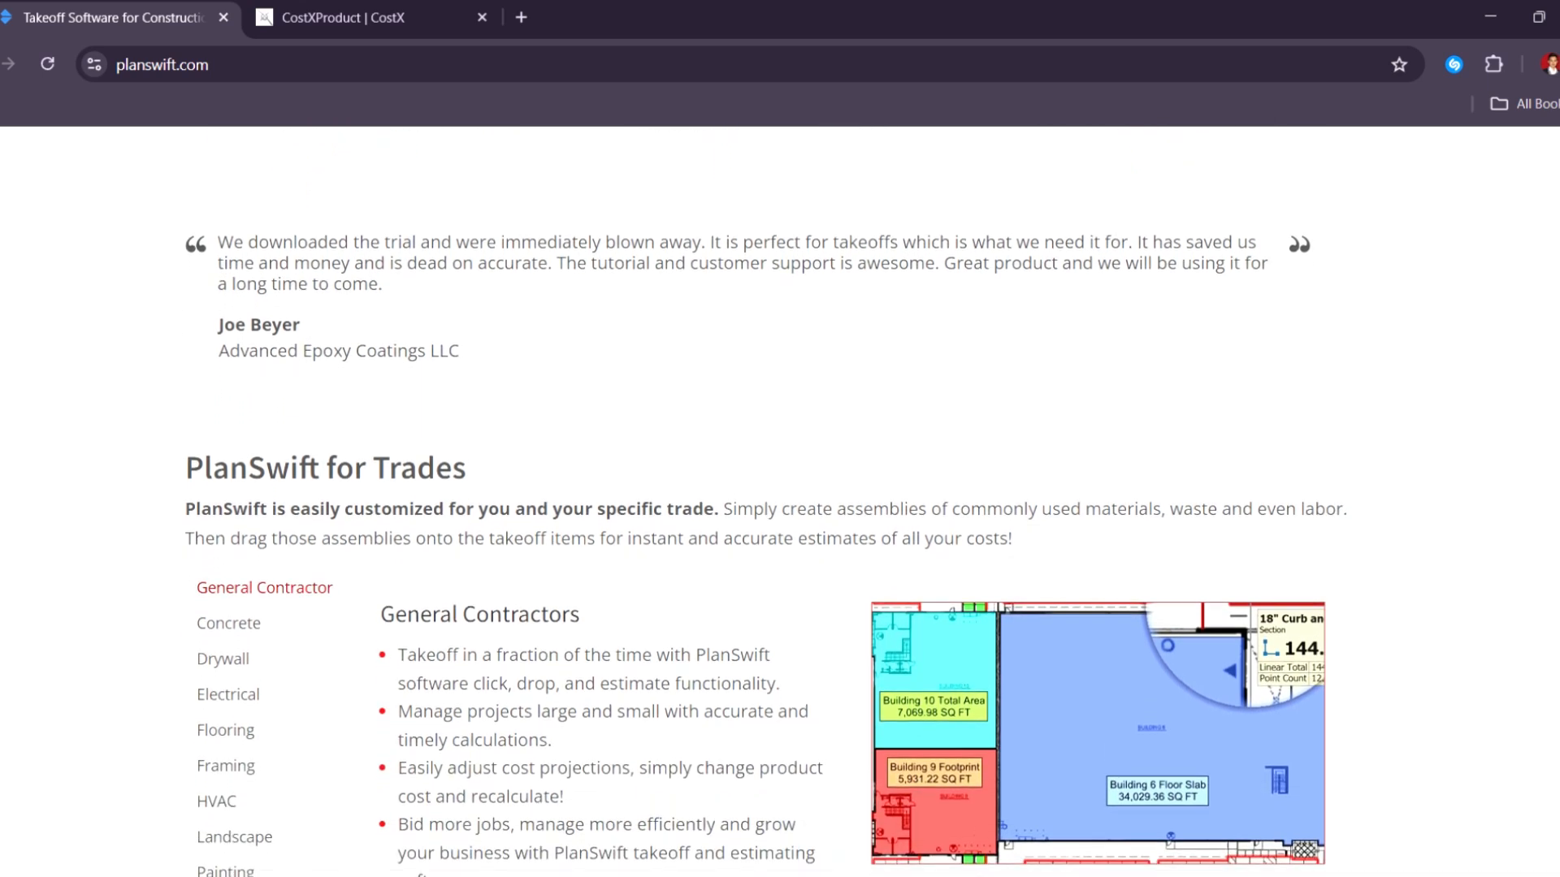
# - Continue past a customer testimonial to the FAQ on what PlanSwift is used for
pyautogui.scroll(-3)
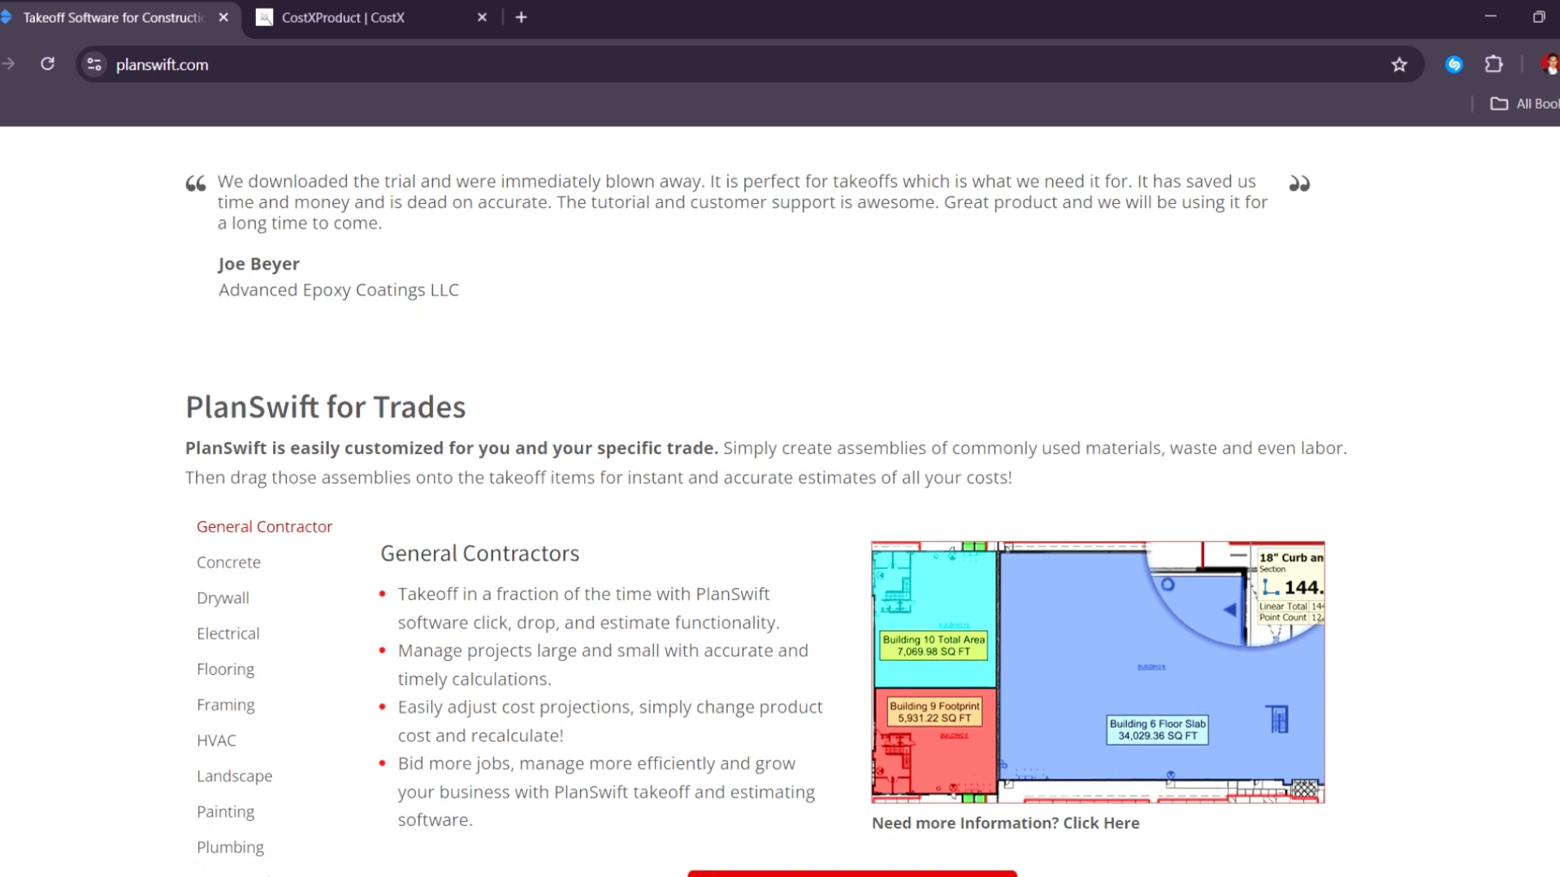
pyautogui.scroll(-3)
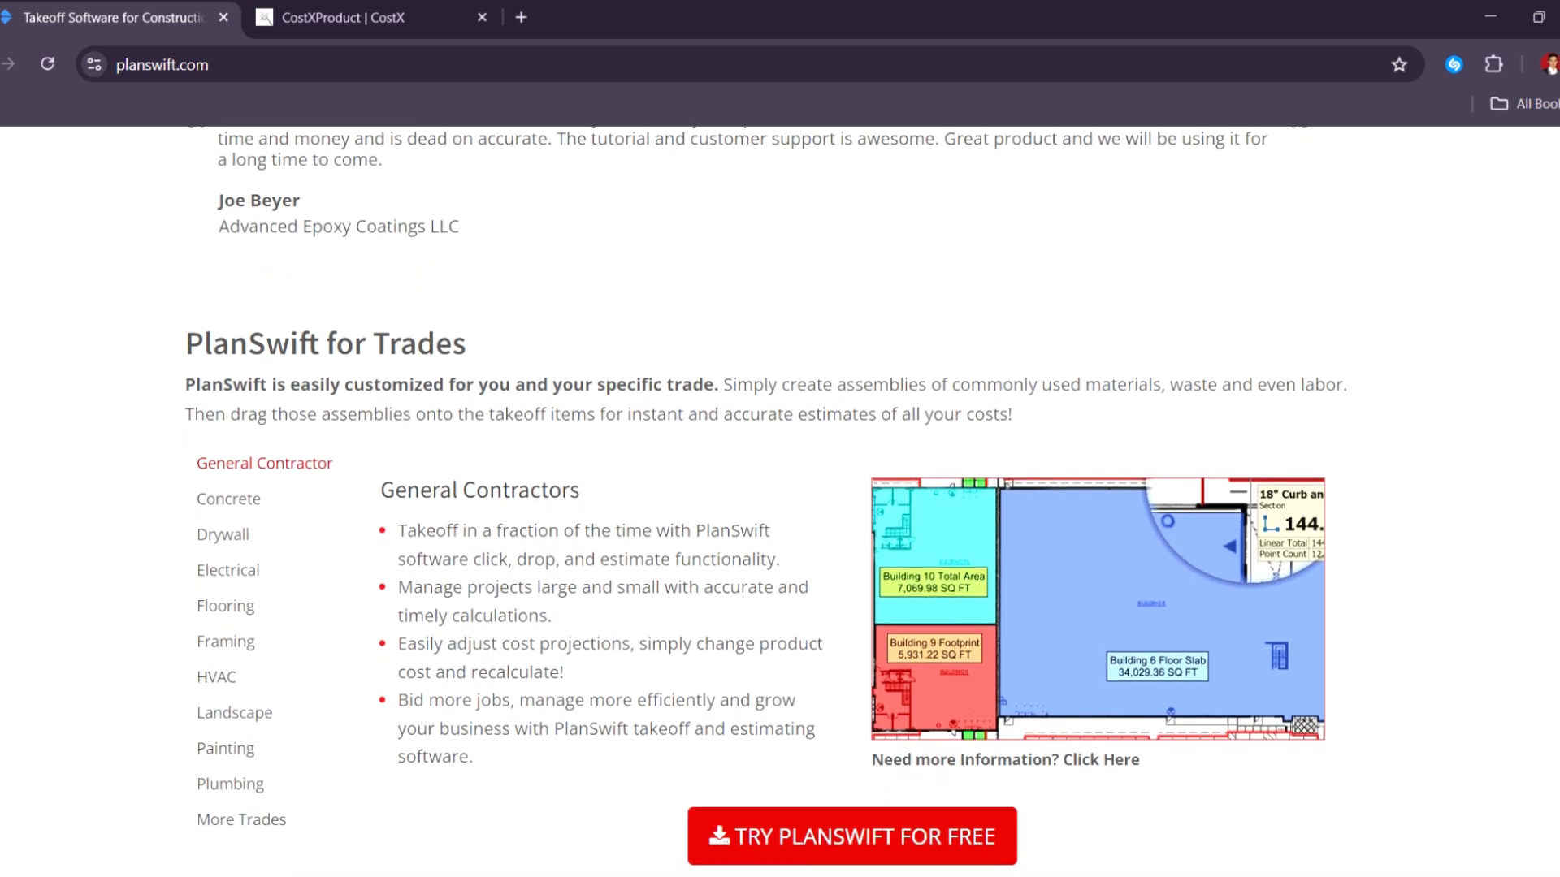
pyautogui.scroll(-3)
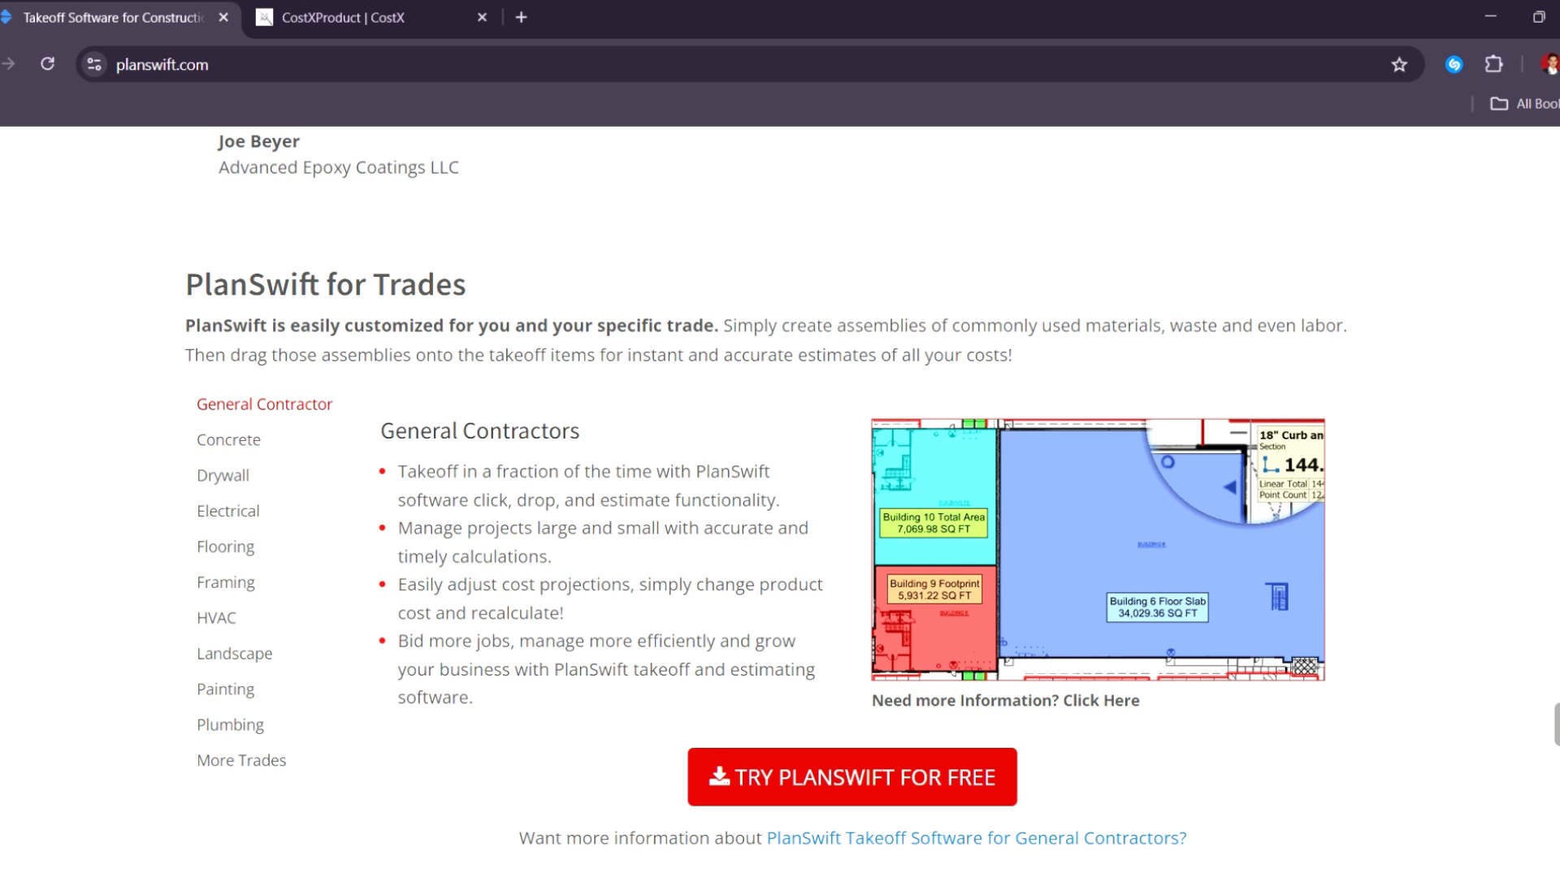
pyautogui.scroll(-3)
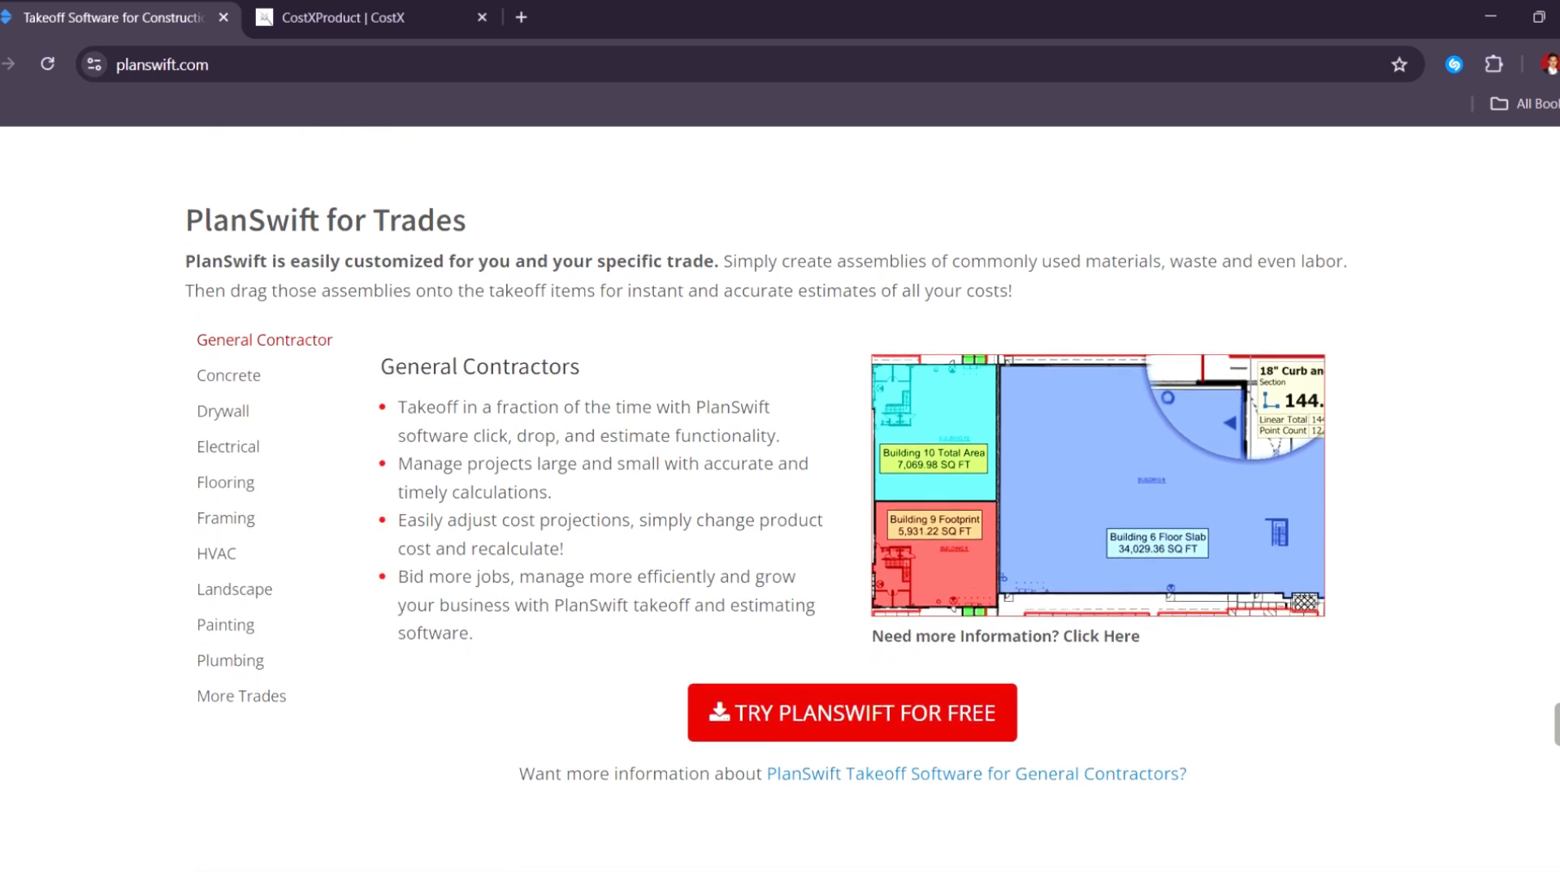
pyautogui.scroll(-3)
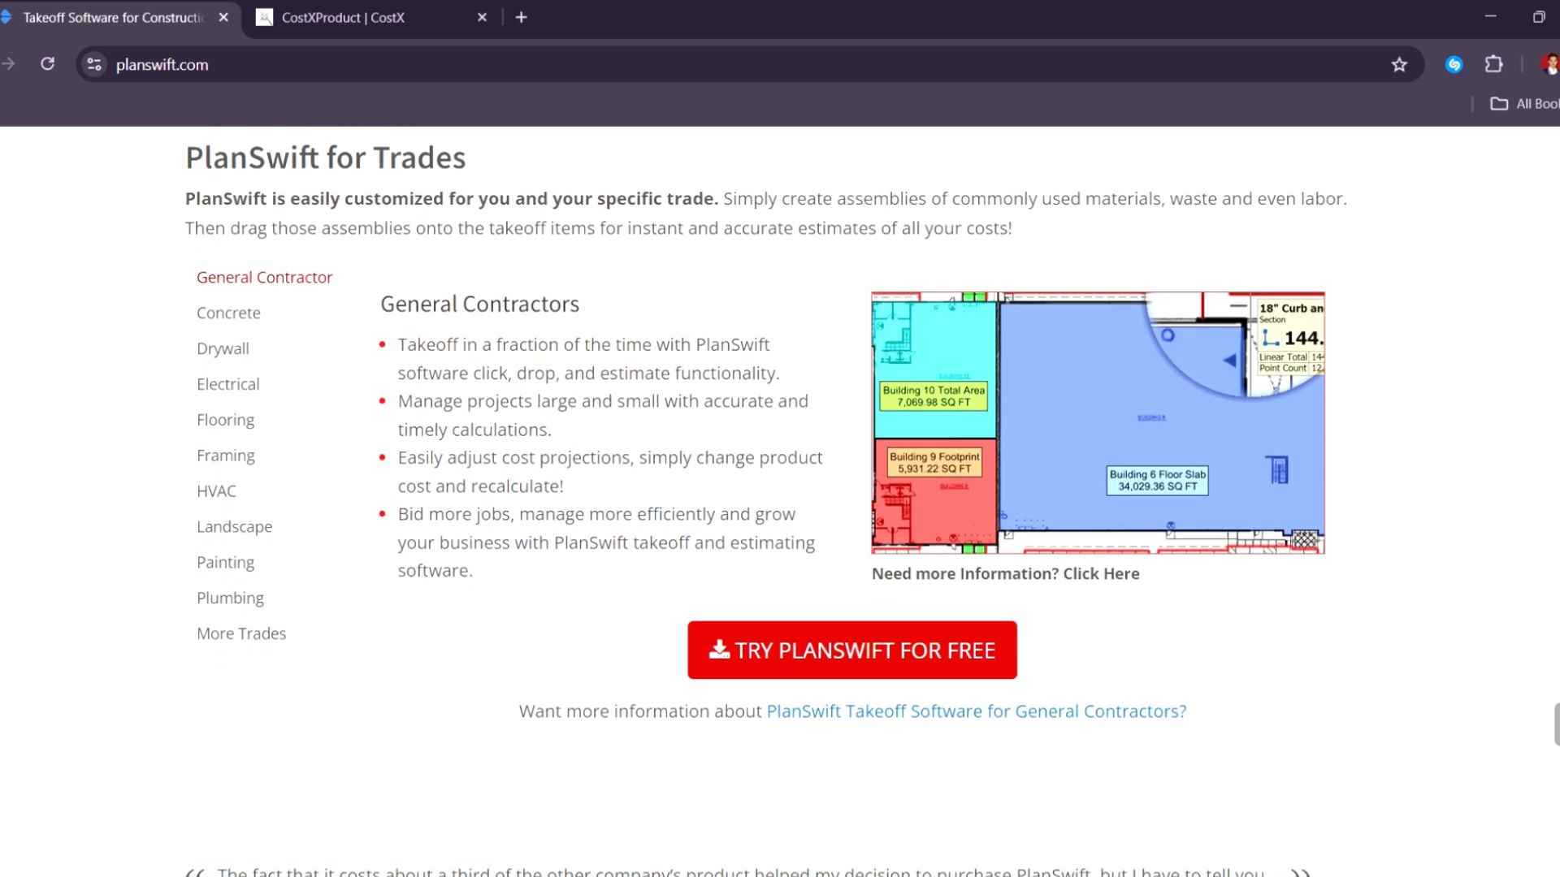
pyautogui.scroll(-3)
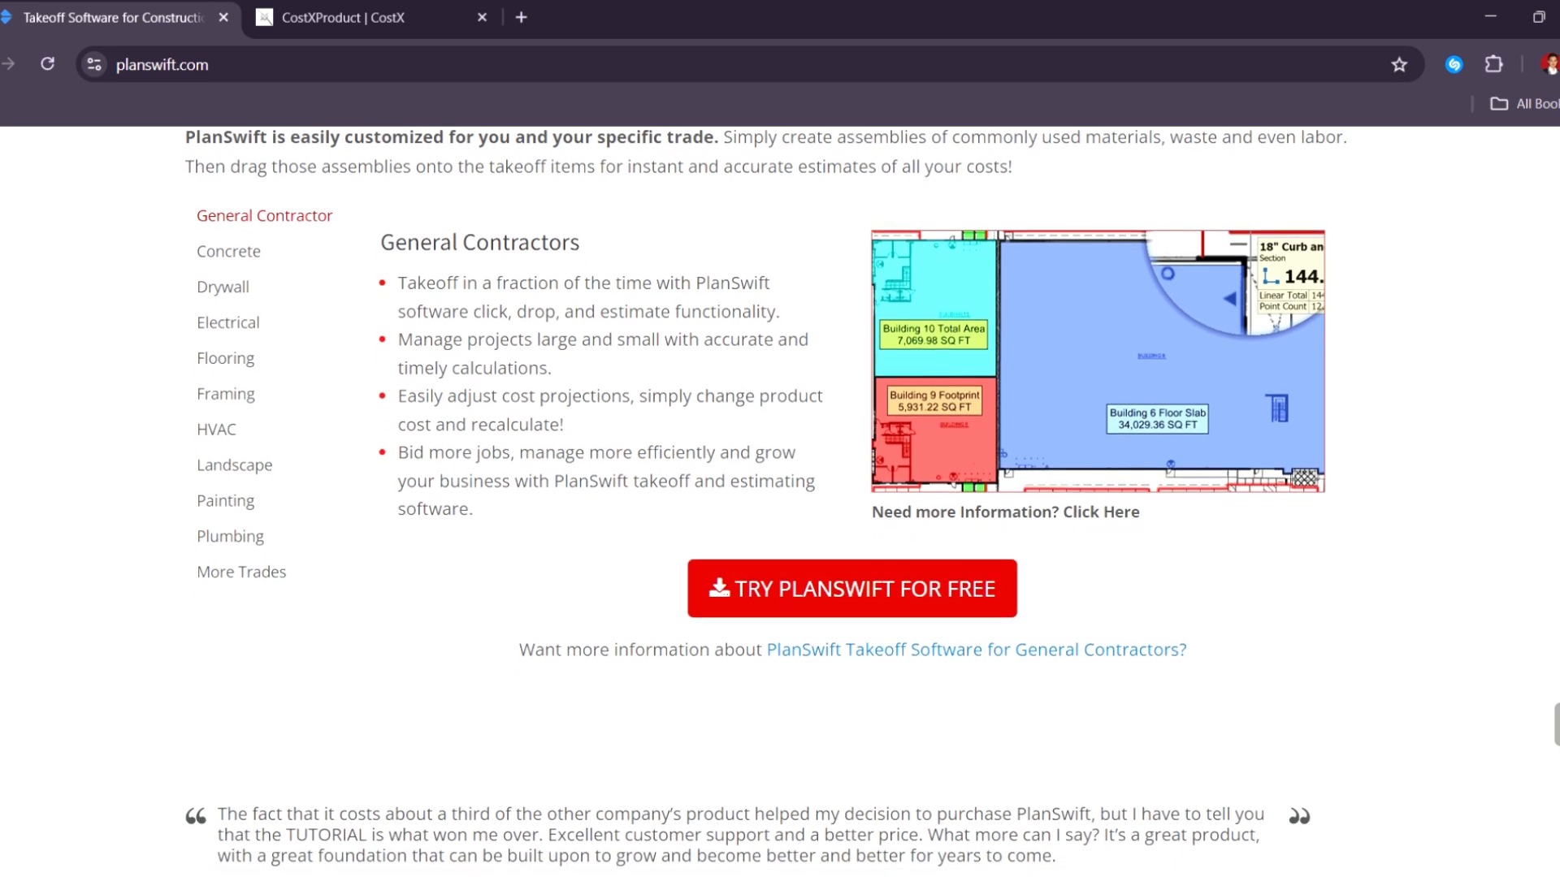
pyautogui.scroll(-3)
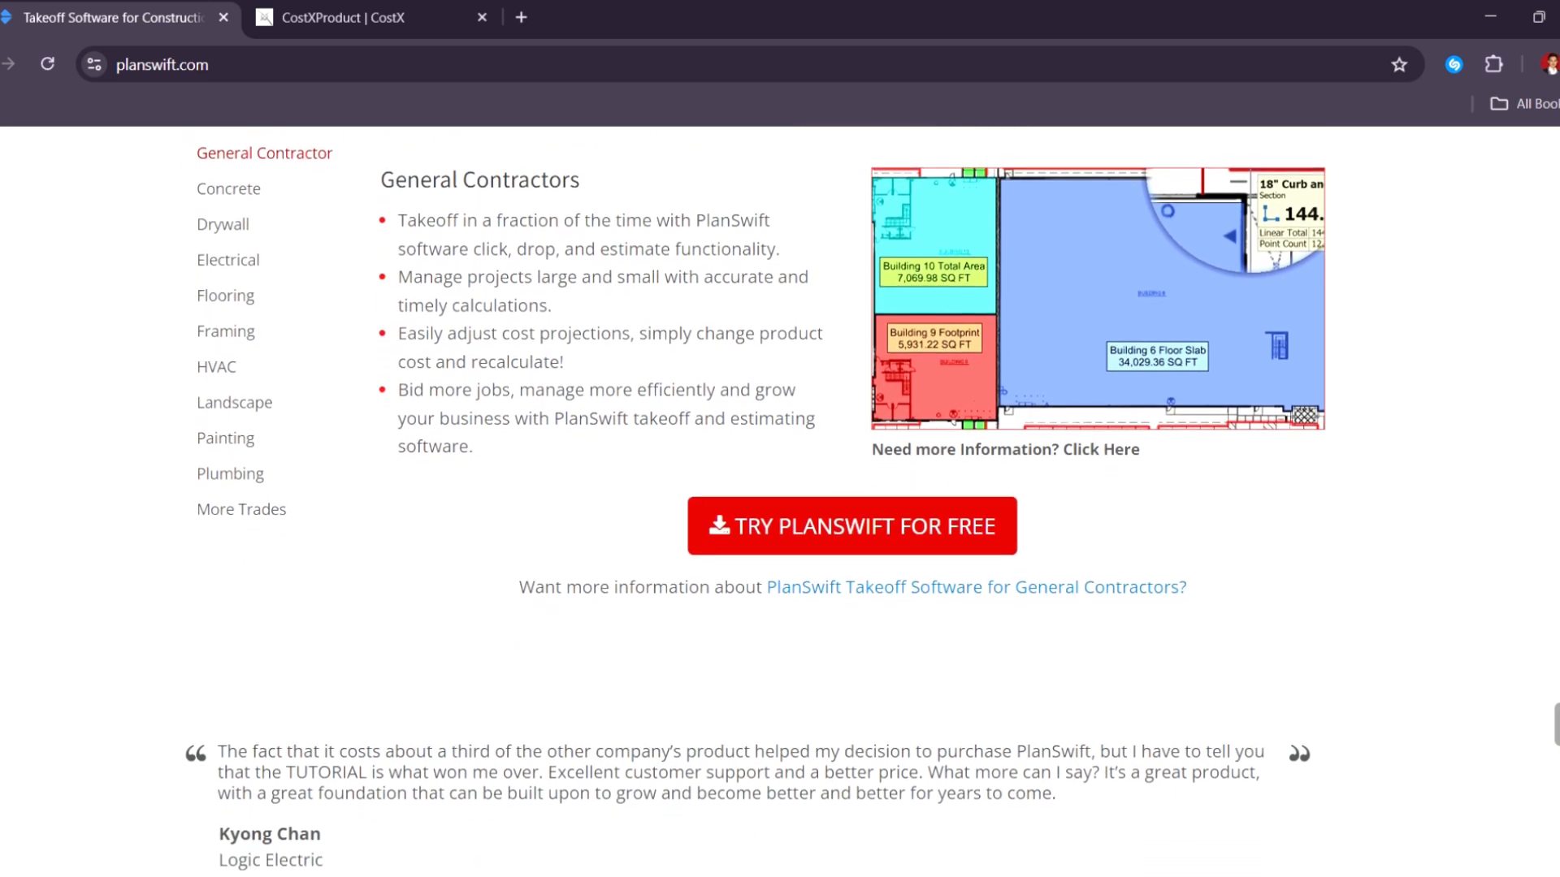
pyautogui.scroll(-3)
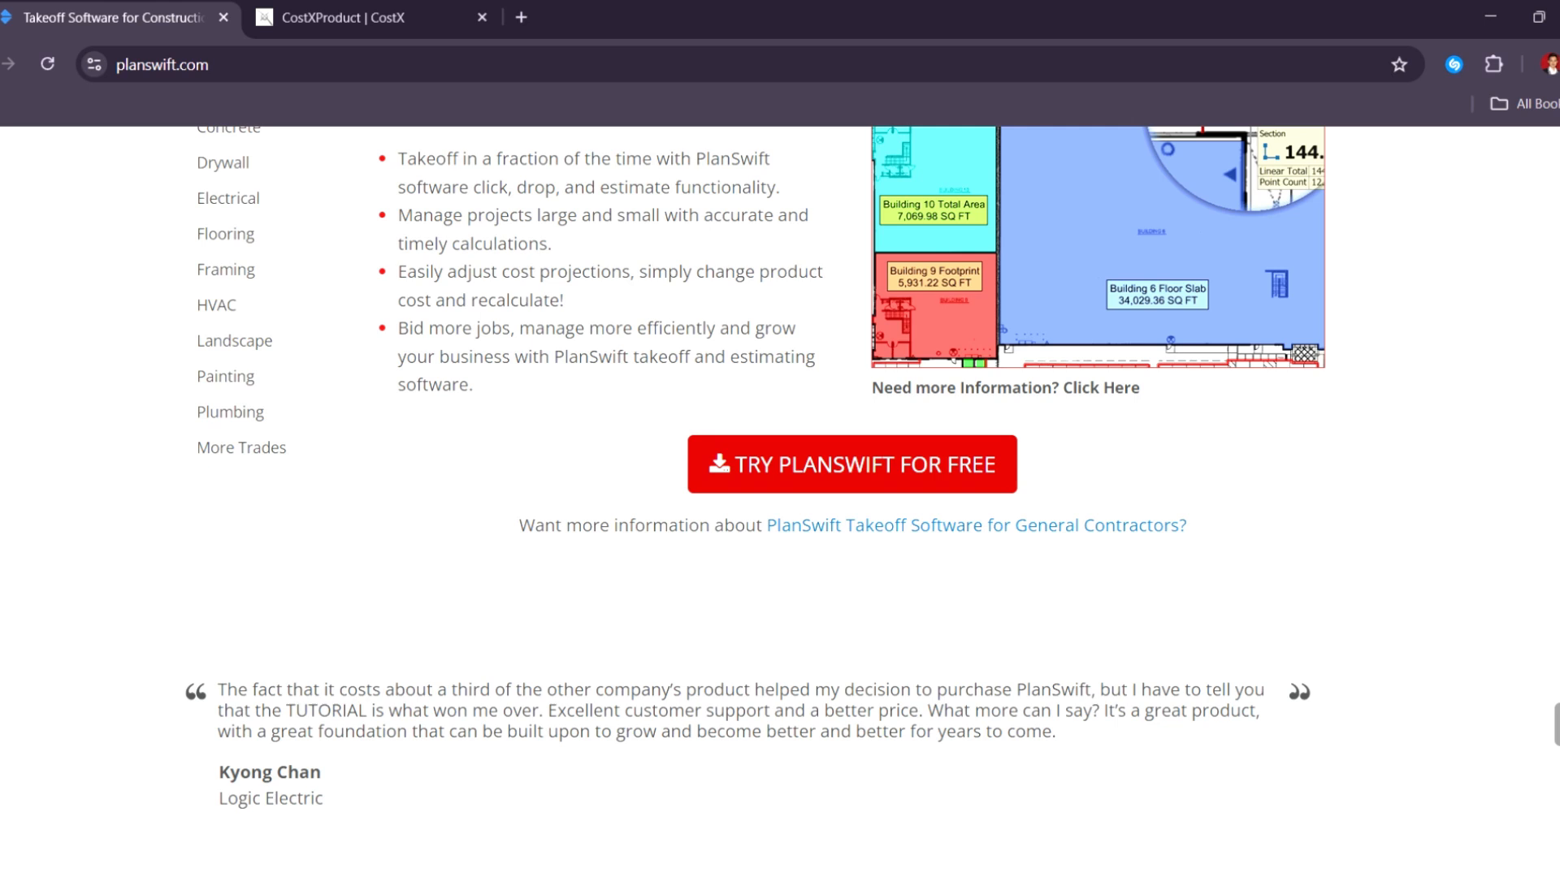
pyautogui.scroll(-3)
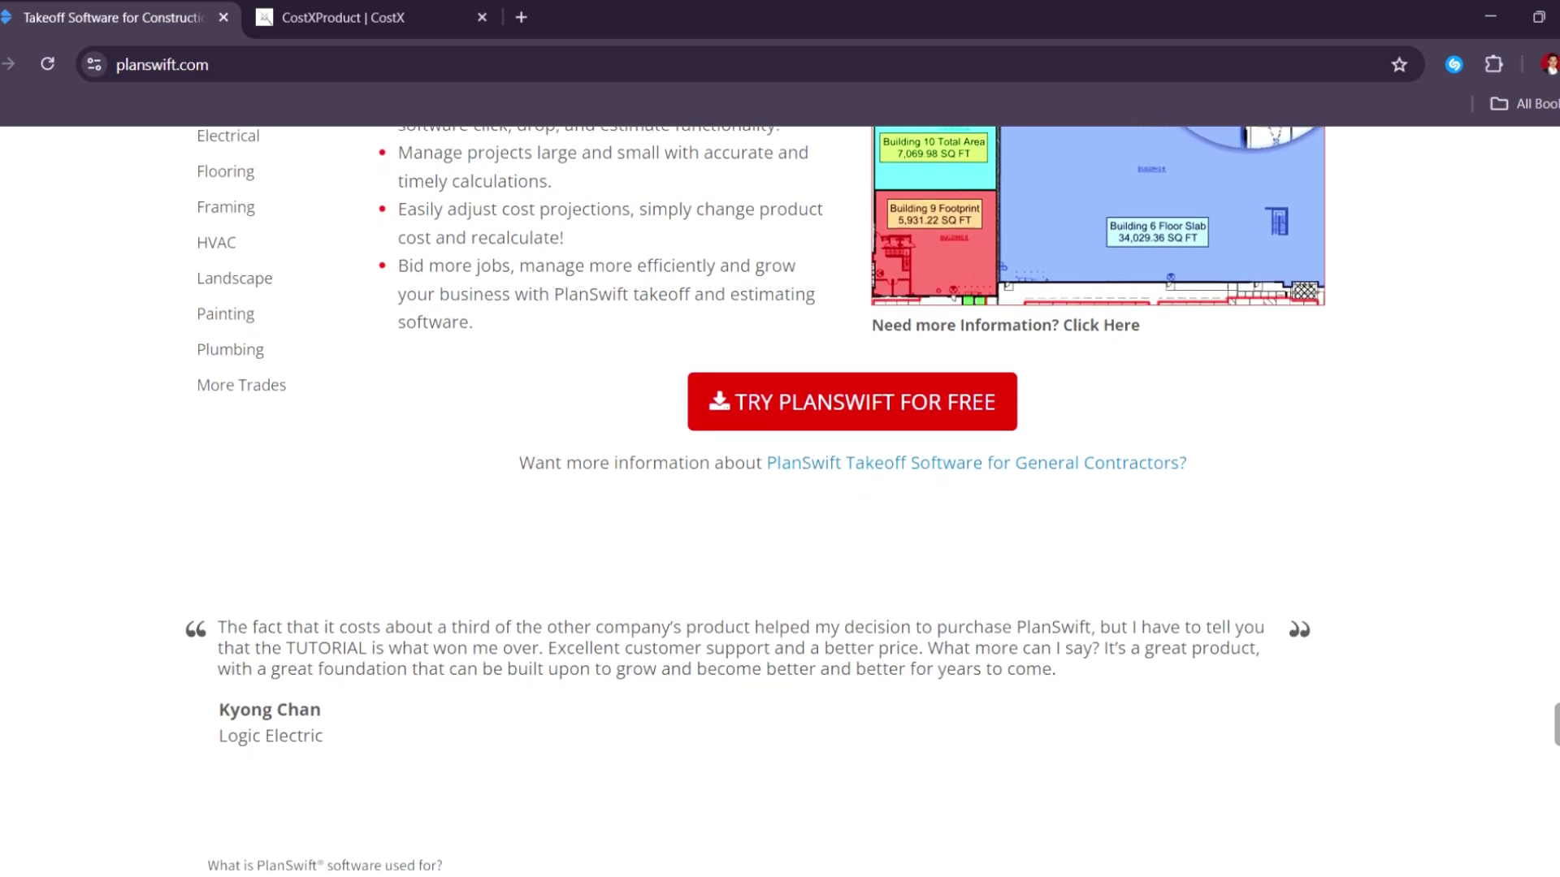
pyautogui.scroll(-3)
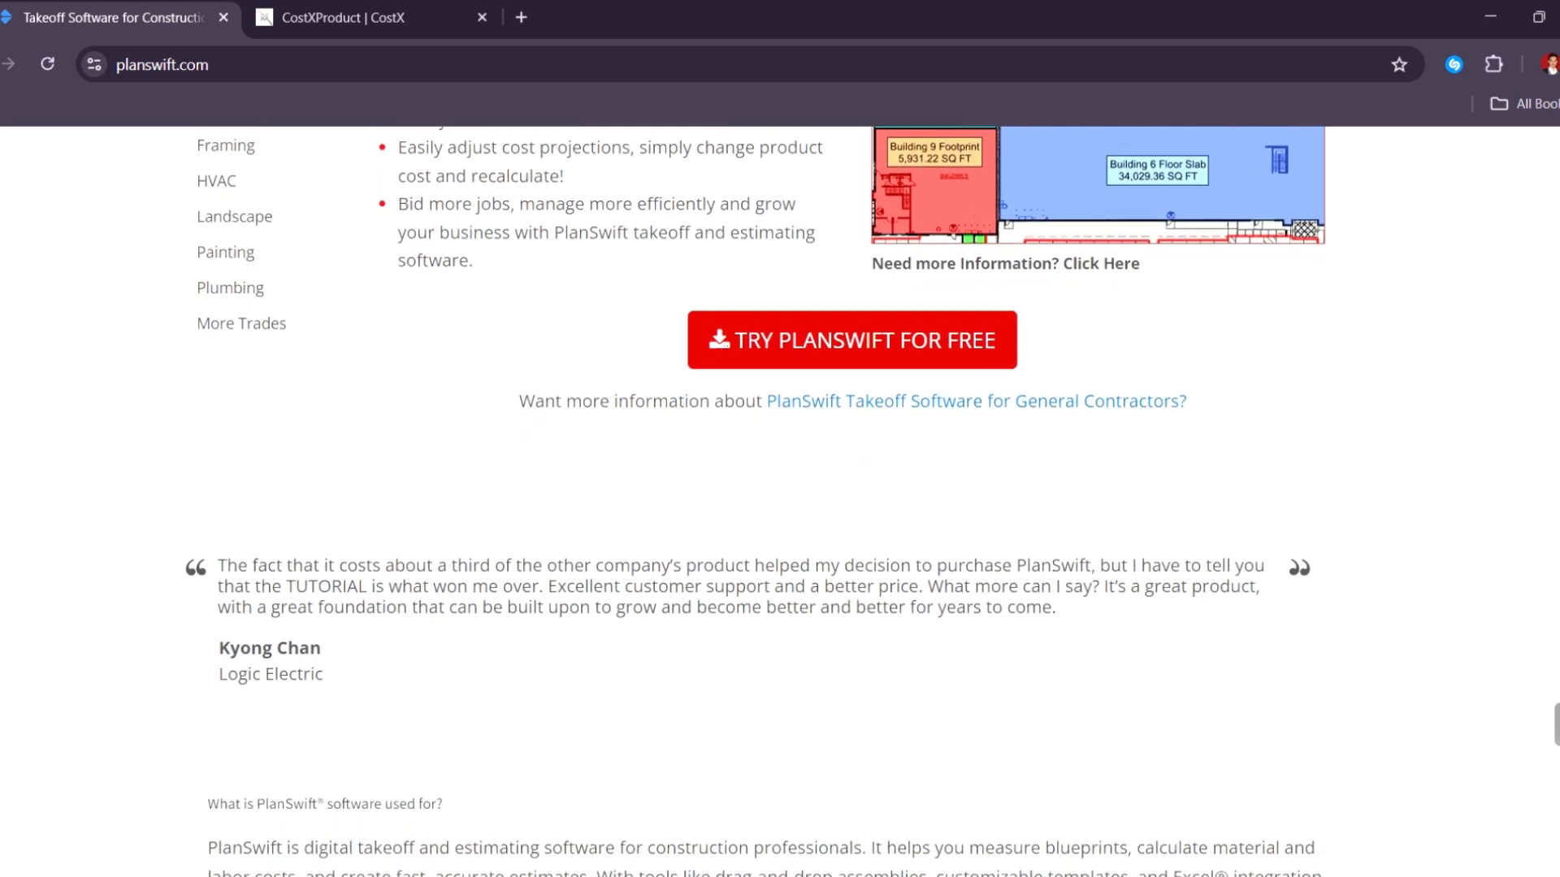
pyautogui.scroll(-3)
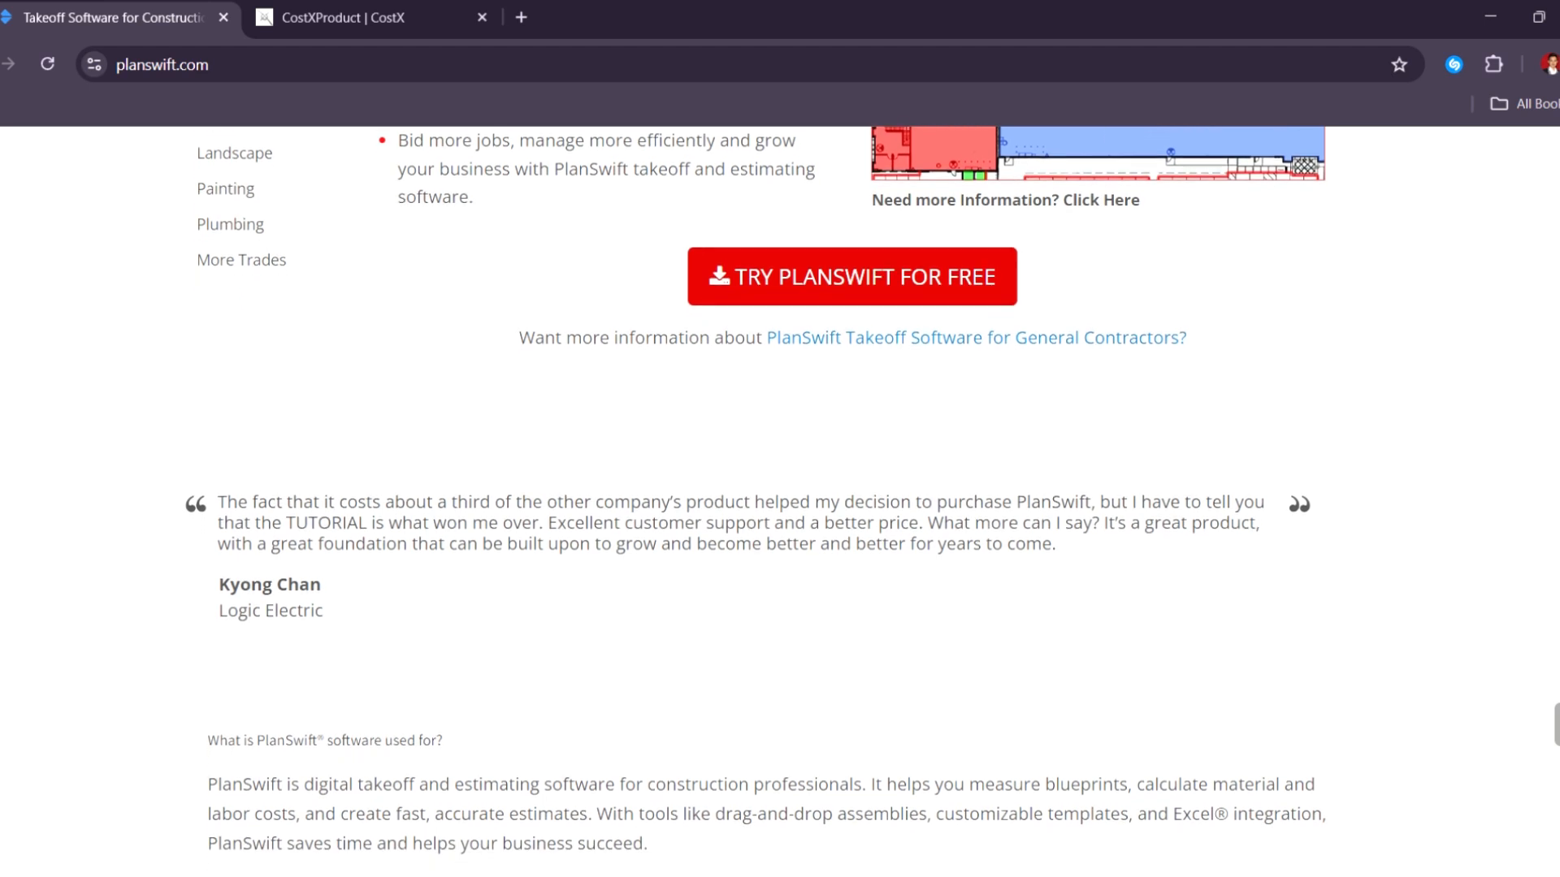
pyautogui.scroll(-3)
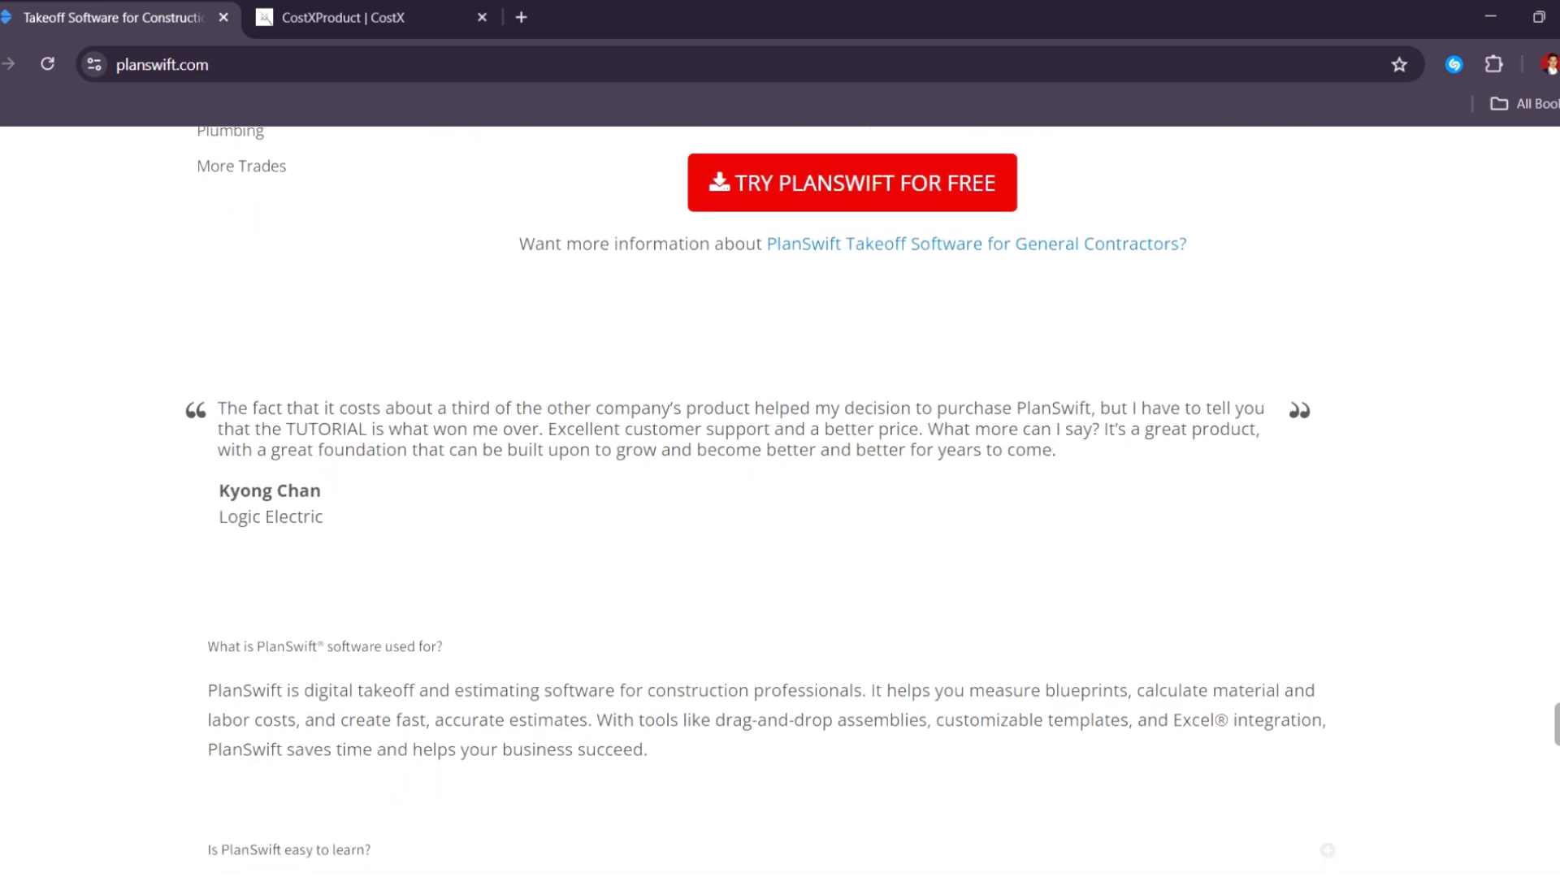
# - Scroll down through PlanSwift's list of FAQ questions
pyautogui.scroll(-3)
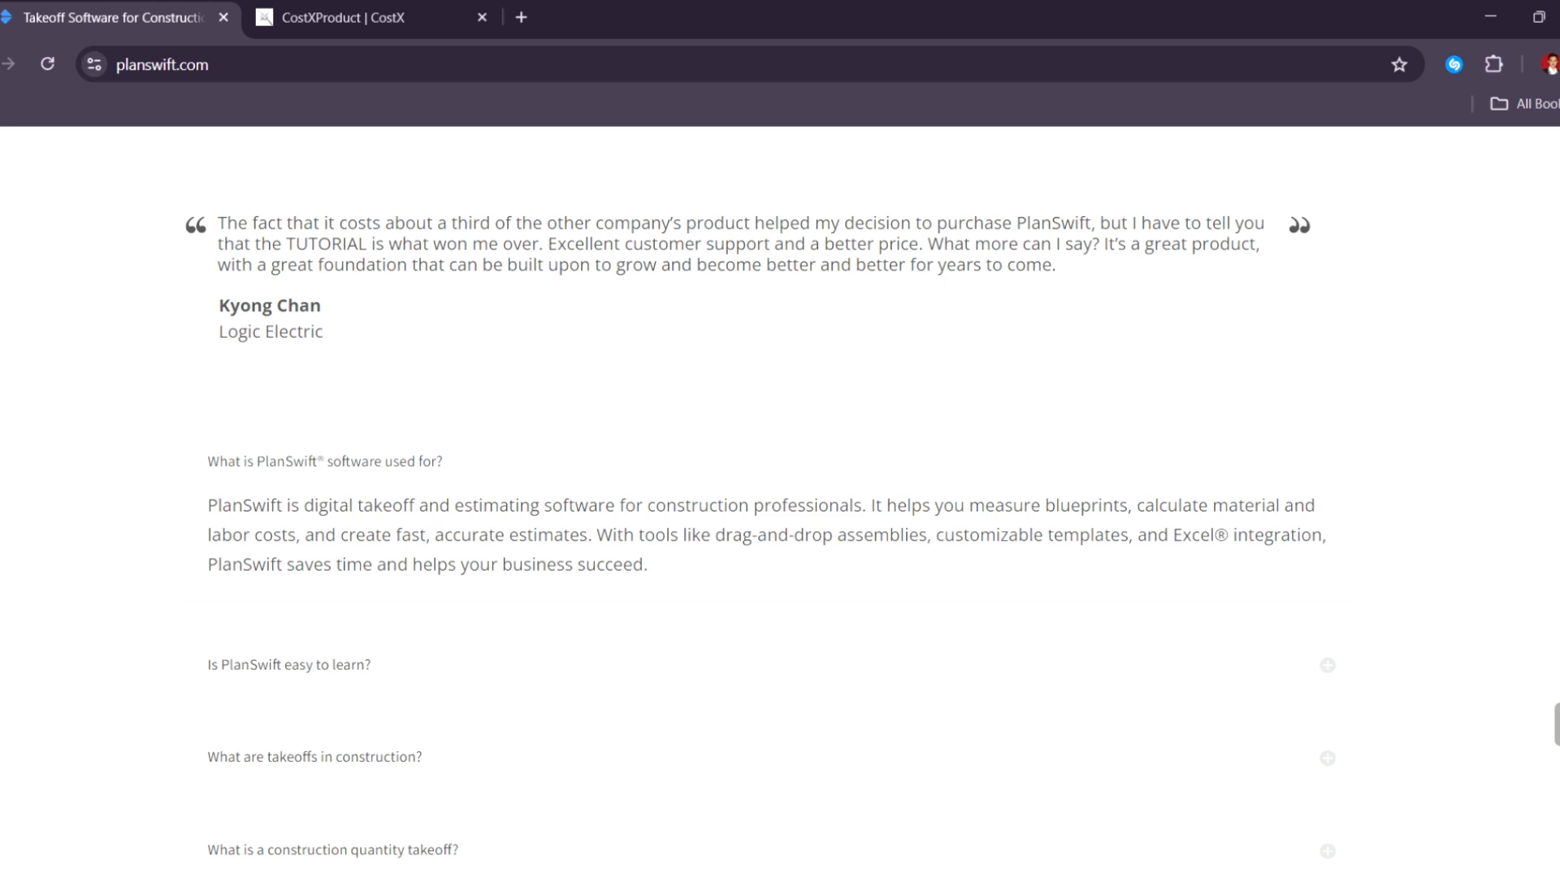
pyautogui.scroll(-3)
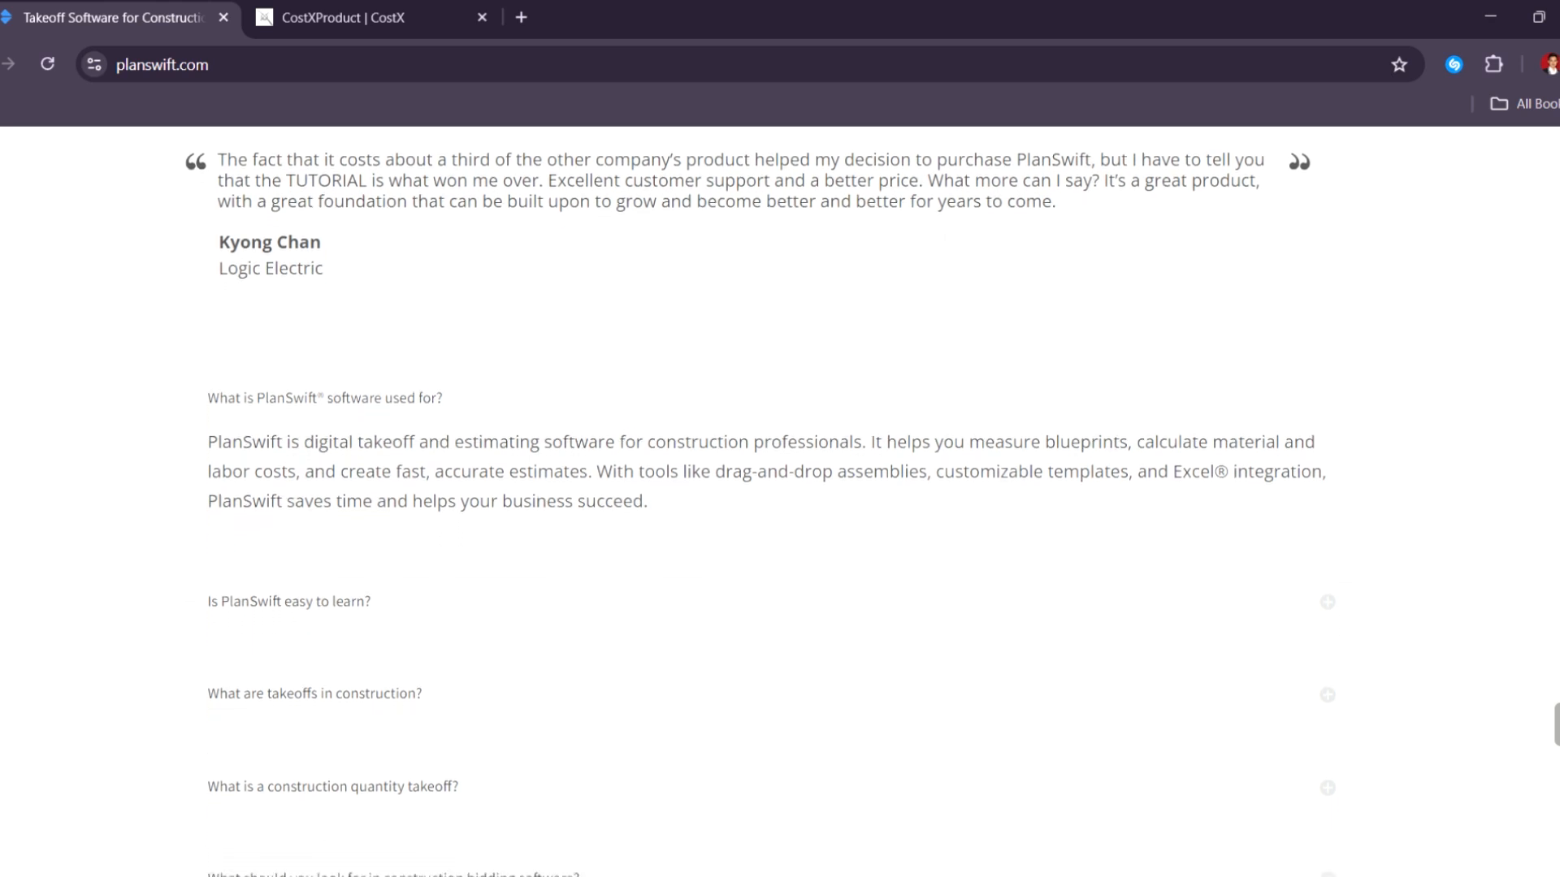
pyautogui.scroll(-3)
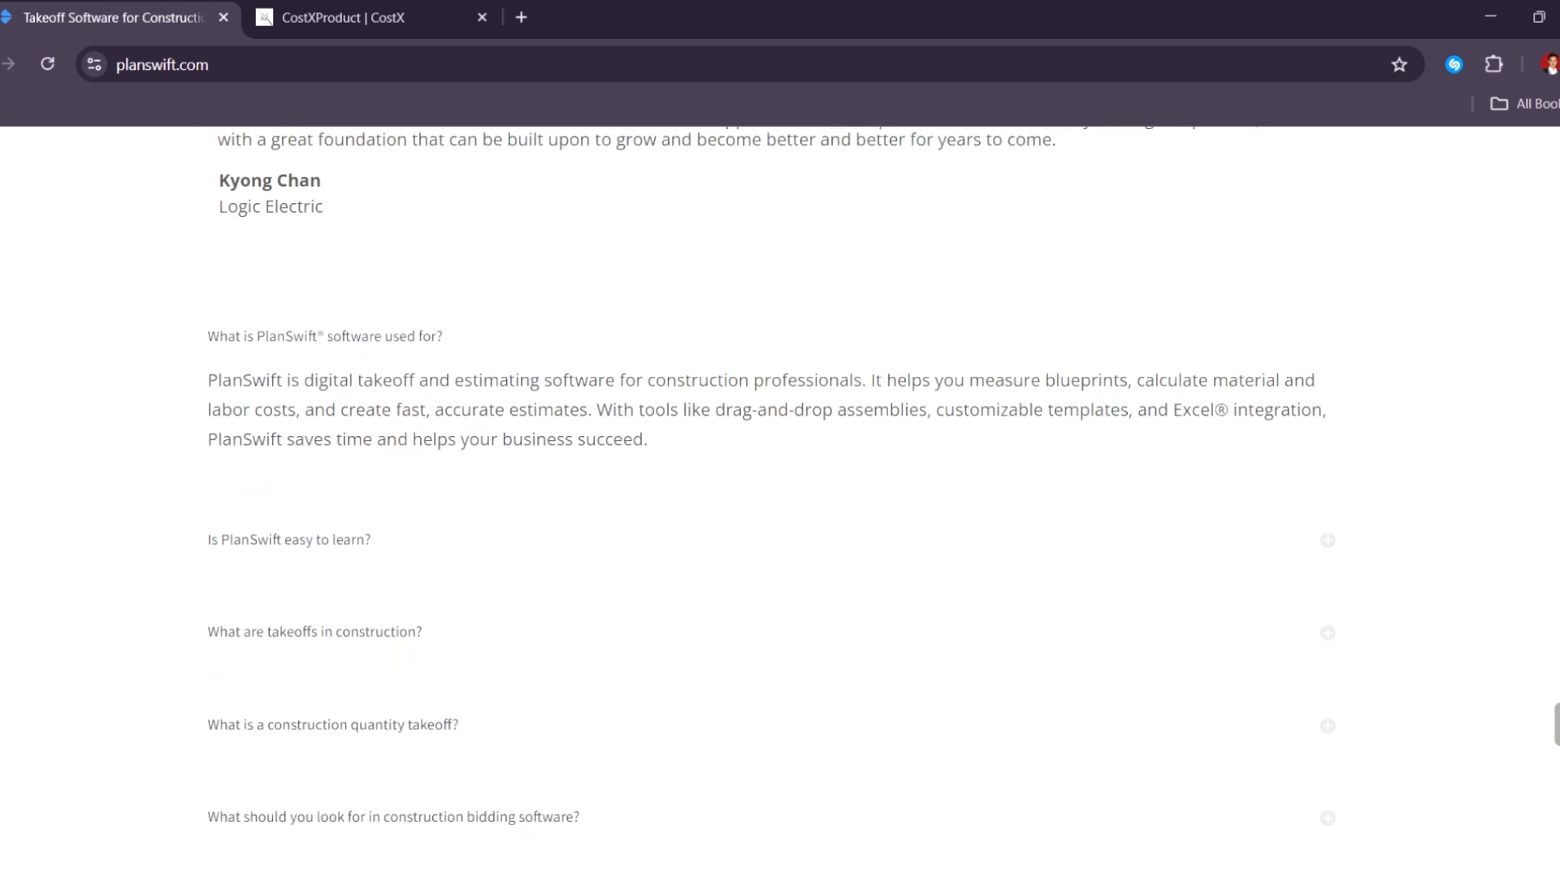
pyautogui.scroll(-3)
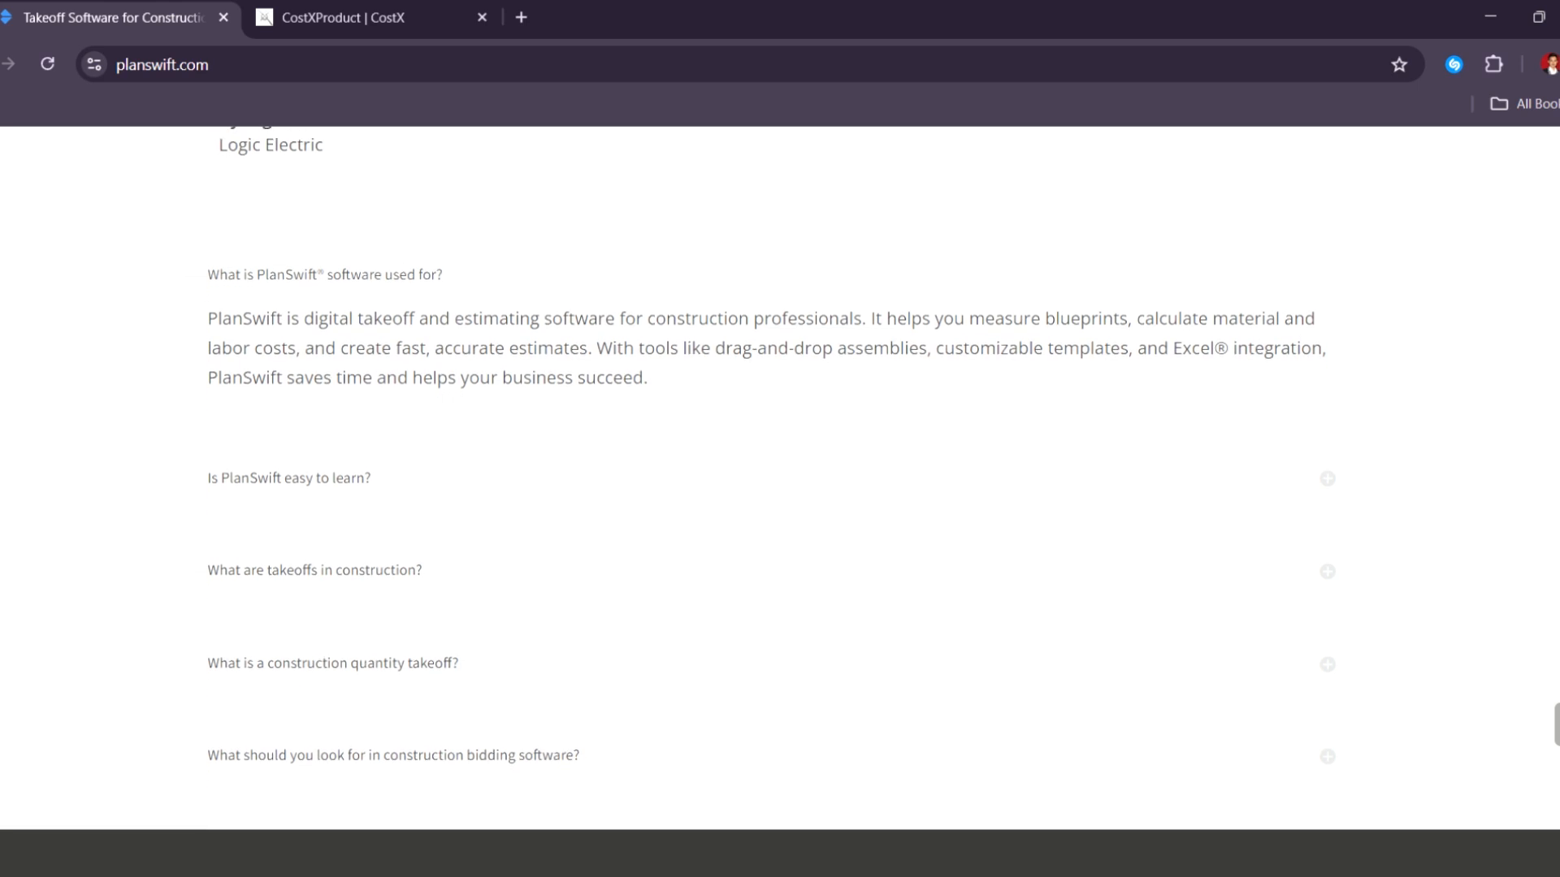
pyautogui.scroll(-3)
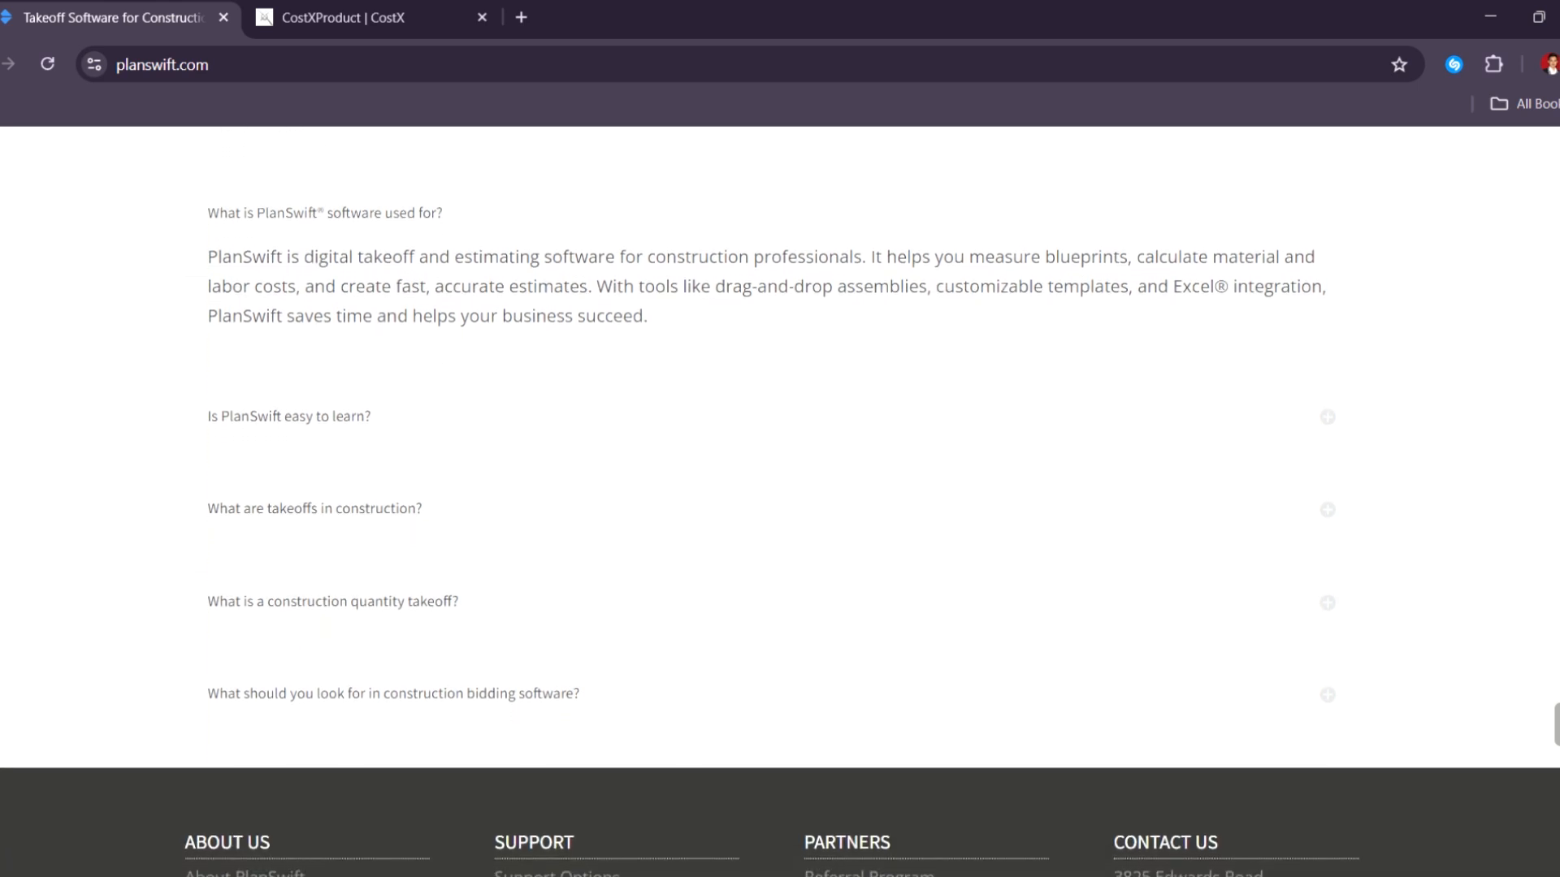
pyautogui.scroll(-3)
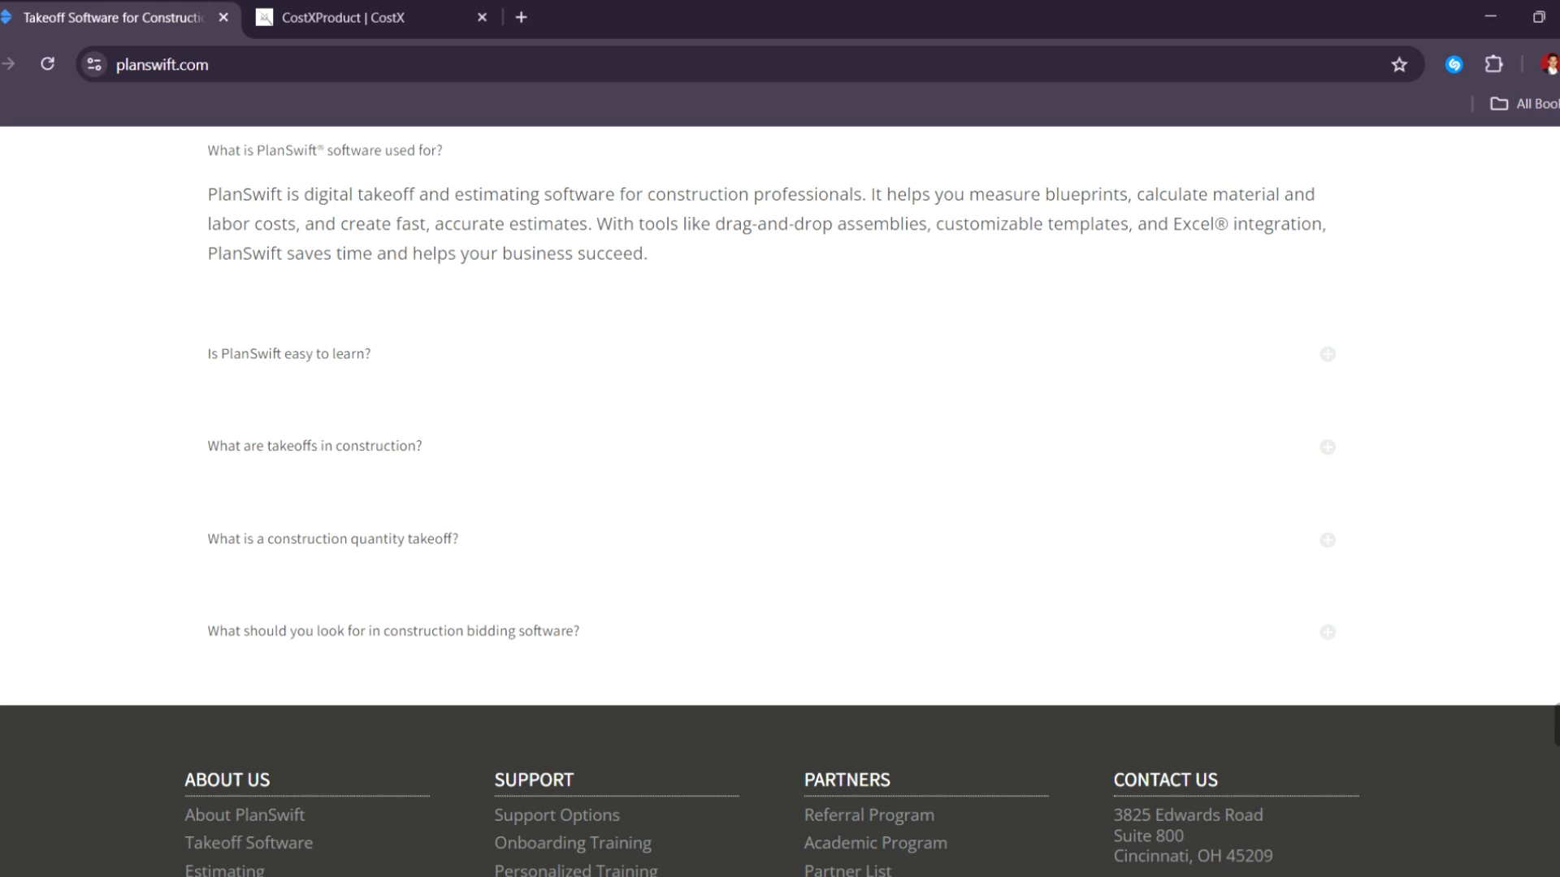
pyautogui.scroll(-3)
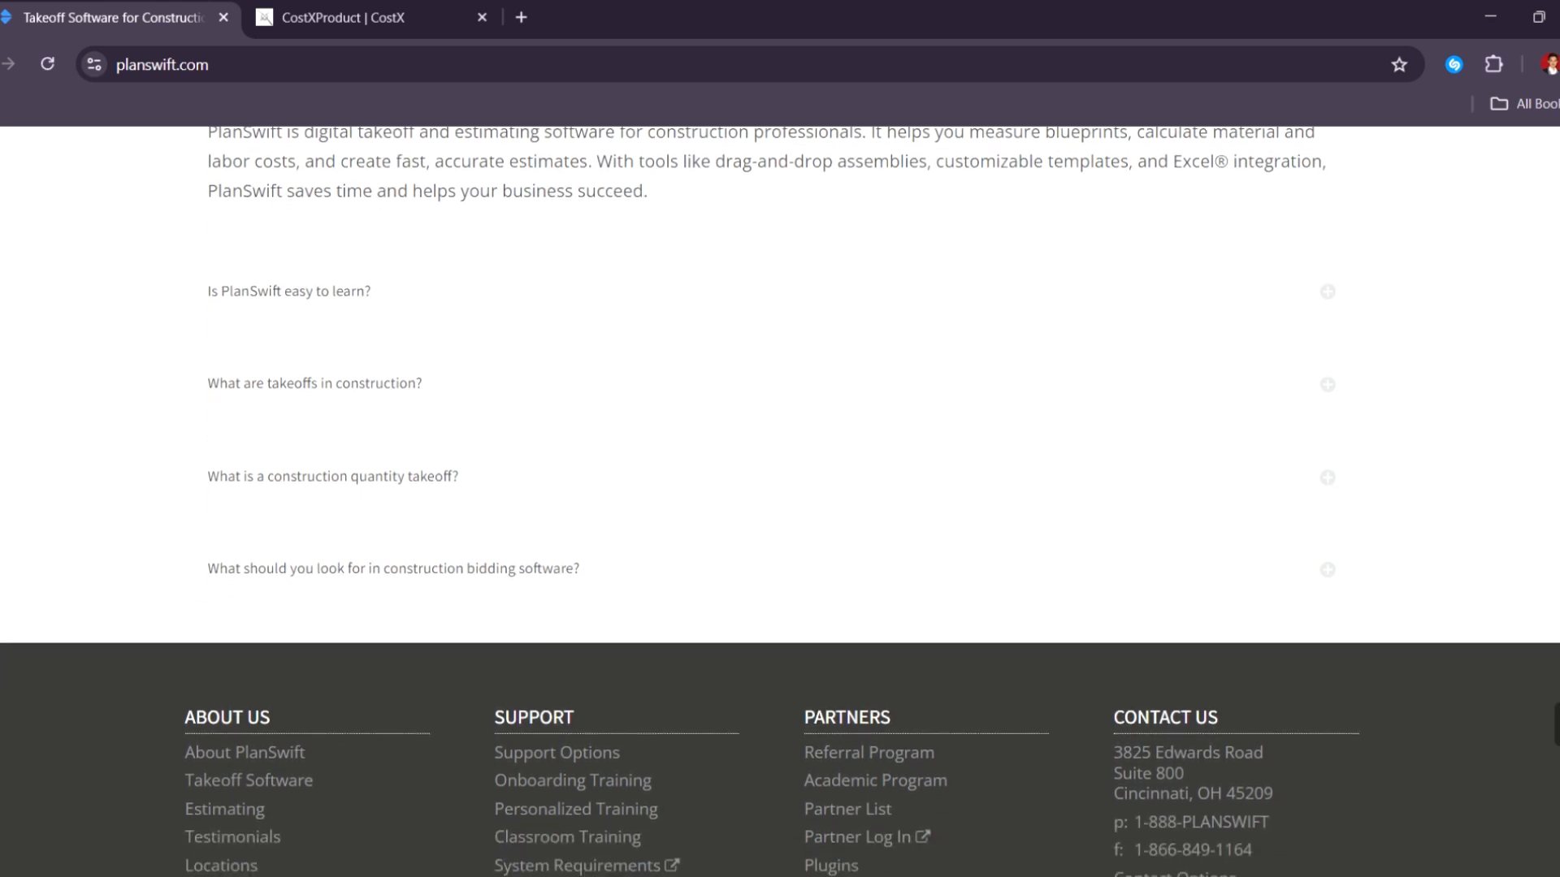
# - Reach the PlanSwift footer with About Us, Support, Partners and Contact Us, then switch to the CostX tab
pyautogui.scroll(-3)
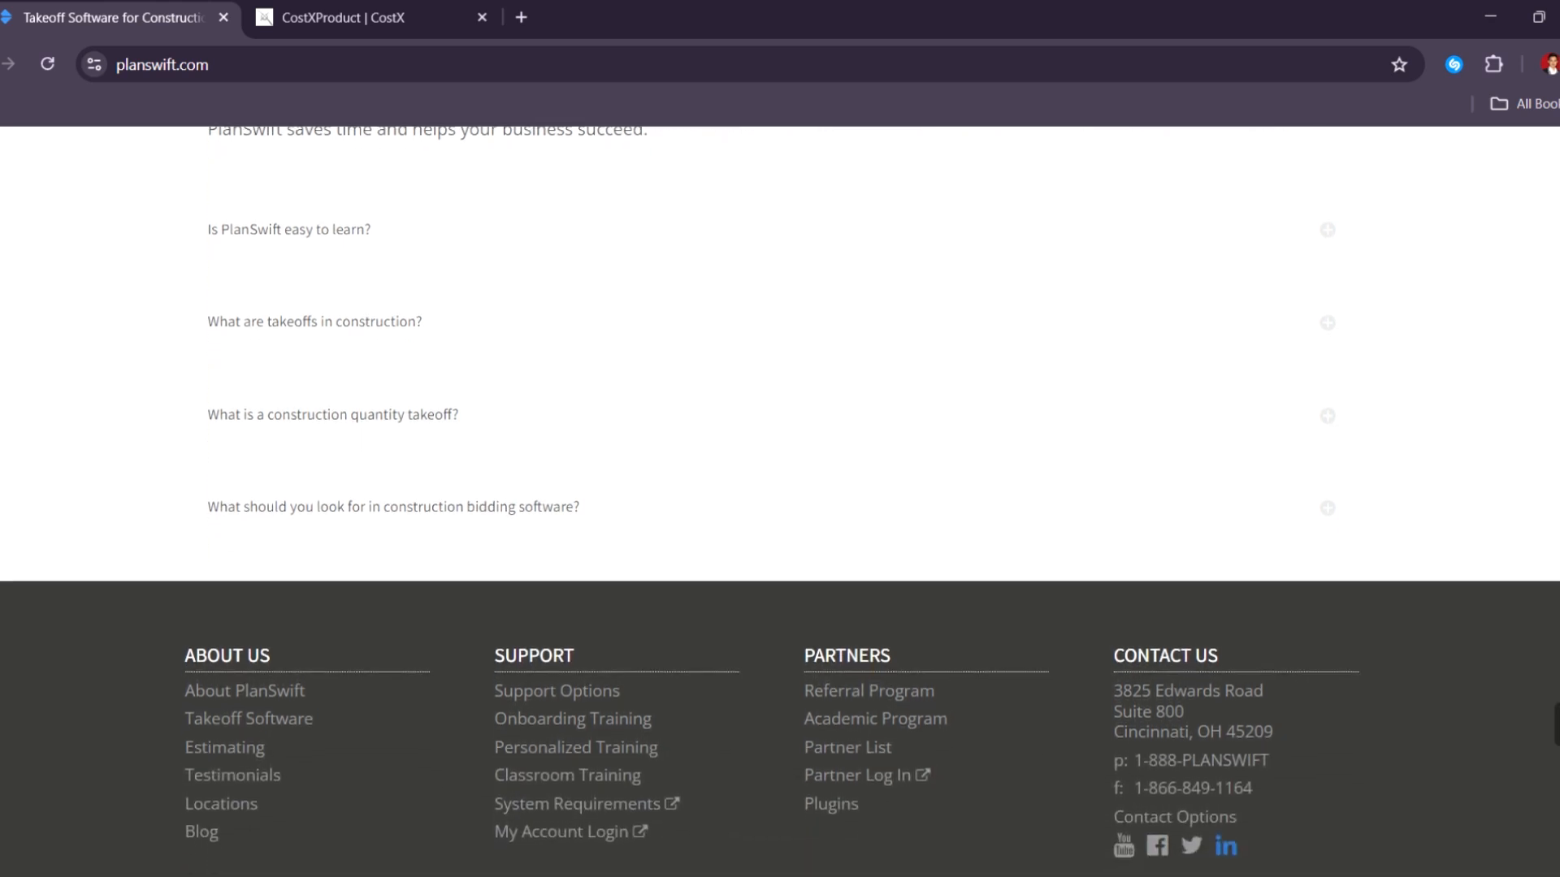
pyautogui.scroll(-3)
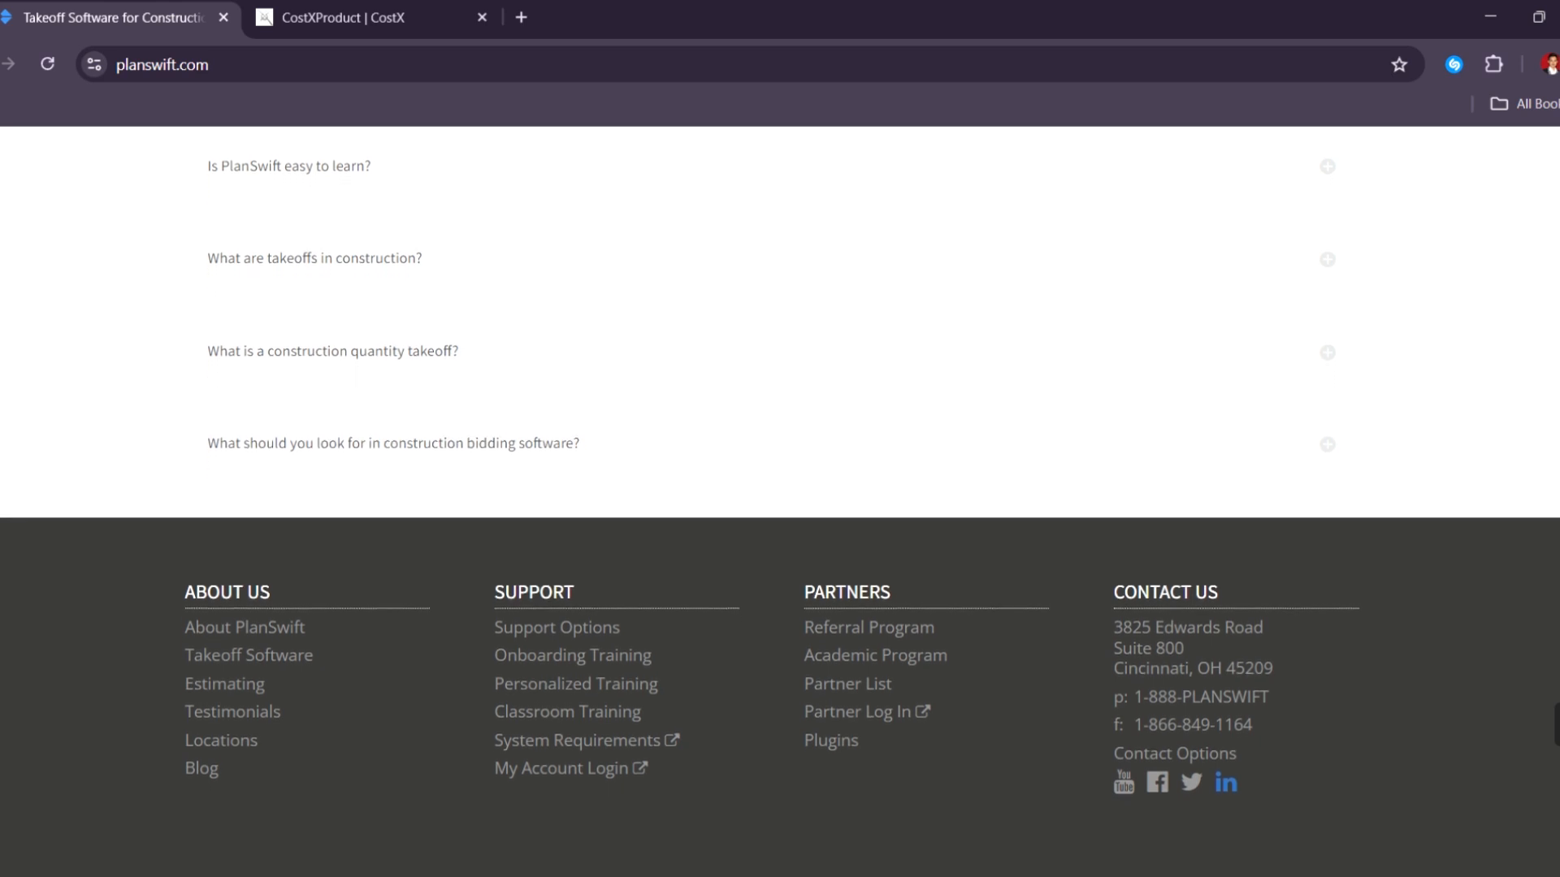
pyautogui.scroll(-3)
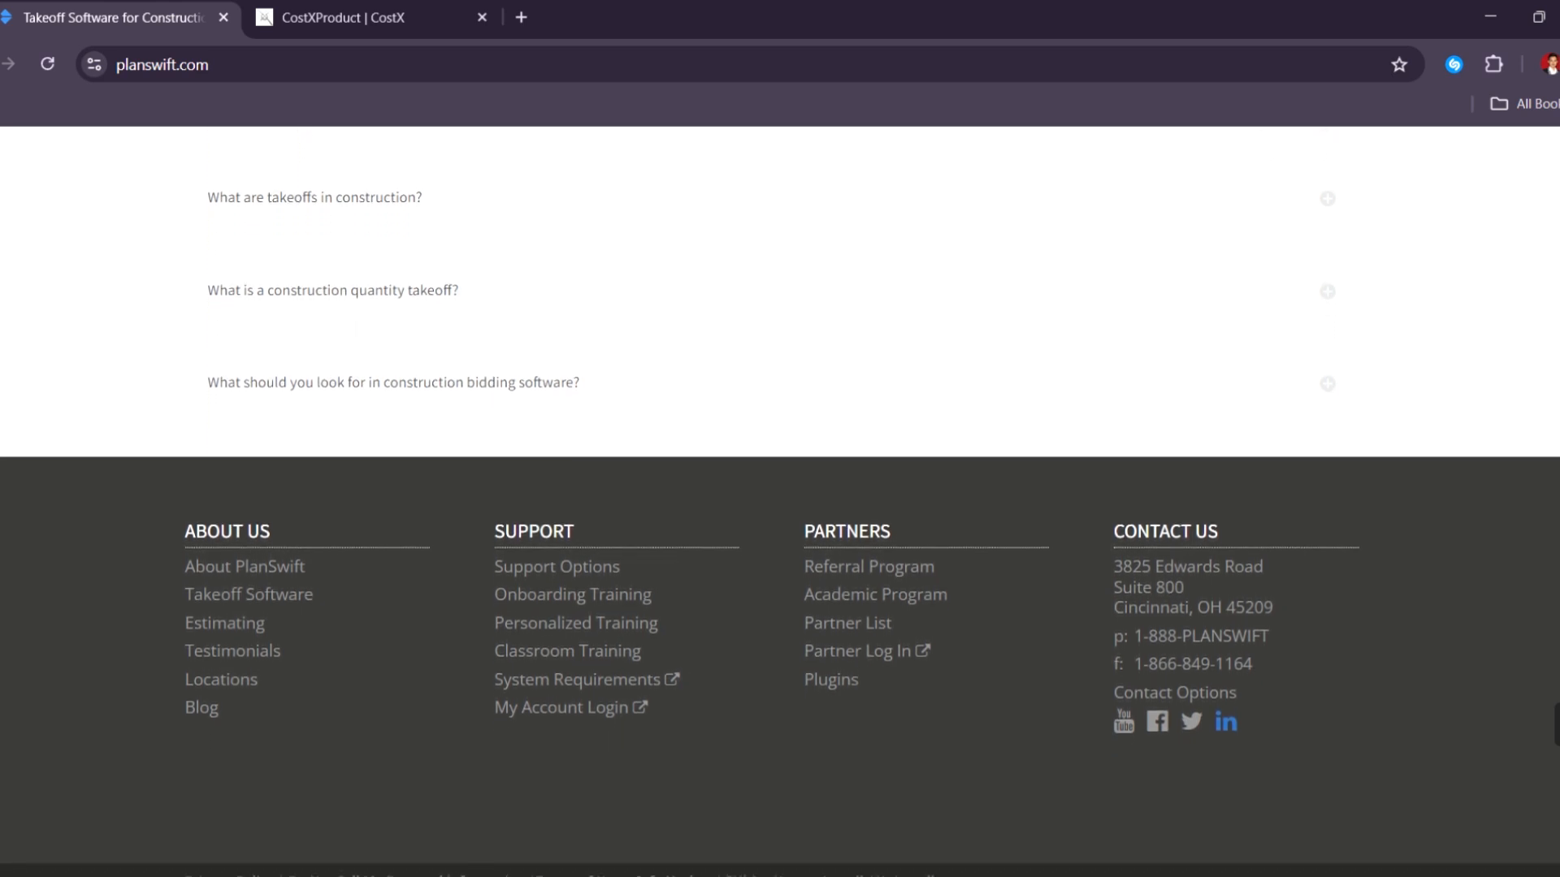
pyautogui.scroll(-3)
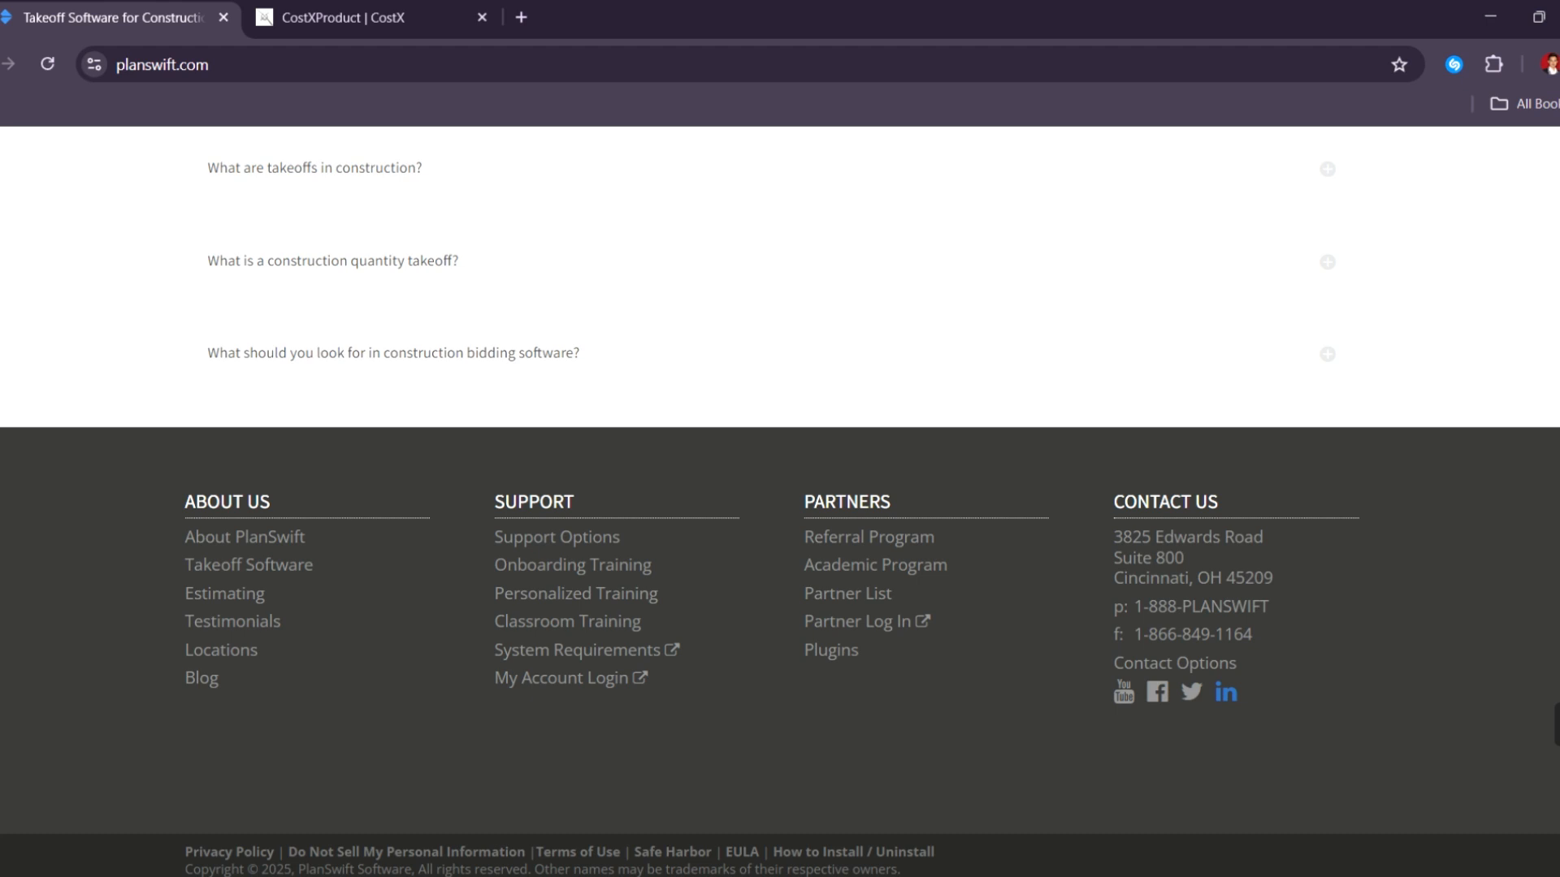
pyautogui.moveTo(573, 67)
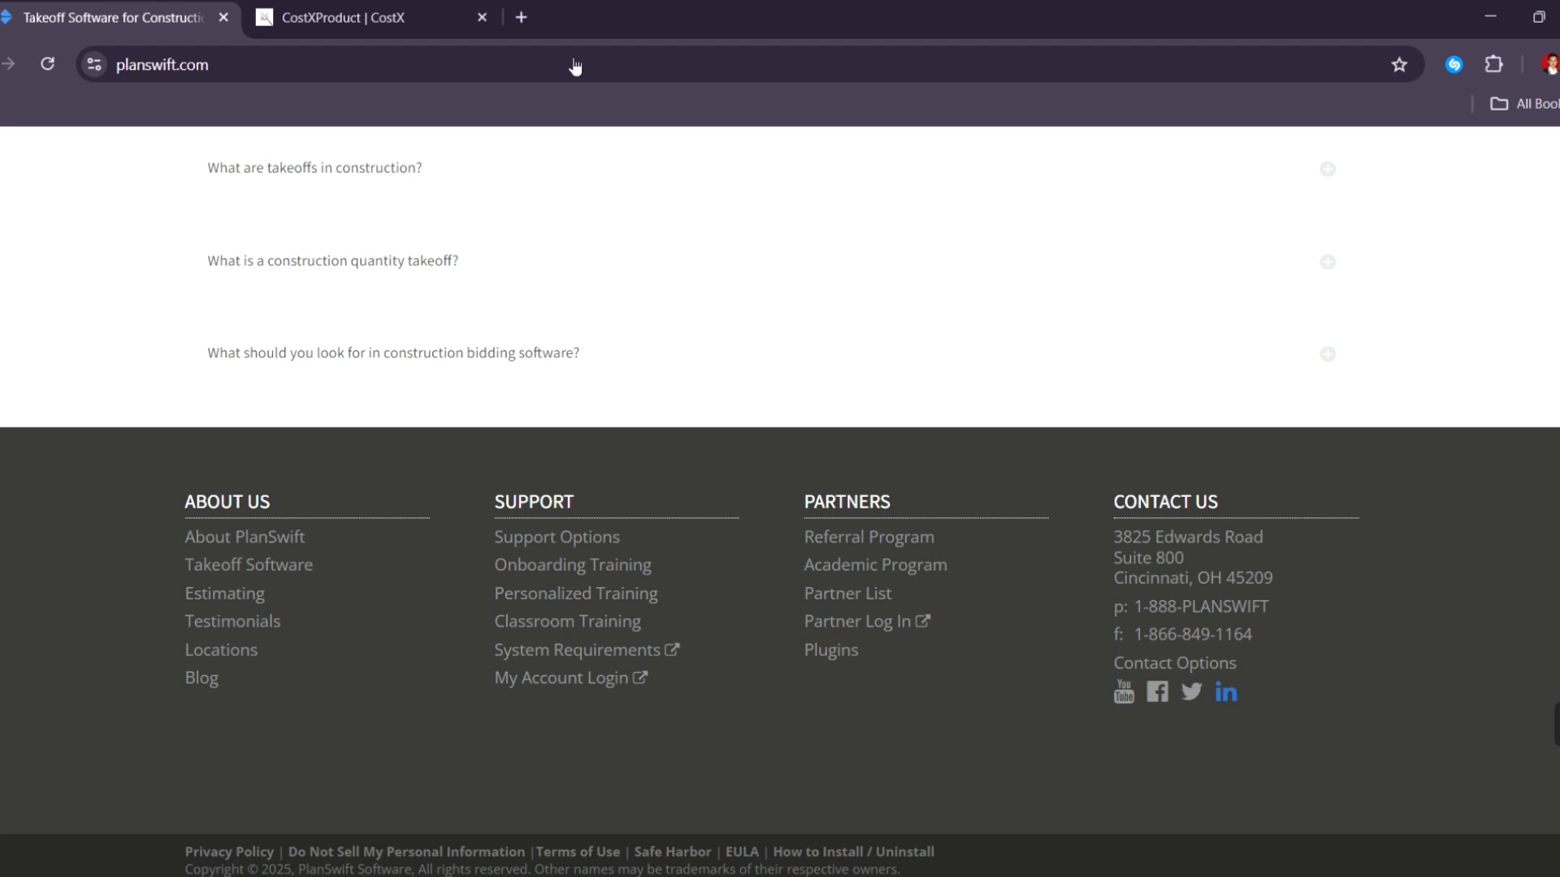
pyautogui.click(360, 18)
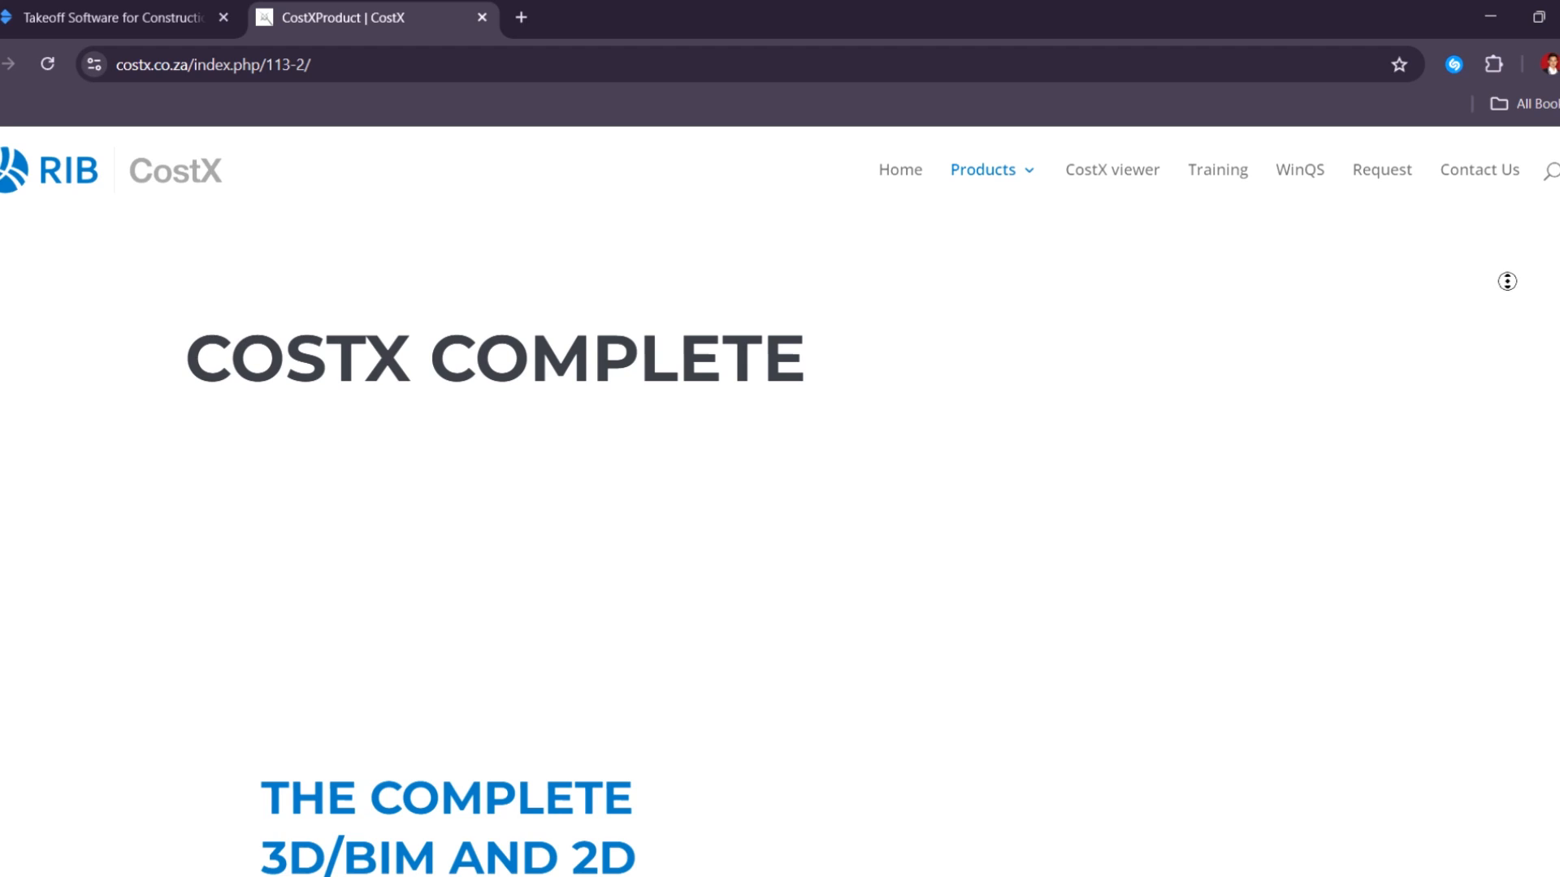
# - Scroll the CostX Complete page to the 'Complete 3D/BIM and 2D Estimating Solution' introduction
pyautogui.scroll(-3)
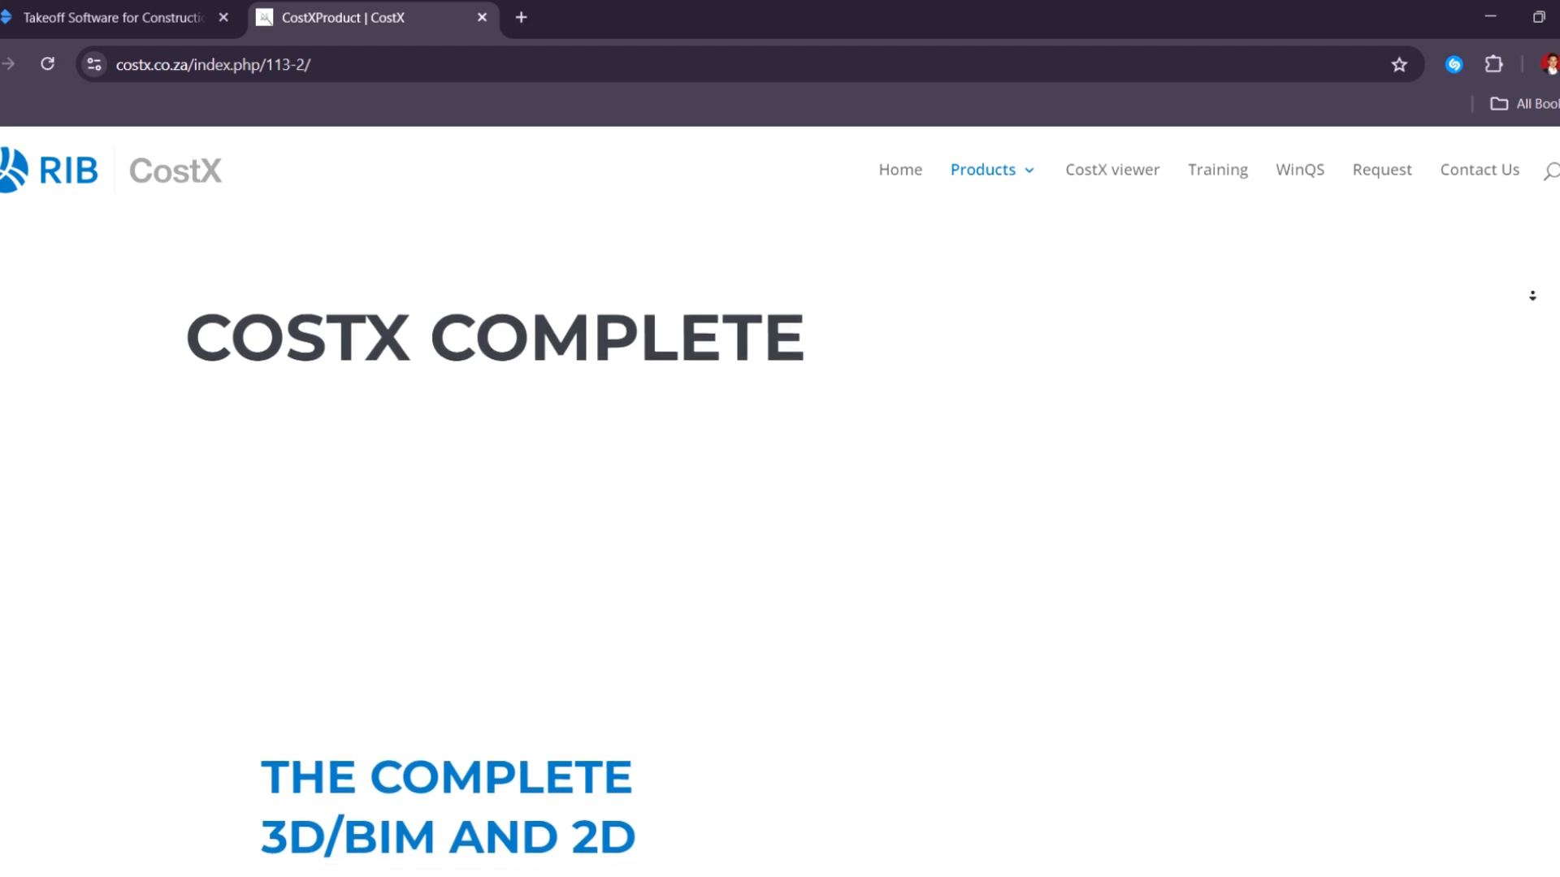
pyautogui.scroll(-3)
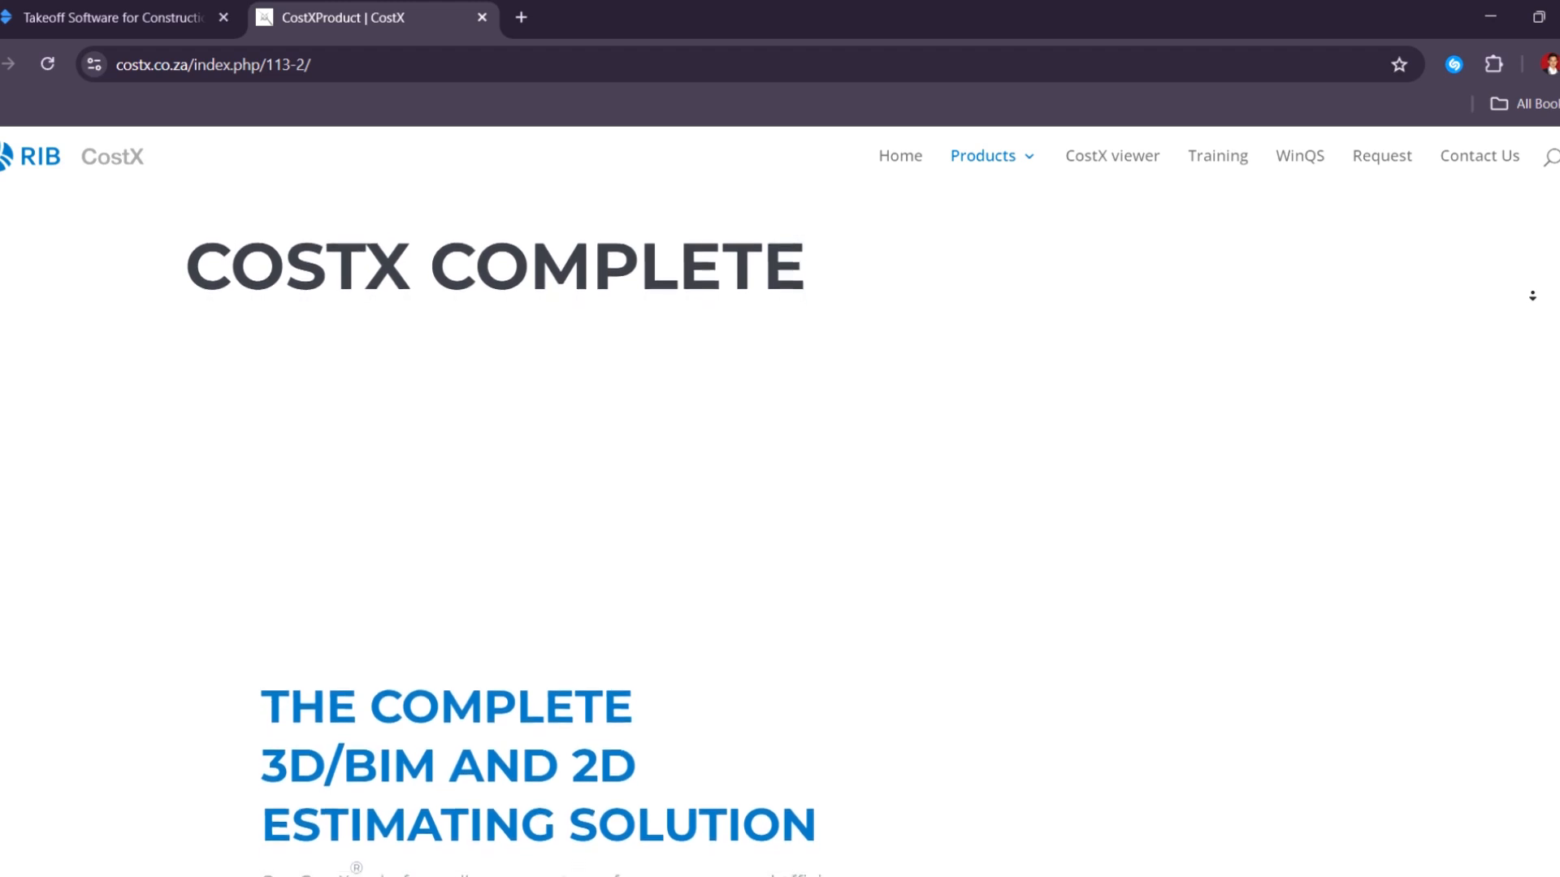
pyautogui.scroll(-3)
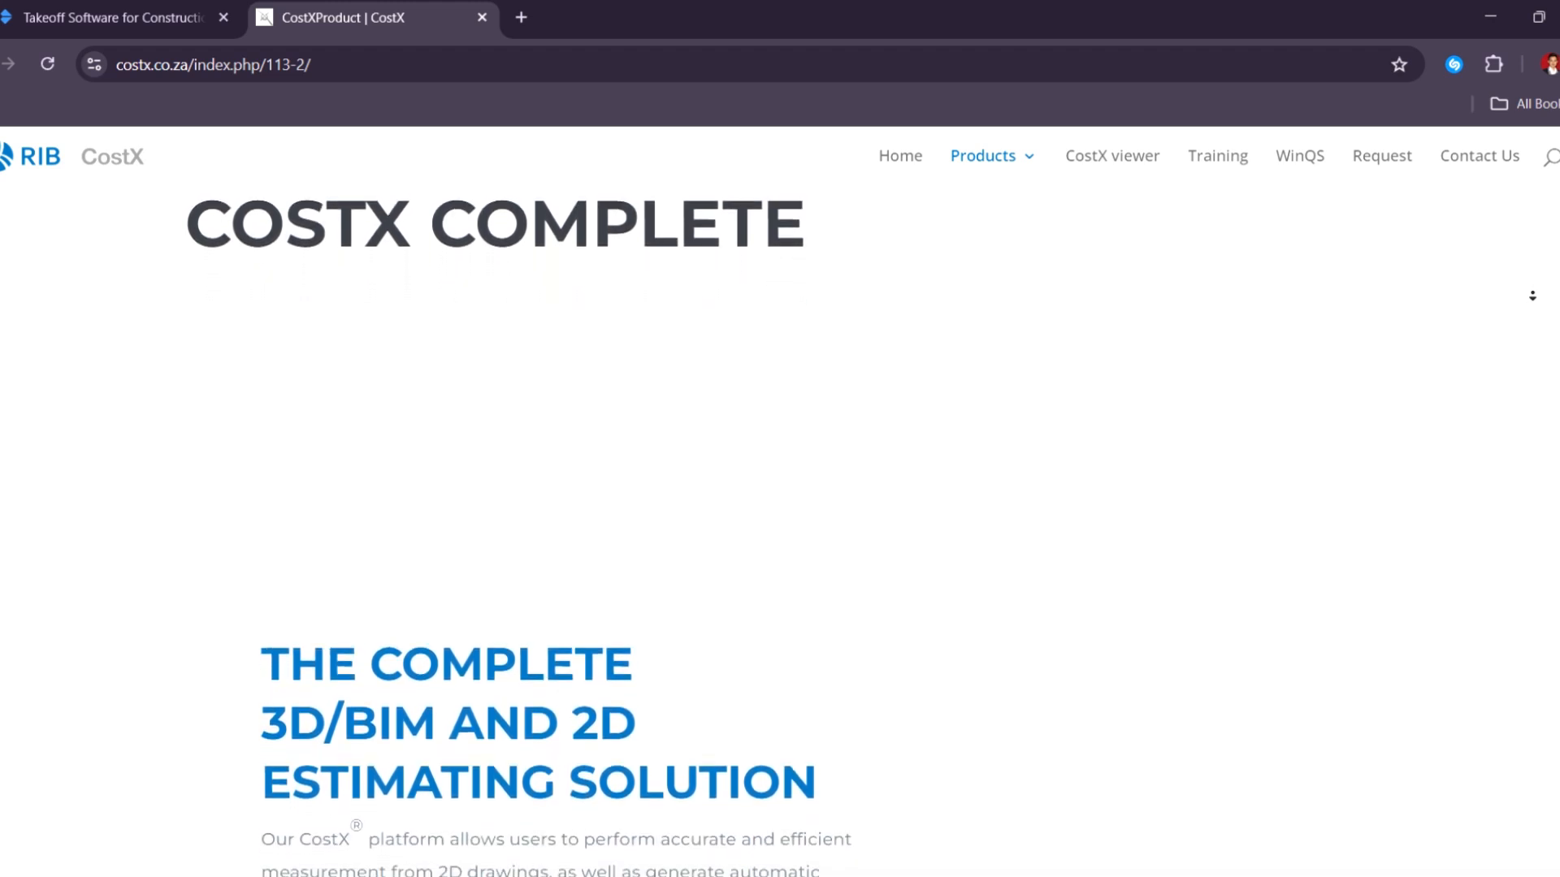
pyautogui.scroll(-3)
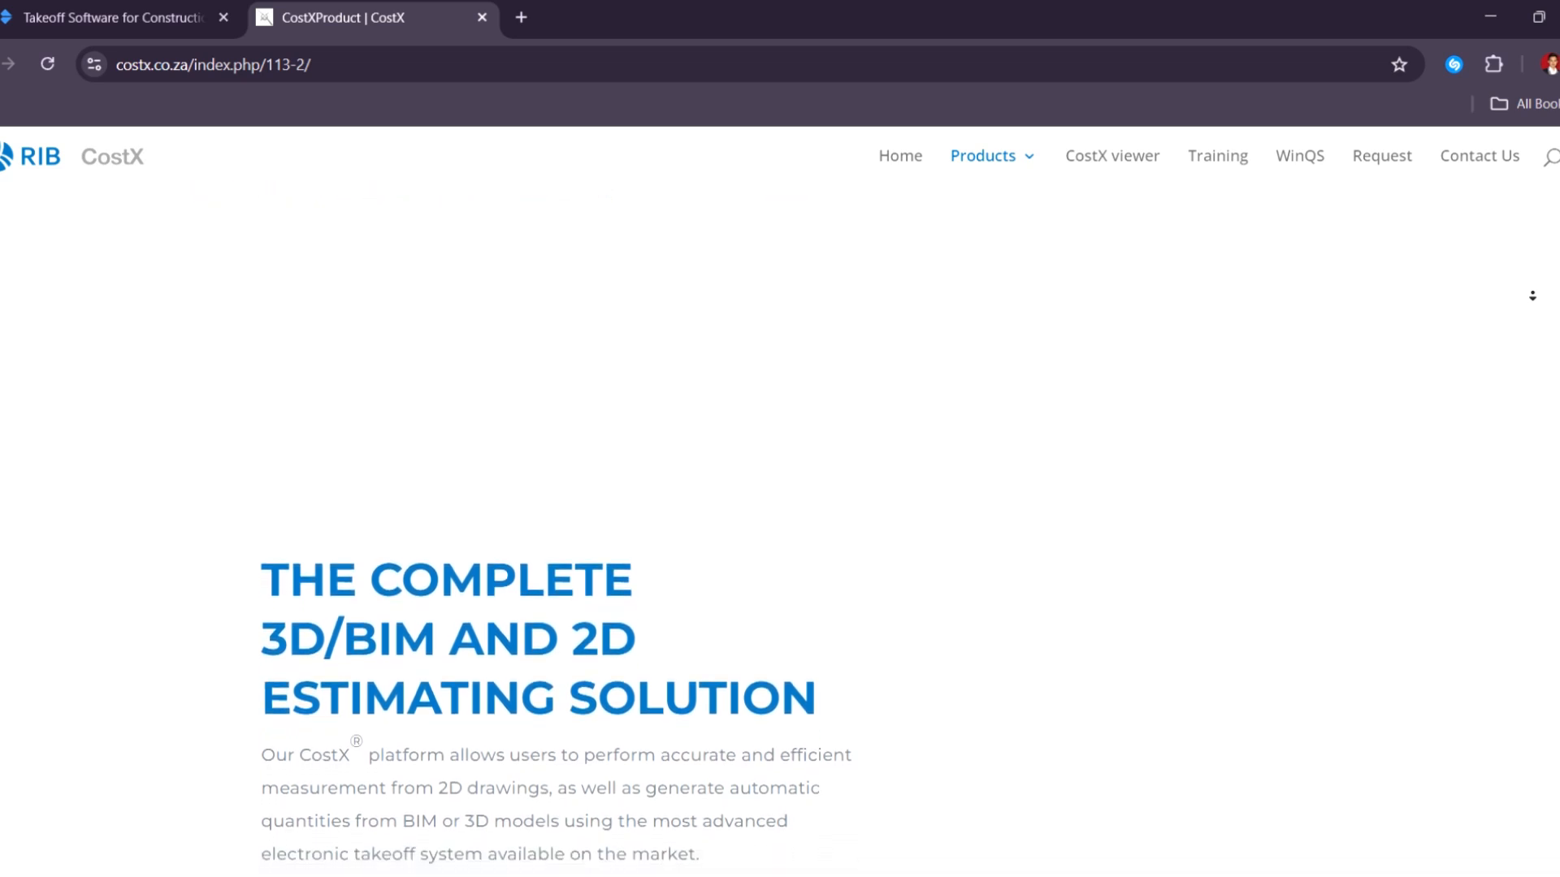
pyautogui.scroll(-3)
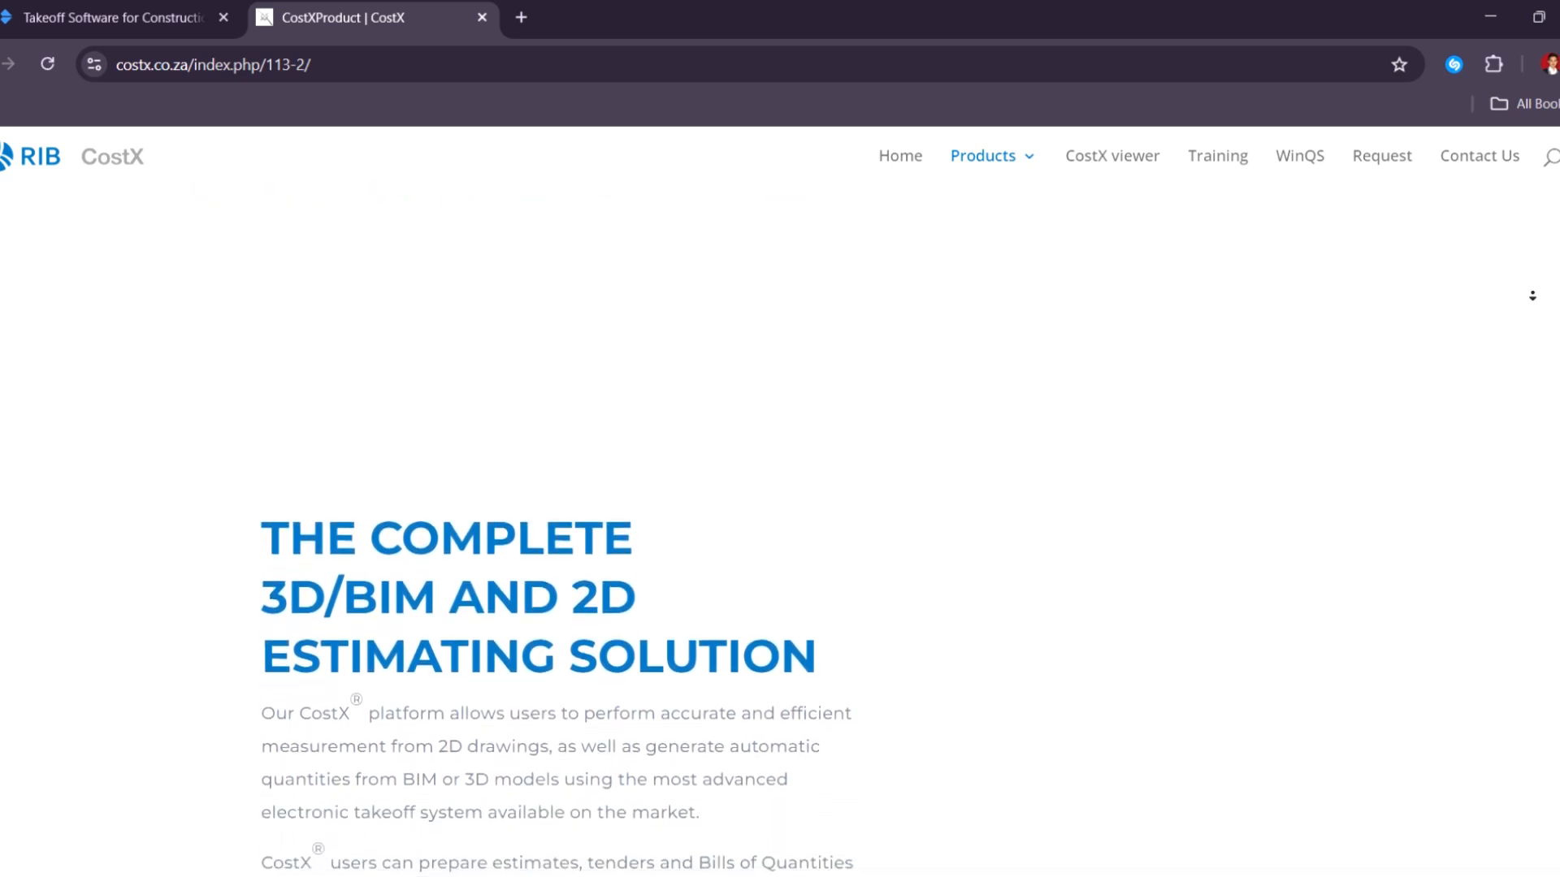
pyautogui.scroll(-3)
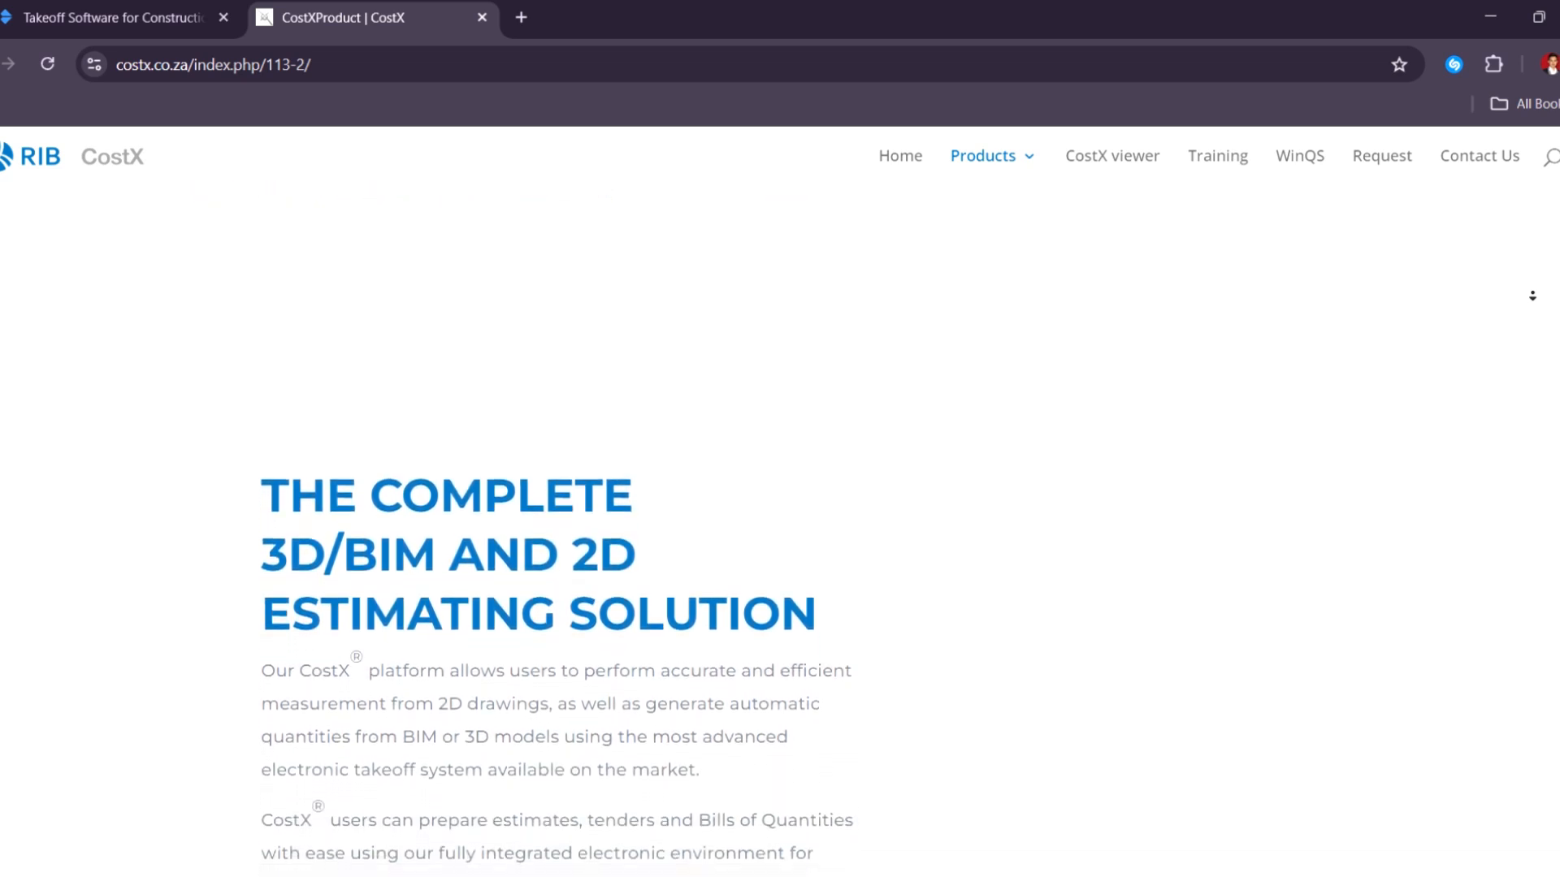